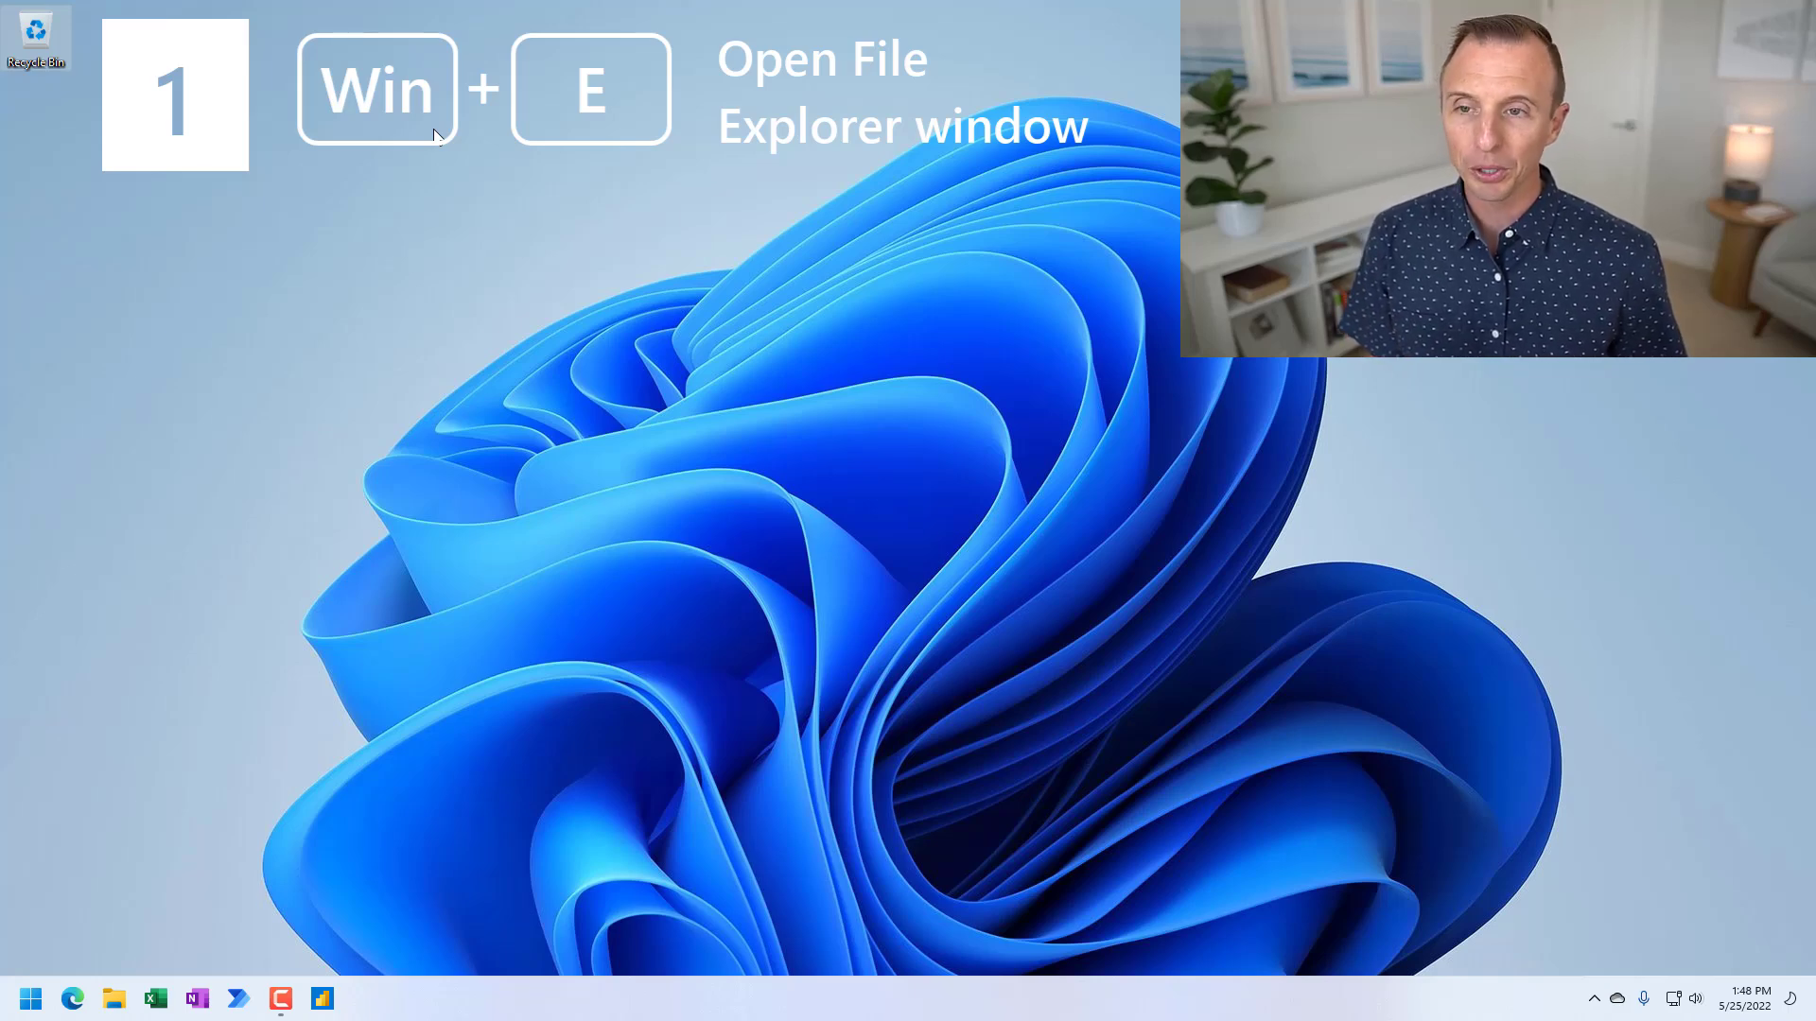
Step: Open a new File Explorer window with Win+E, landing on Quick access
{"action": "key", "text": "Win+E"}
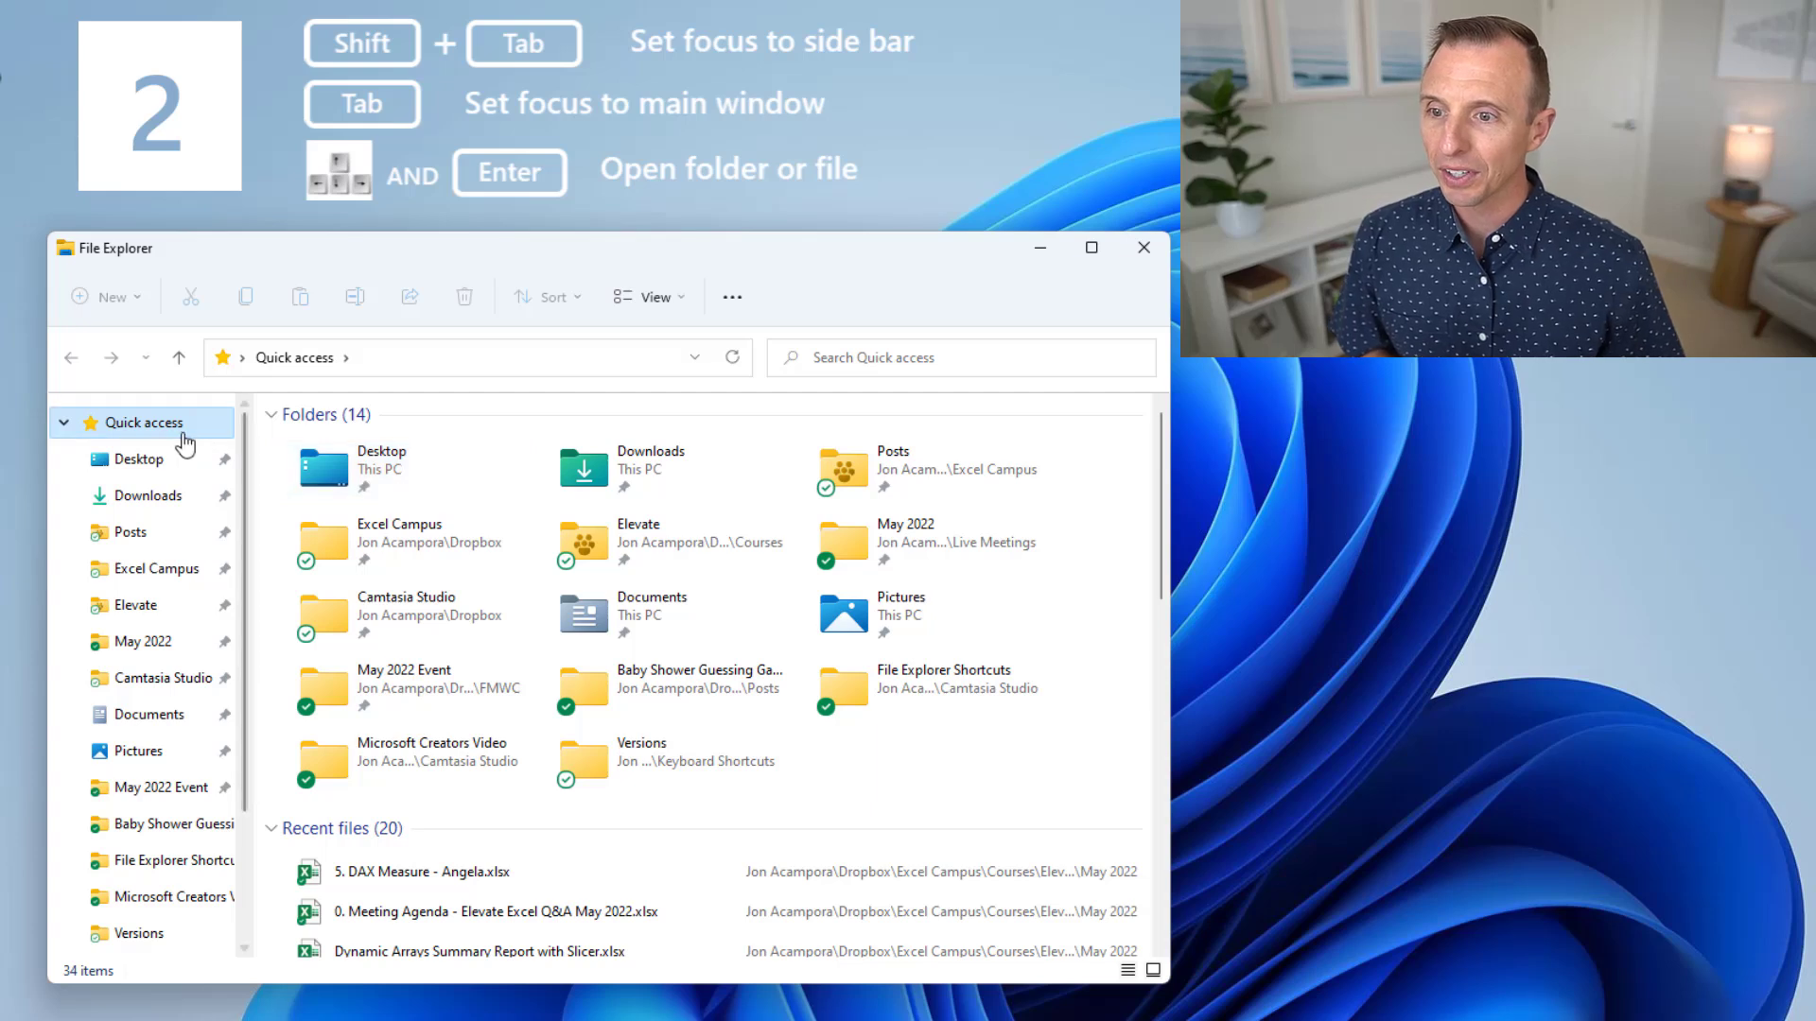
{"action": "mouse_move", "coordinate": [347, 463]}
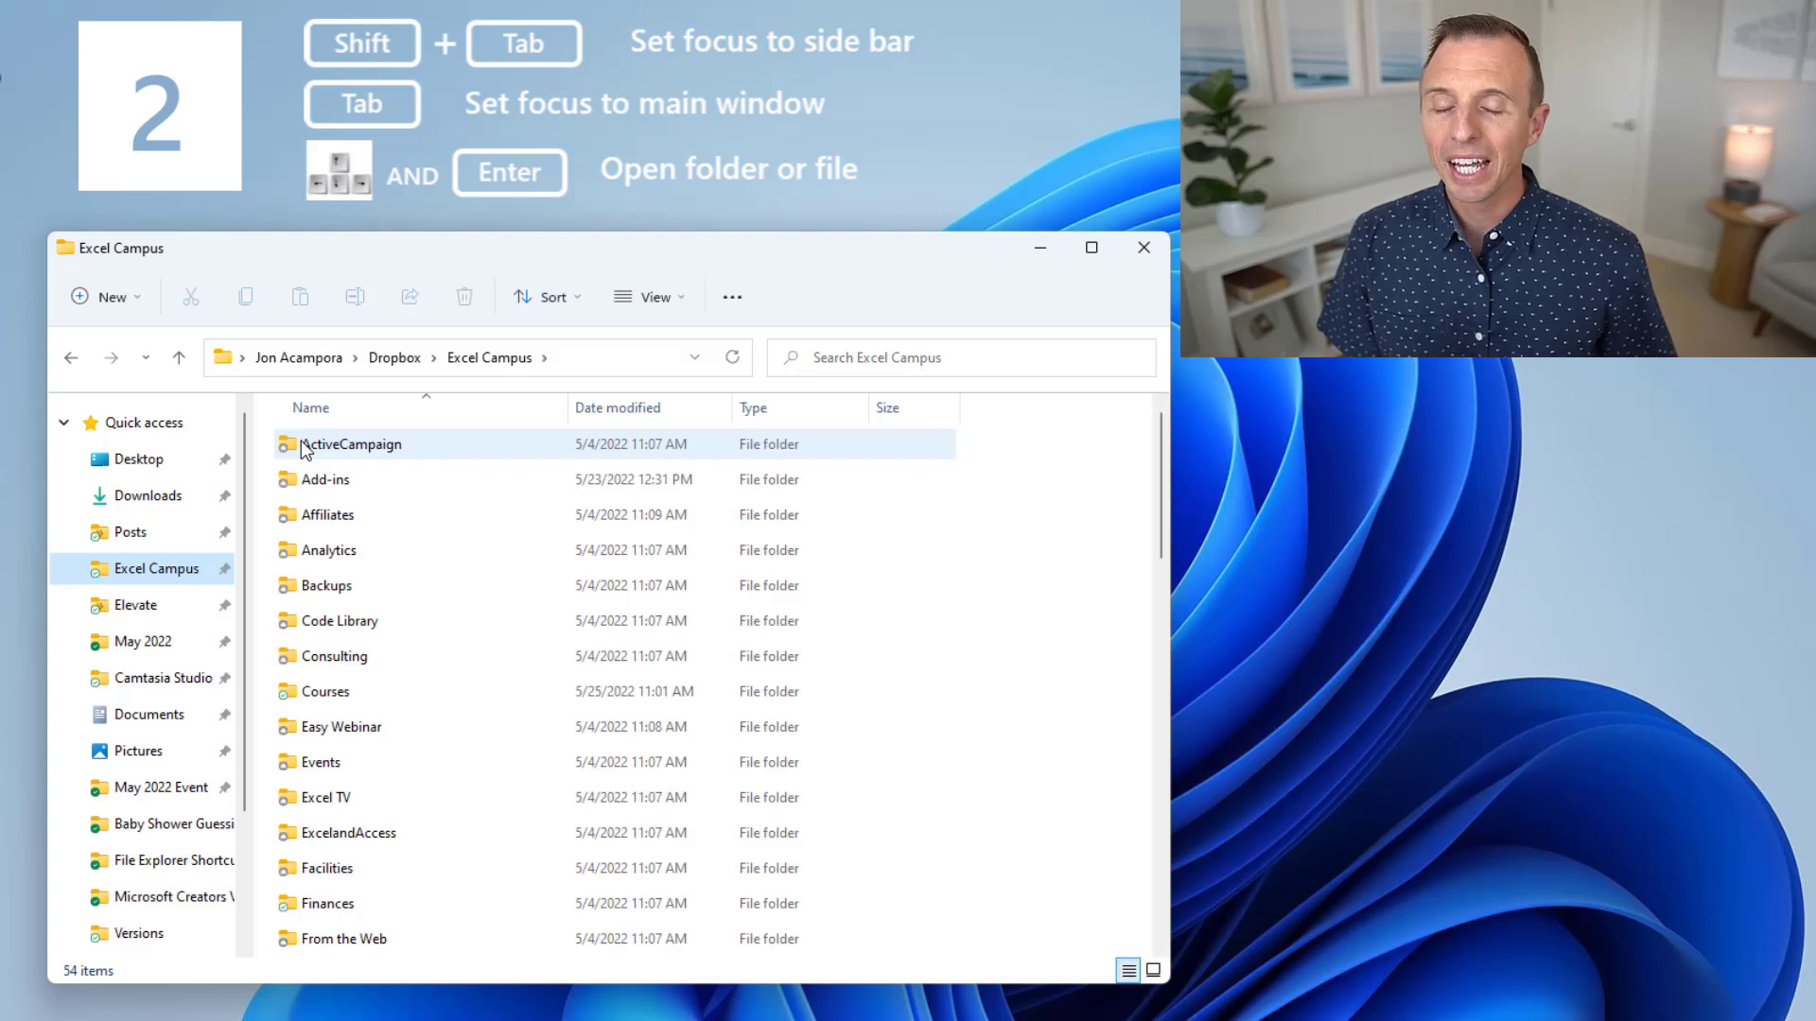
{"action": "mouse_move", "coordinate": [349, 444]}
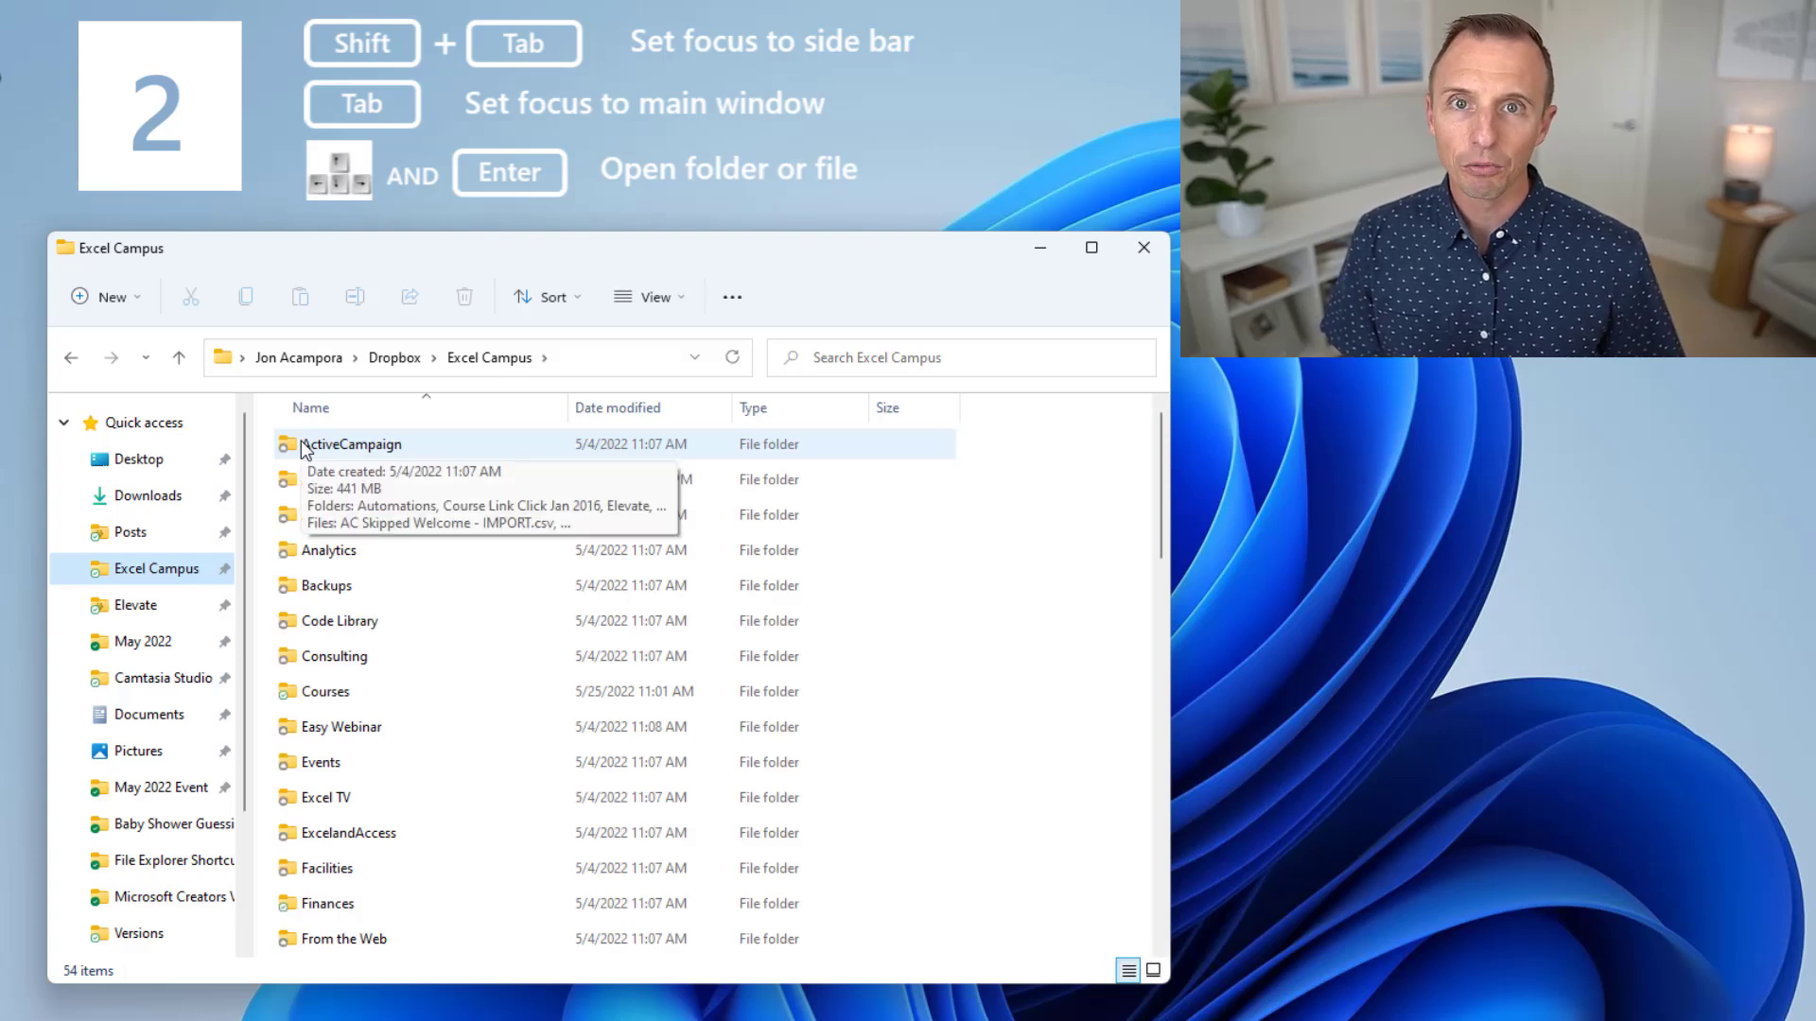
{"action": "mouse_move", "coordinate": [391, 466]}
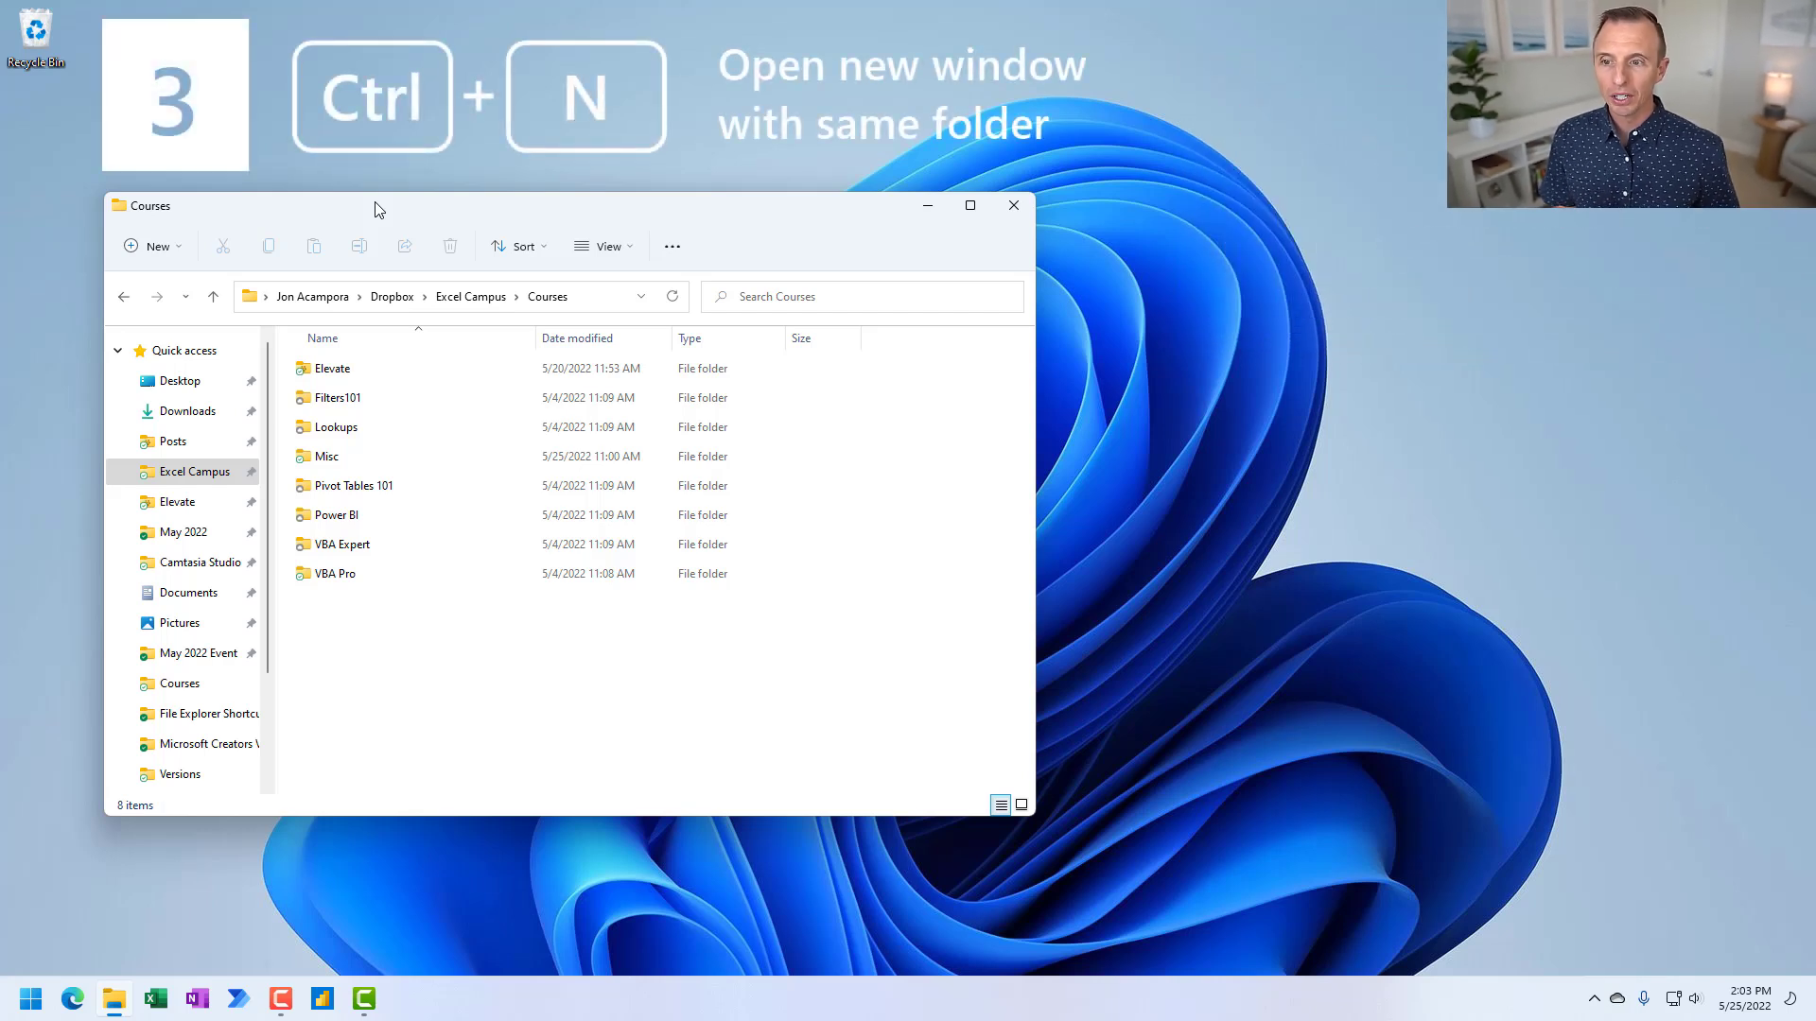
Step: Open a second window on the same Courses folder with Ctrl+N
{"action": "key", "text": "ctrl+n"}
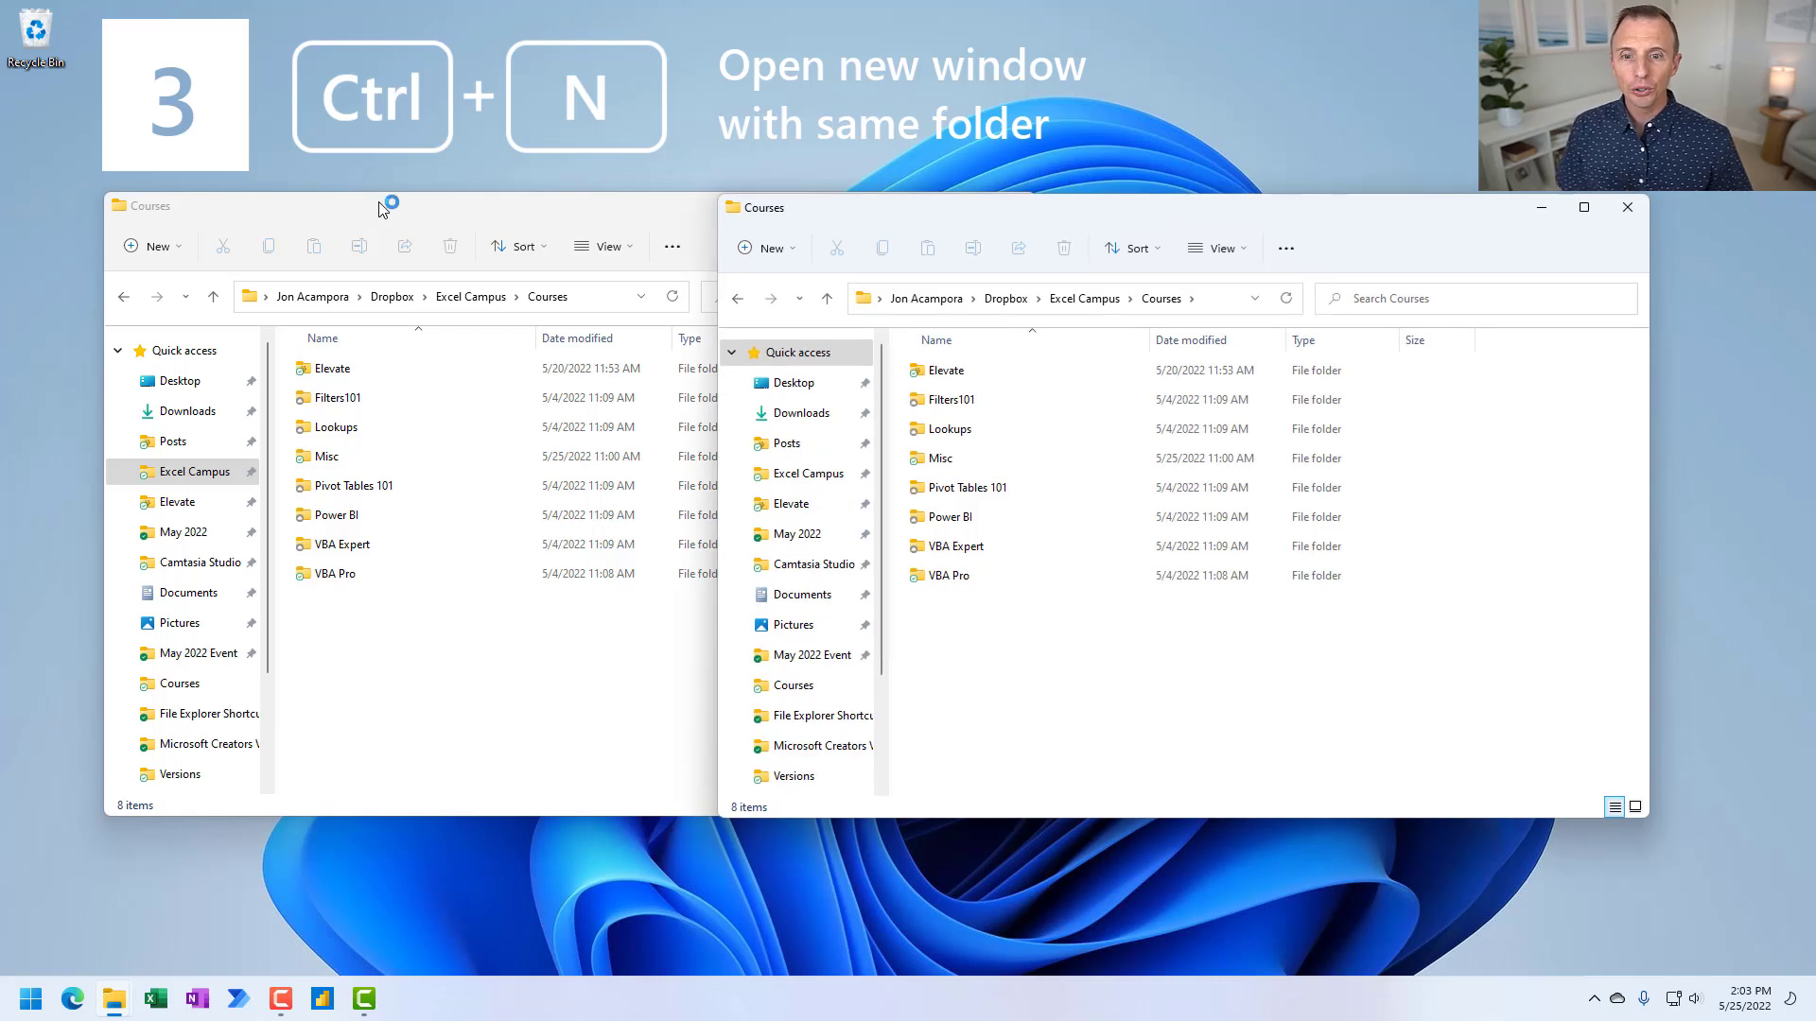
{"action": "mouse_move", "coordinate": [904, 382]}
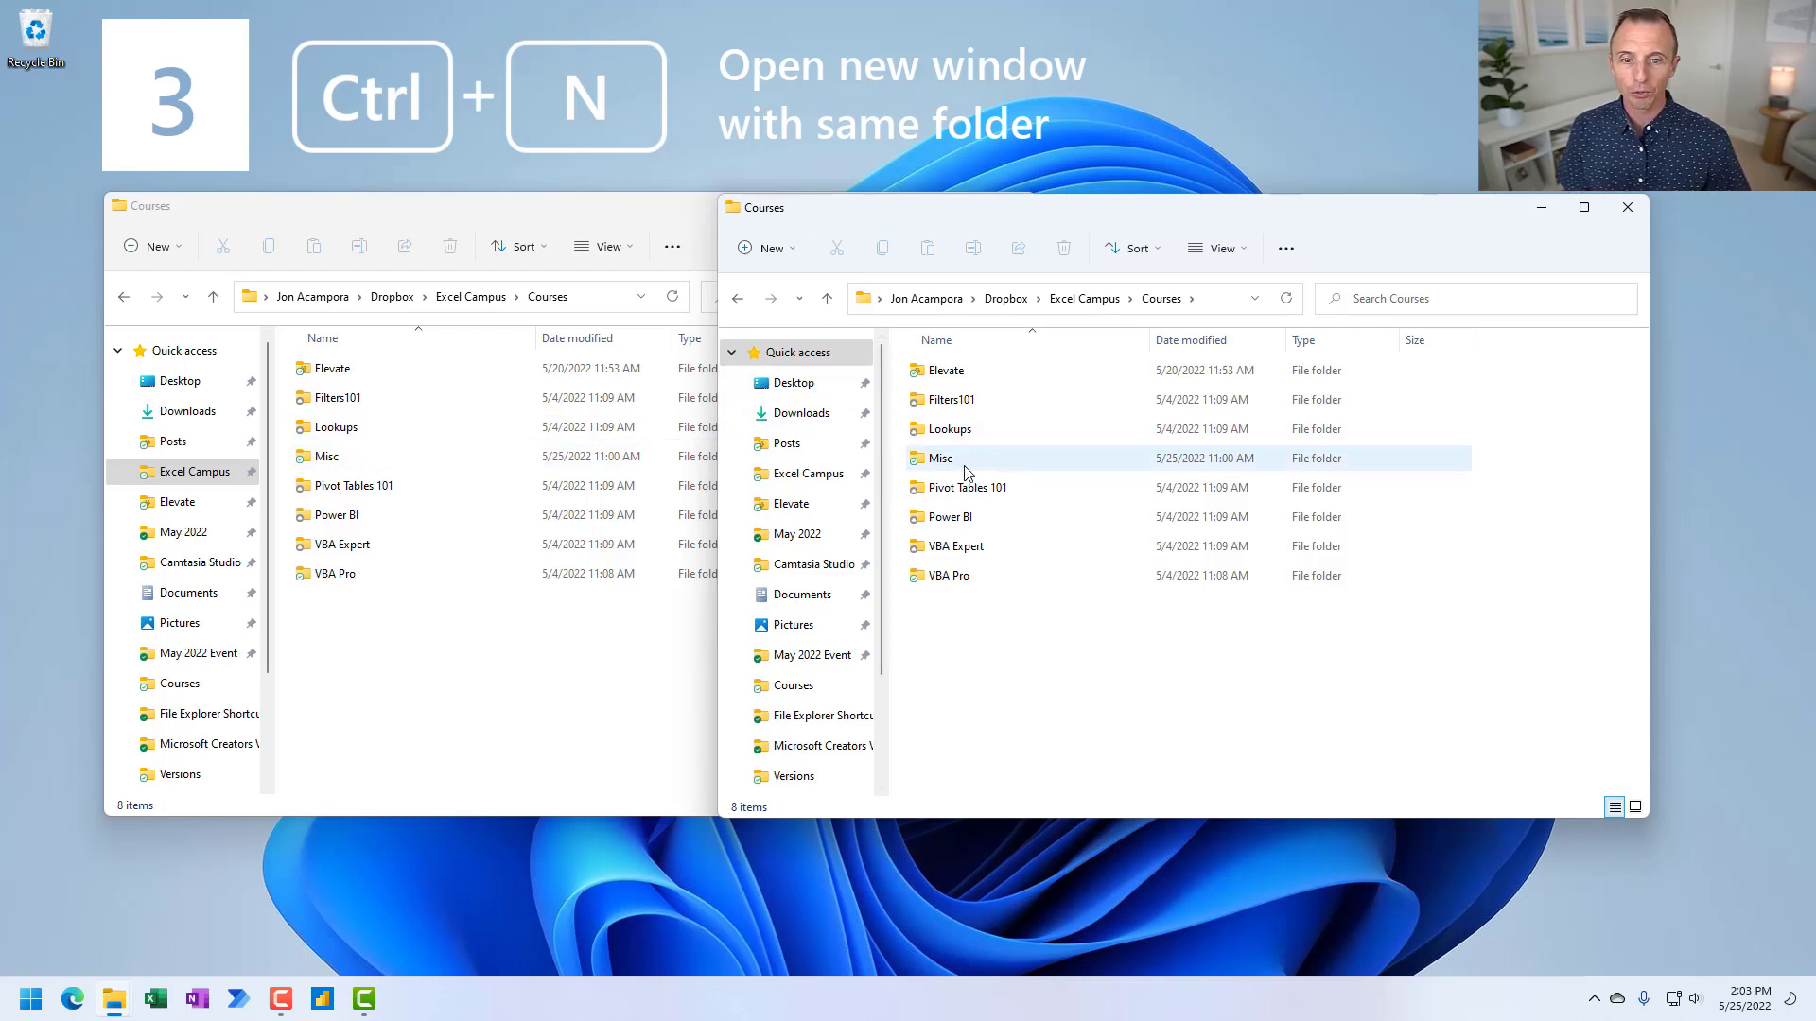
{"action": "mouse_move", "coordinate": [940, 457]}
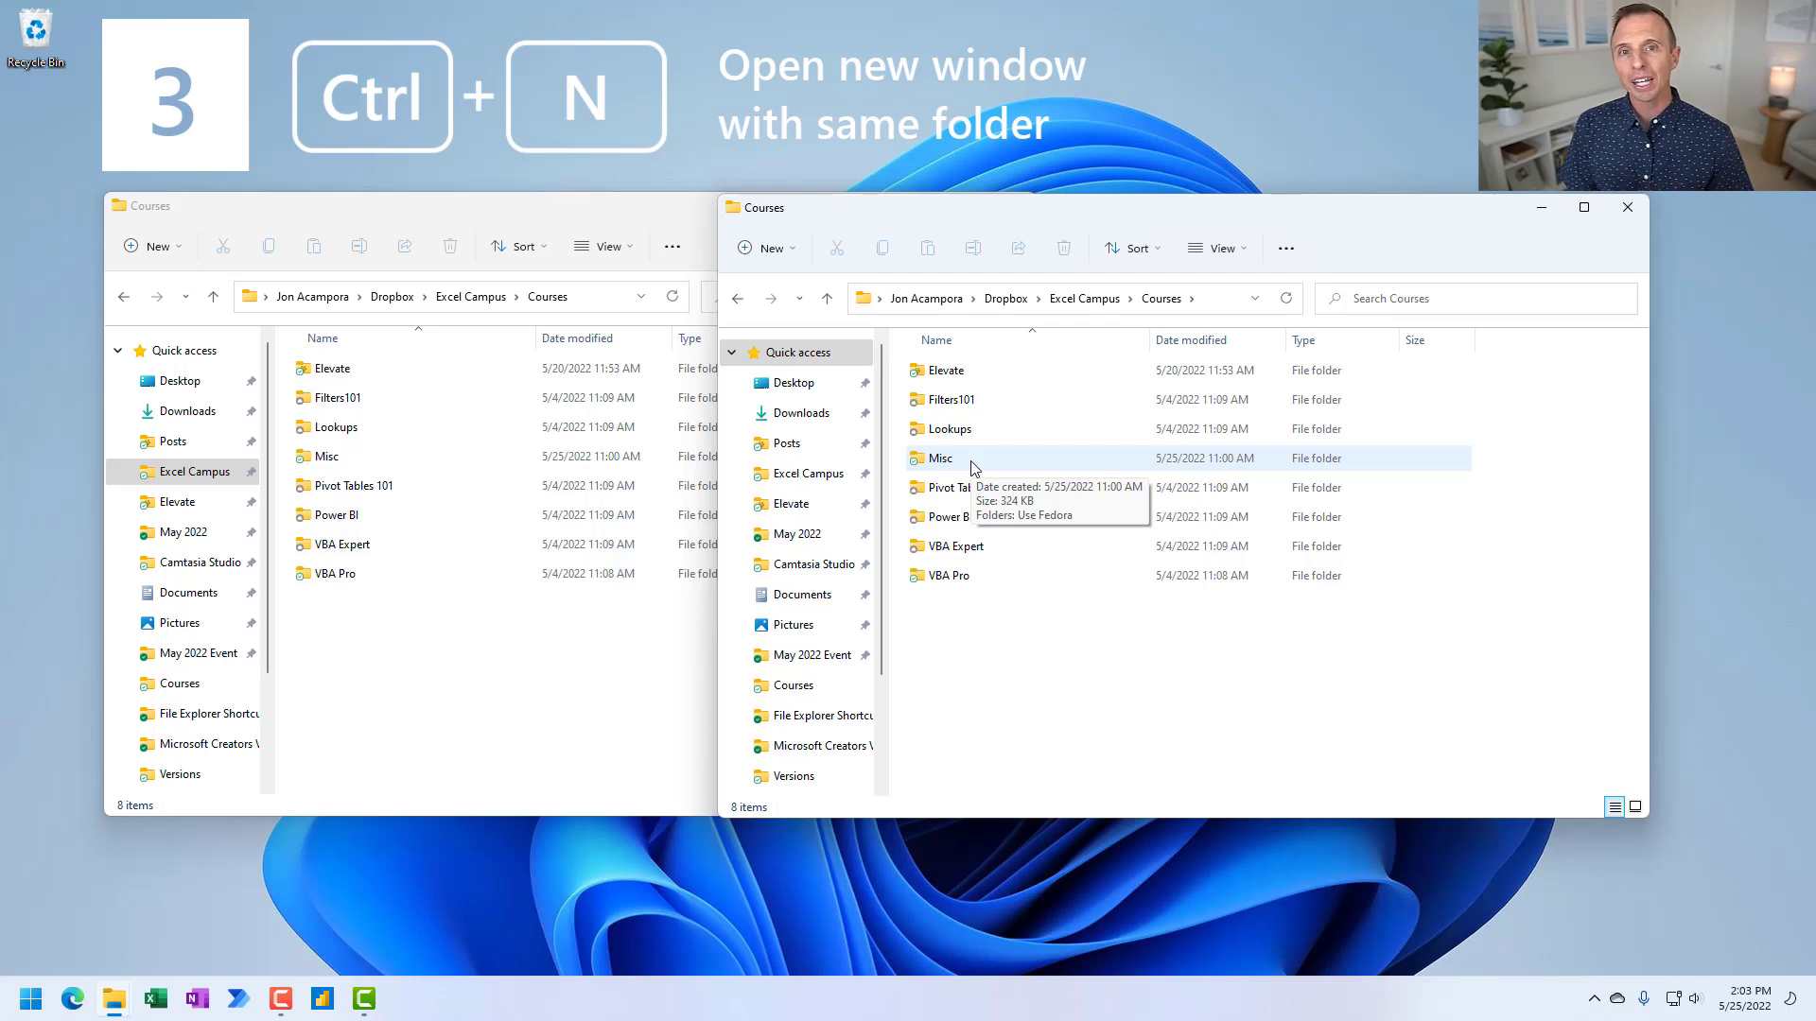
{"action": "mouse_move", "coordinate": [989, 429]}
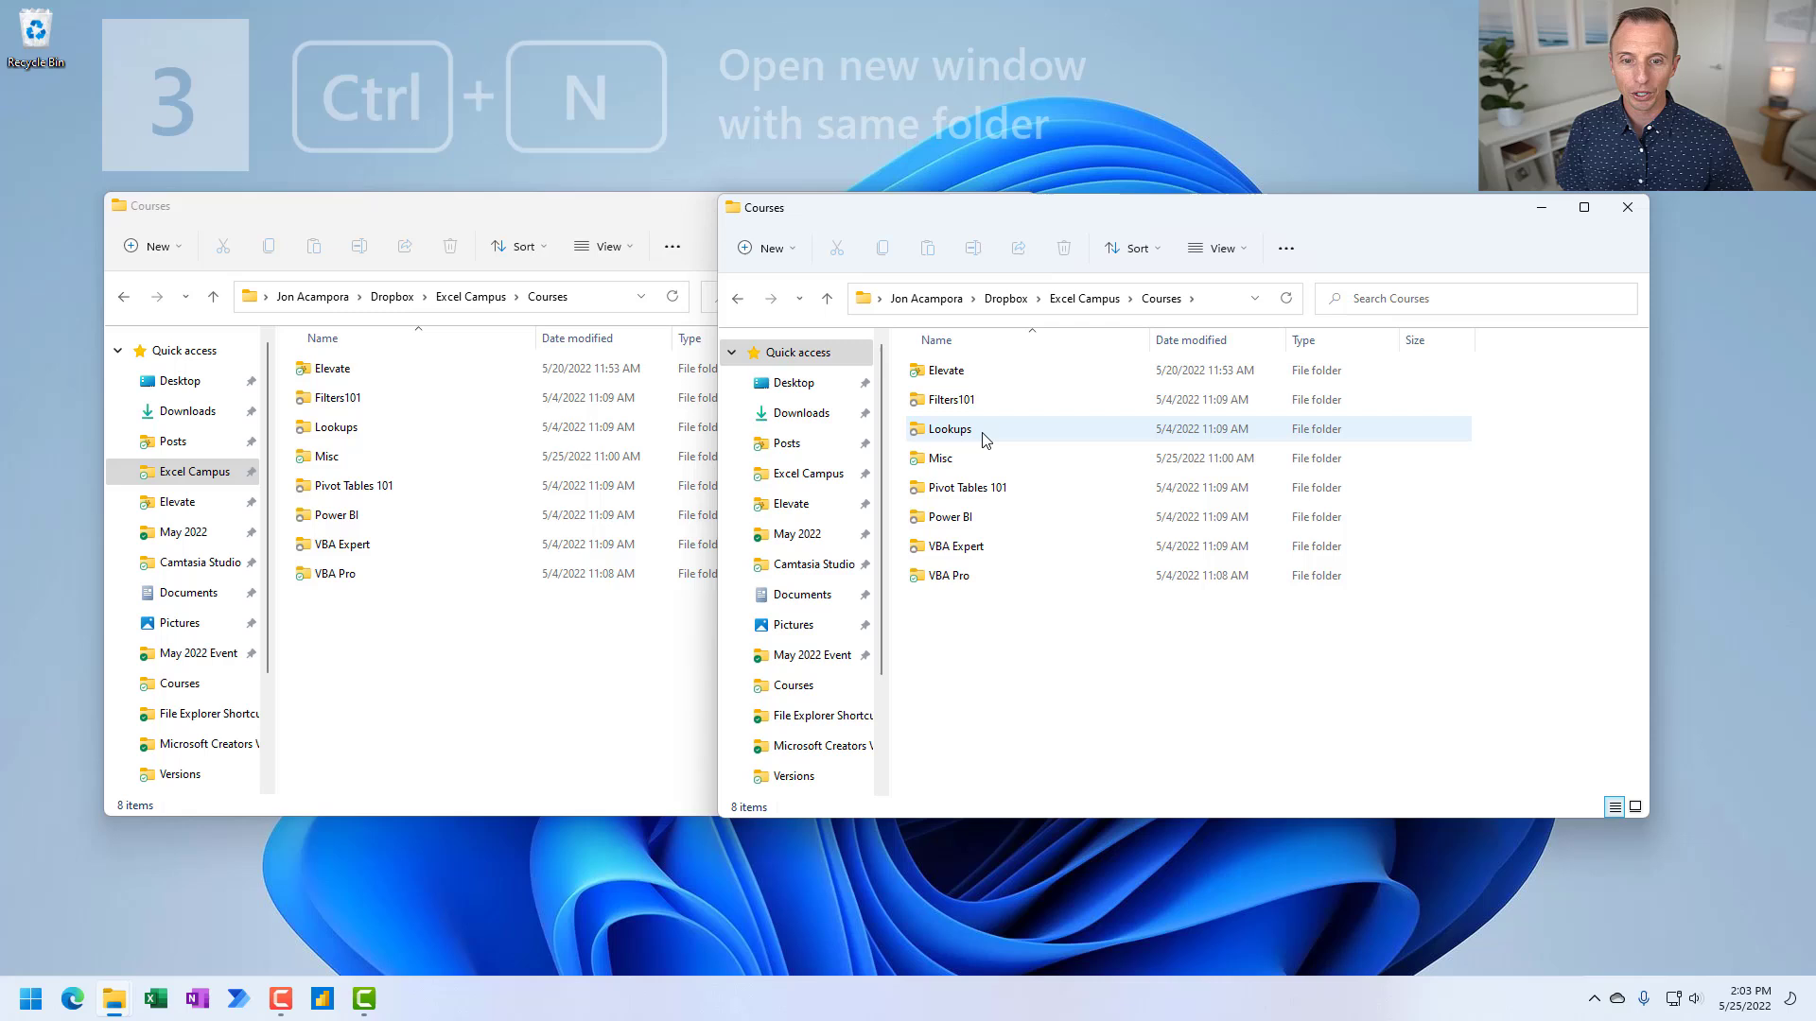
{"action": "mouse_move", "coordinate": [948, 428]}
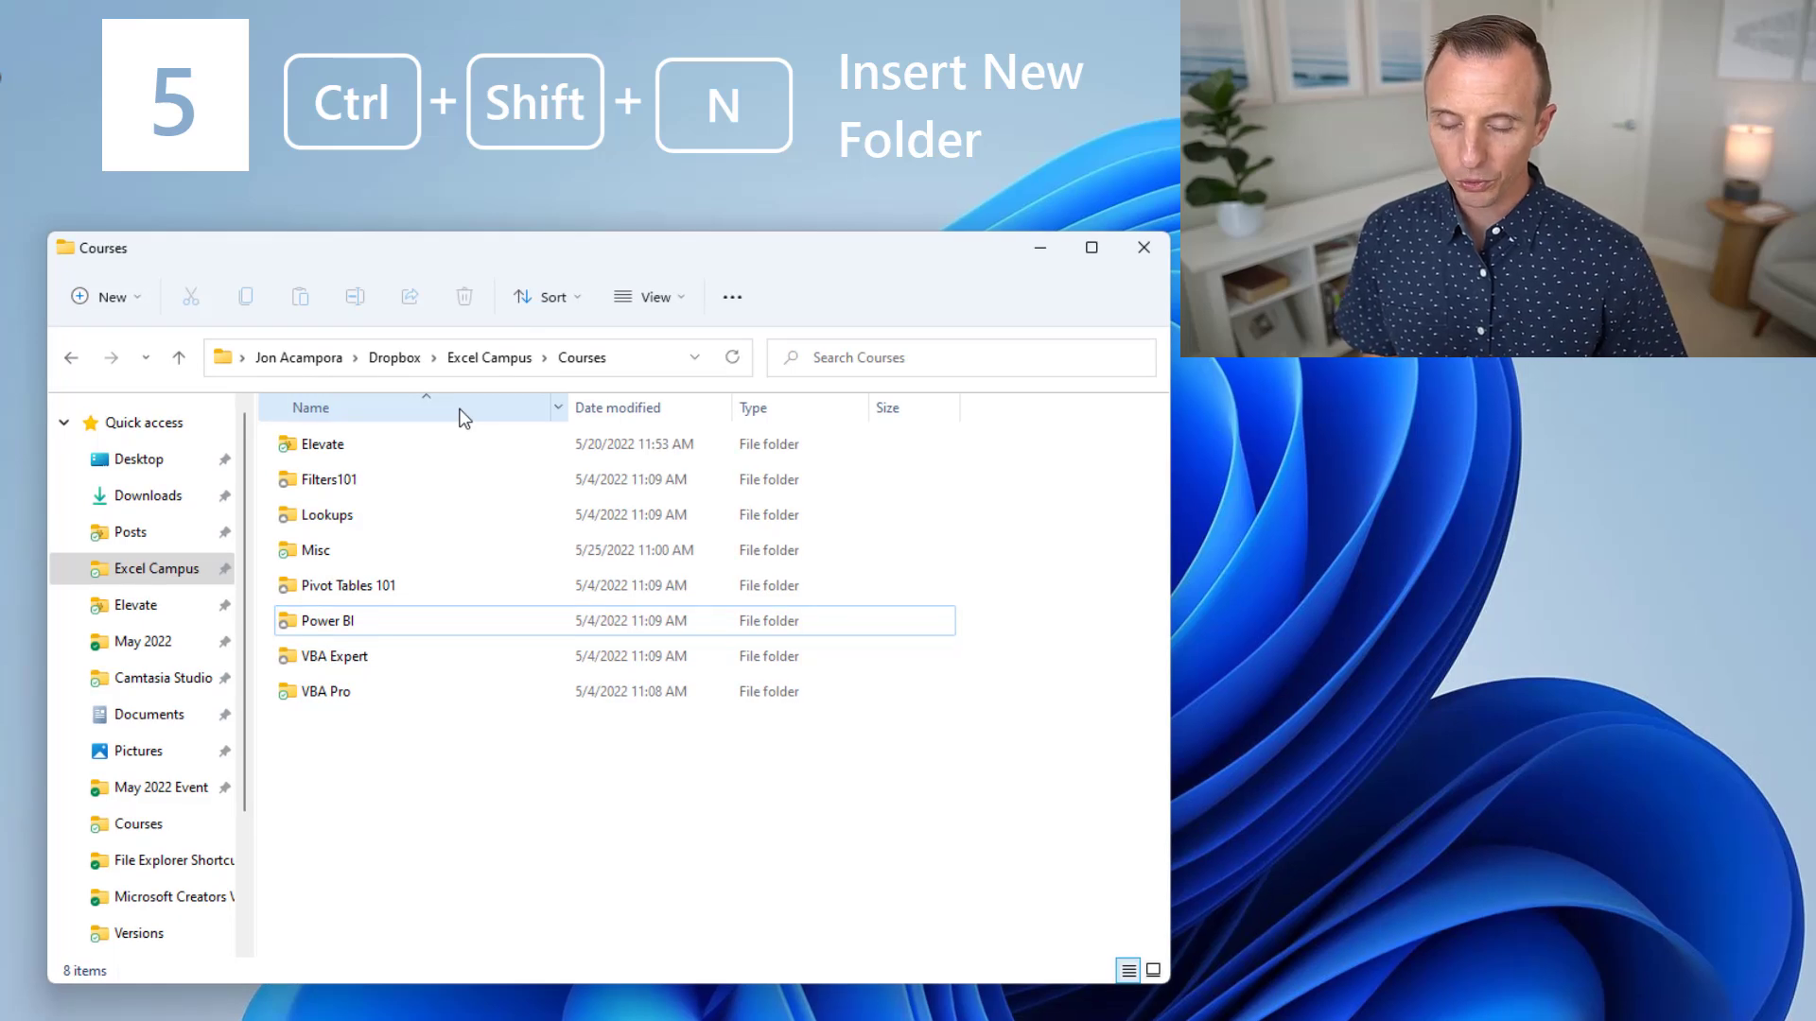
Step: Create a new subfolder in Courses with Ctrl+Shift+N and name it 'Power Aut…'
{"action": "key", "text": "ctrl+shift+n"}
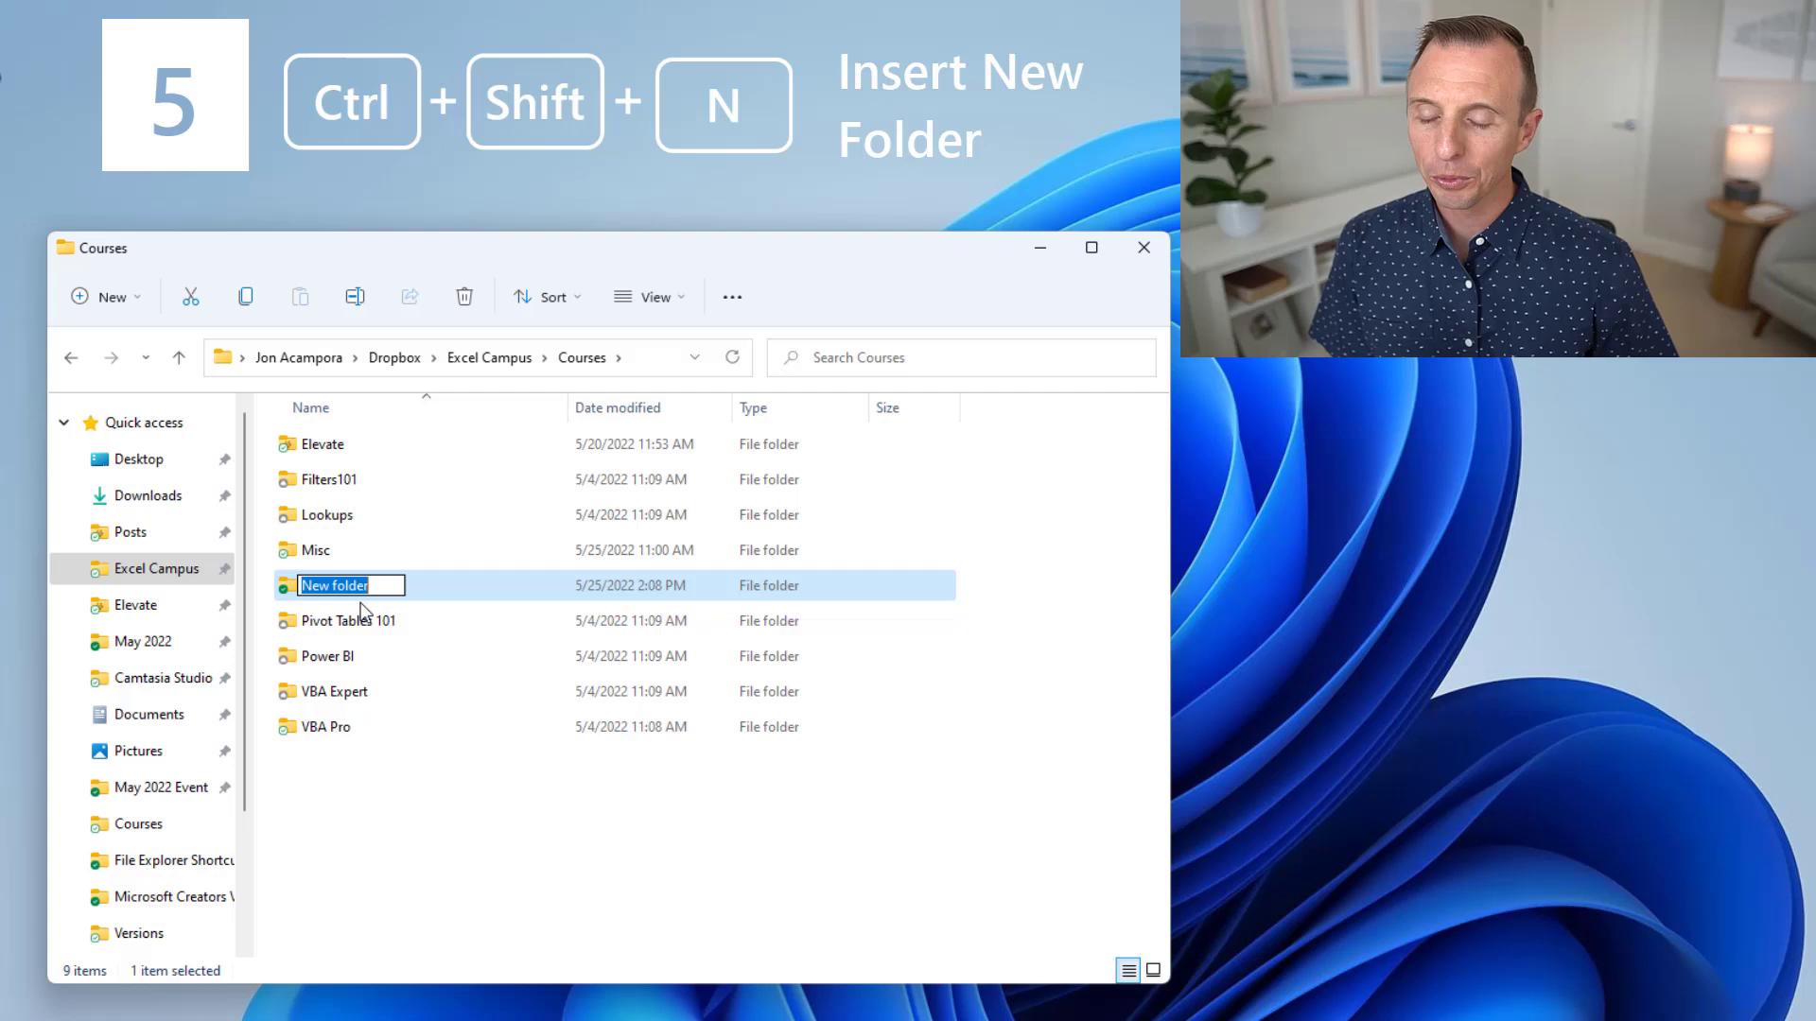
{"action": "type", "text": "Power Aut"}
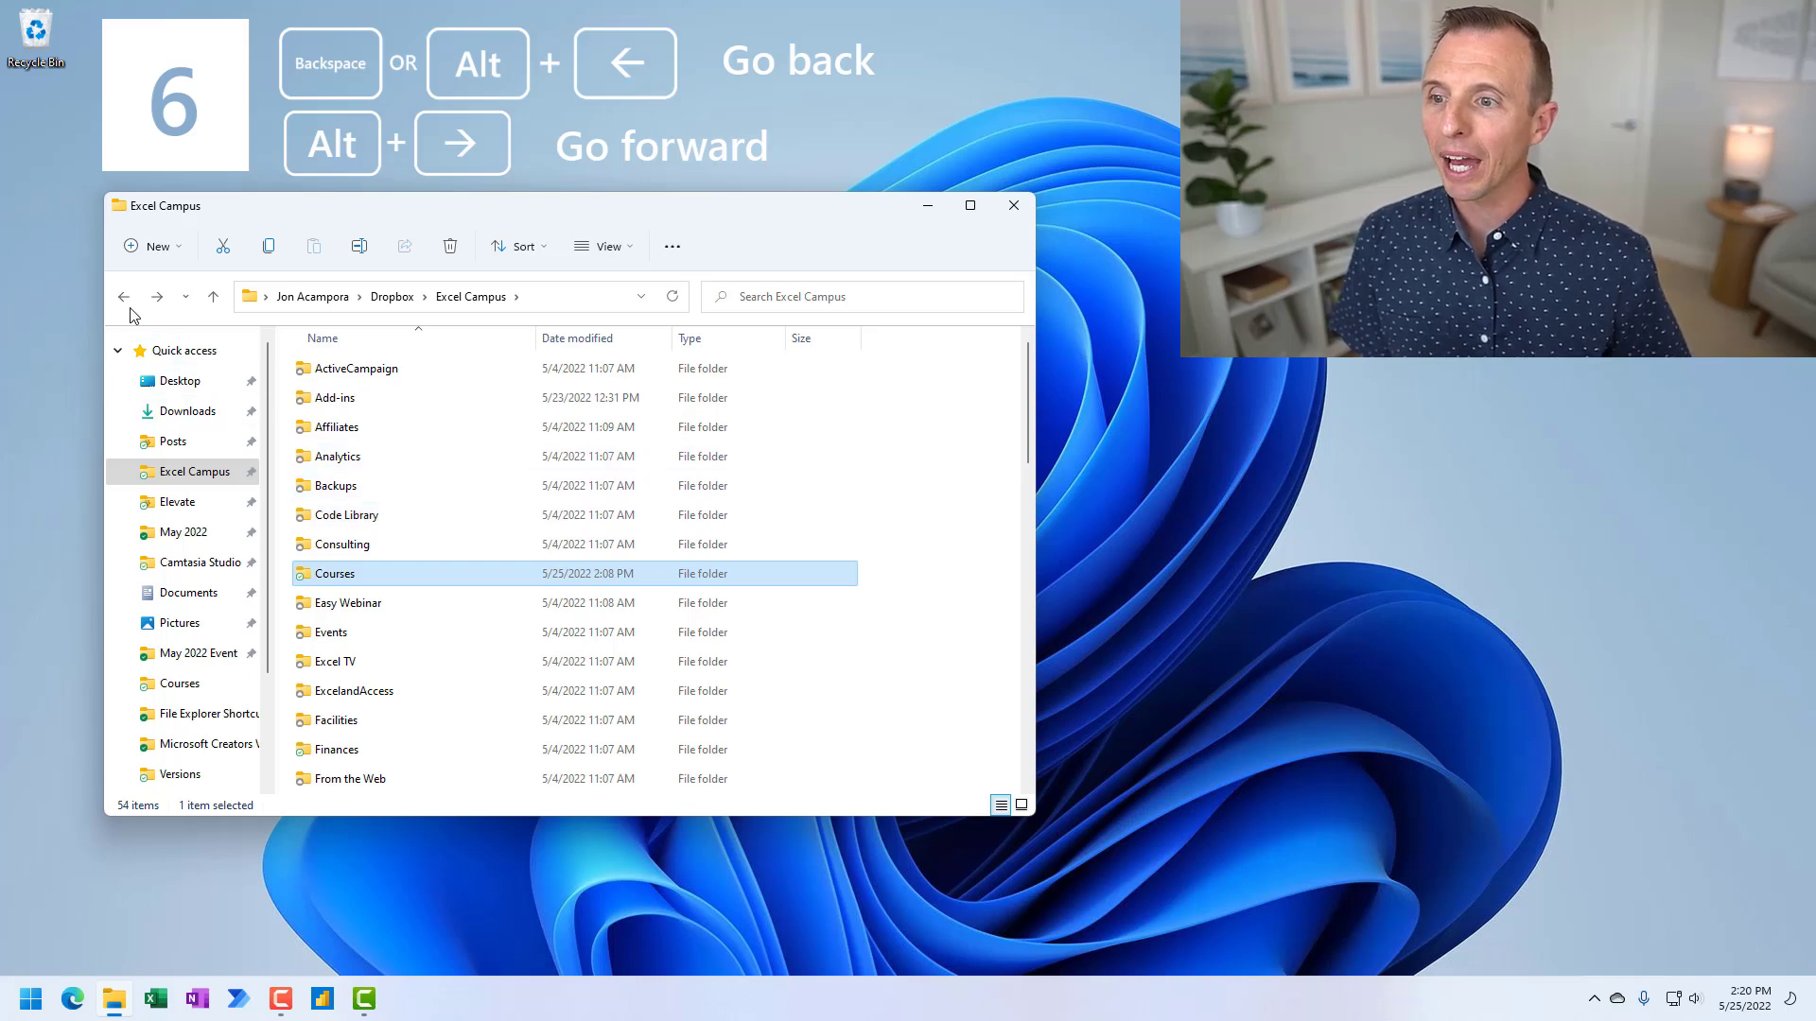
{"action": "mouse_move", "coordinate": [124, 296]}
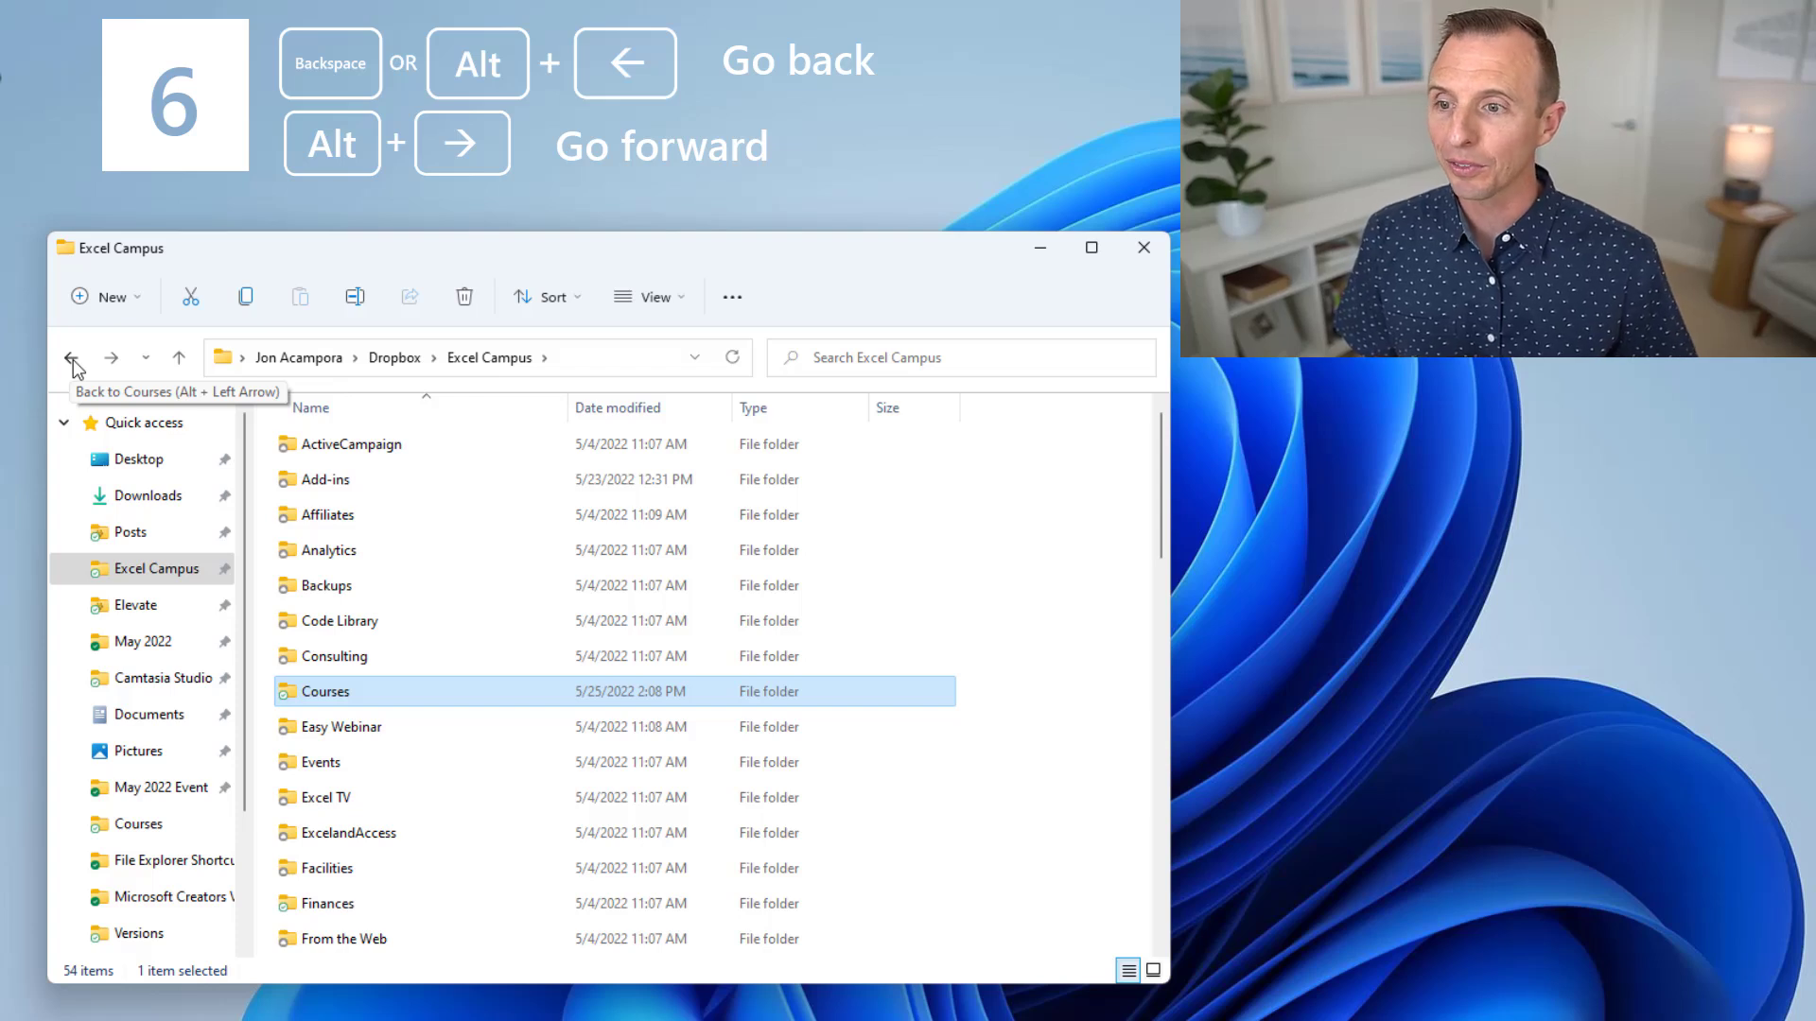
{"action": "mouse_move", "coordinate": [110, 357]}
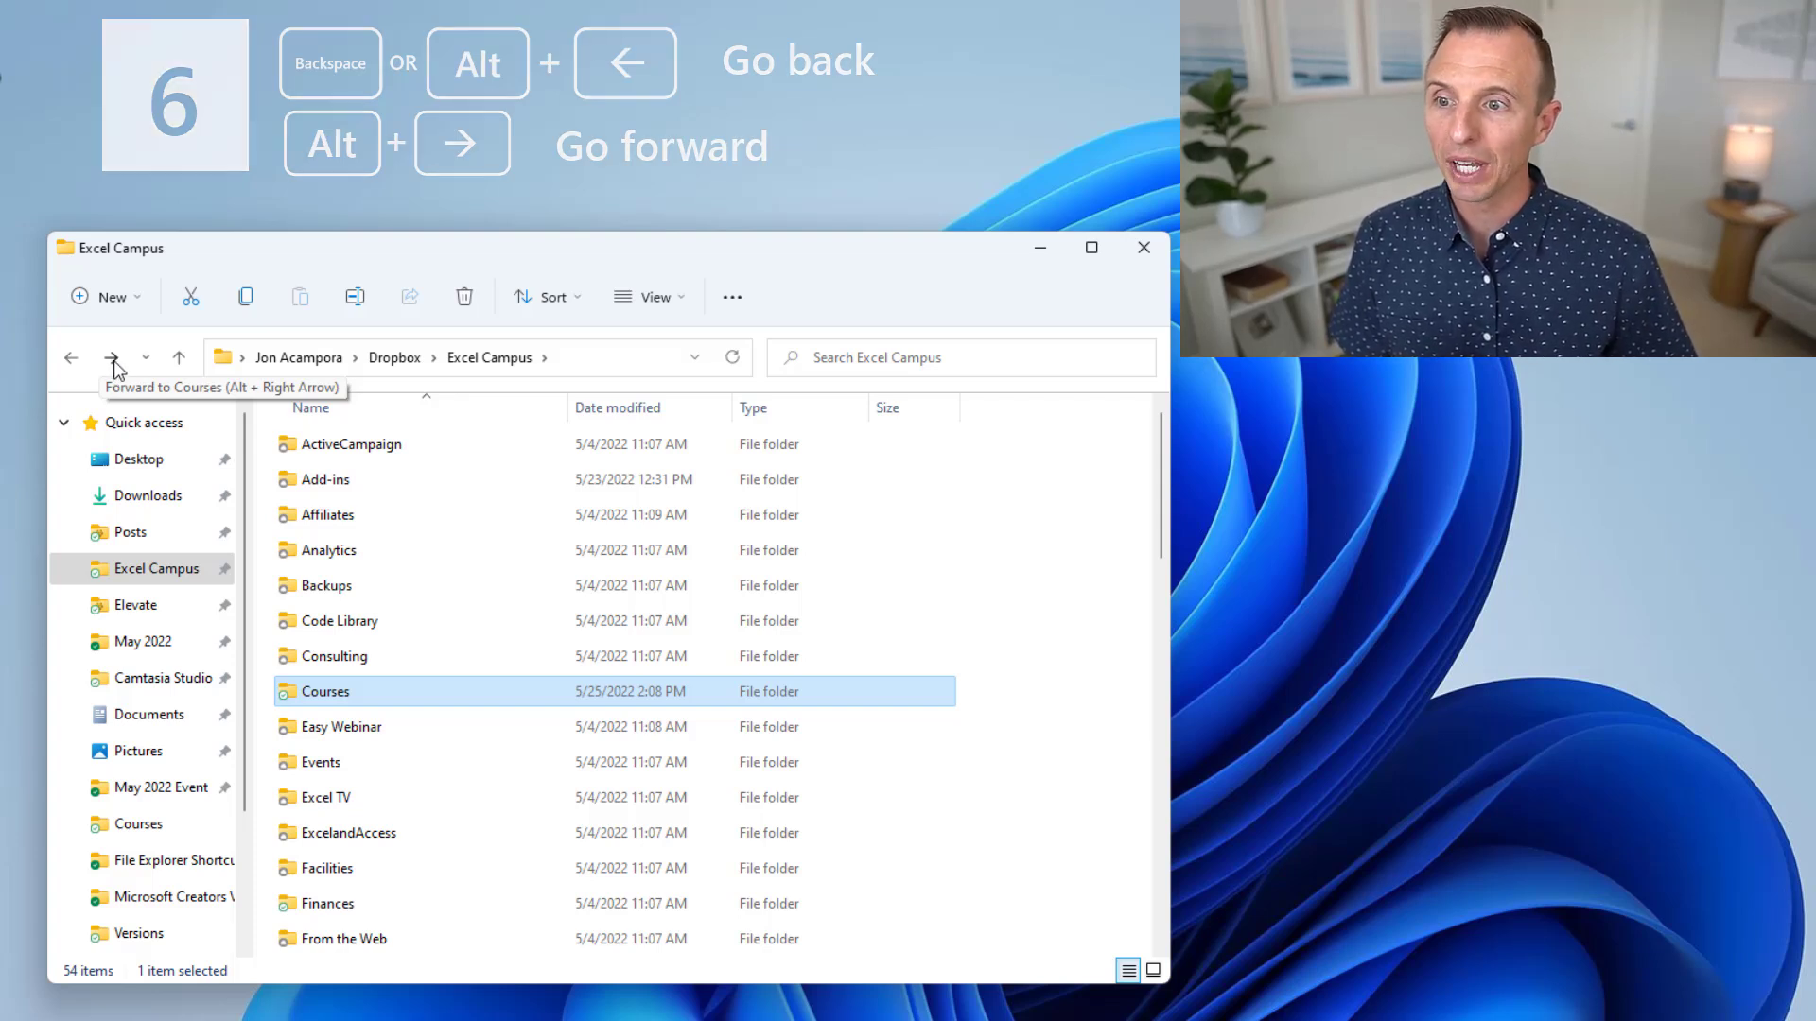
{"action": "mouse_move", "coordinate": [180, 356]}
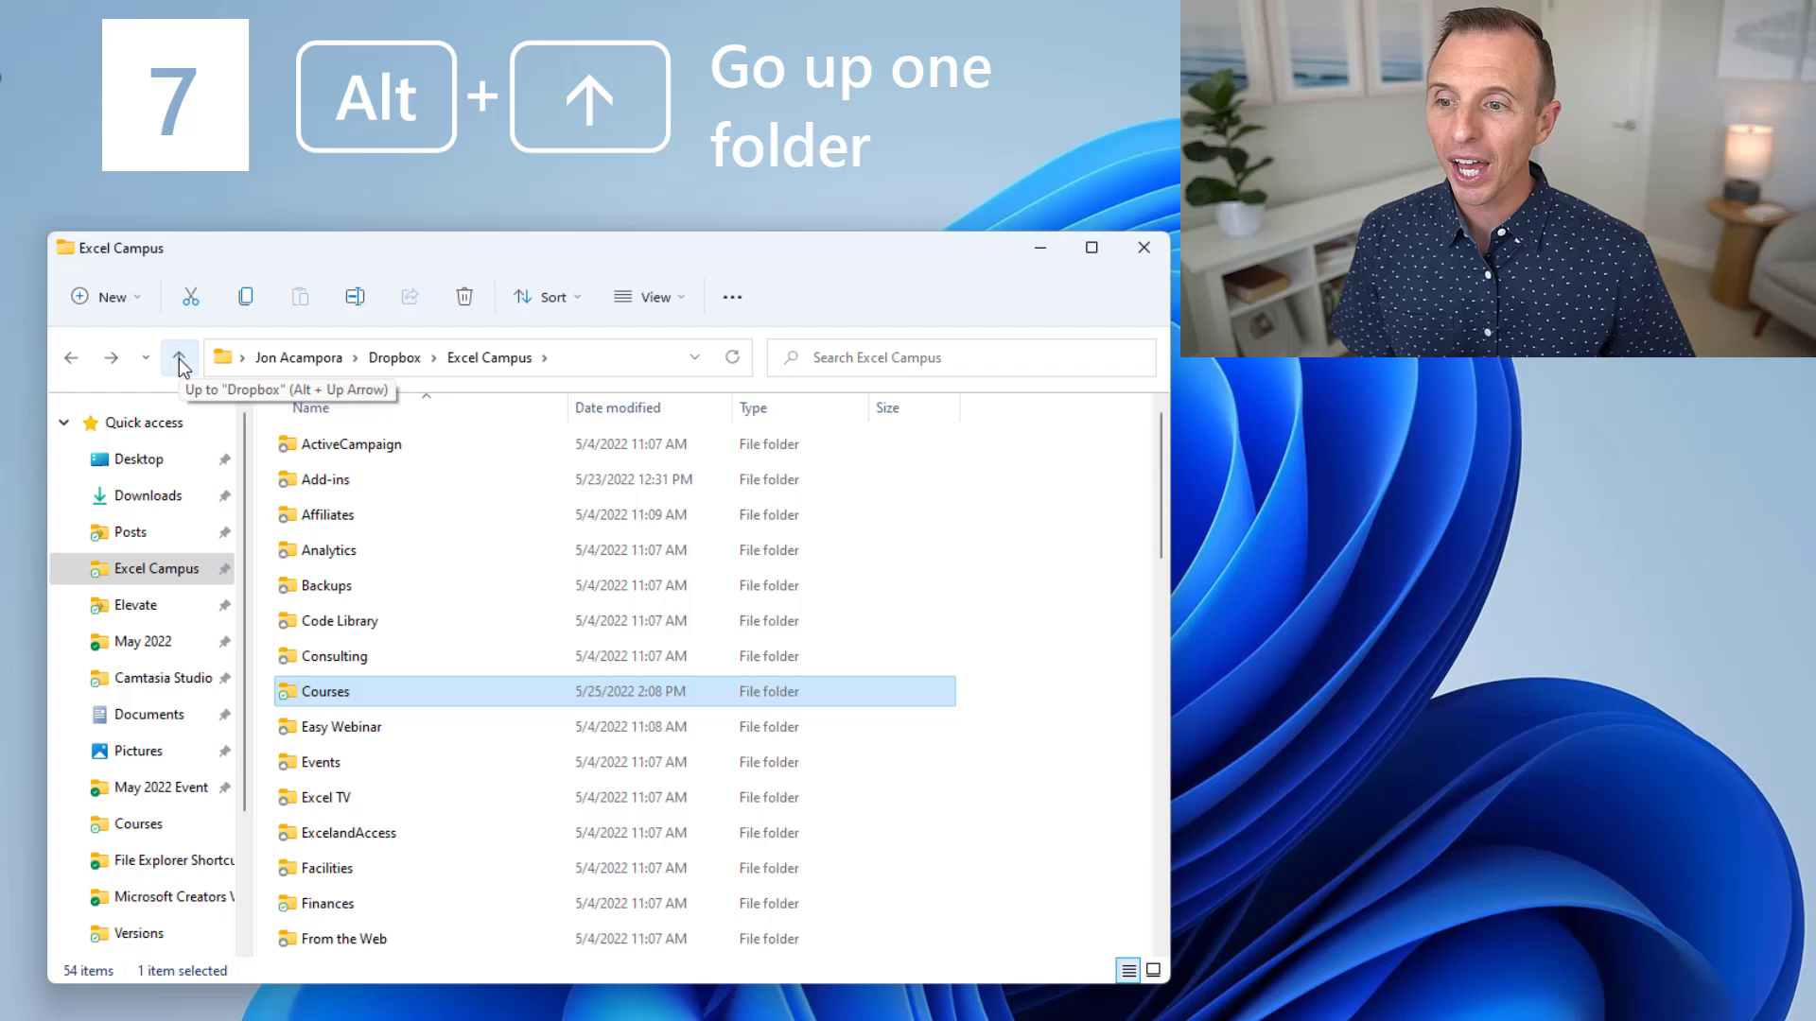
{"action": "mouse_move", "coordinate": [140, 607]}
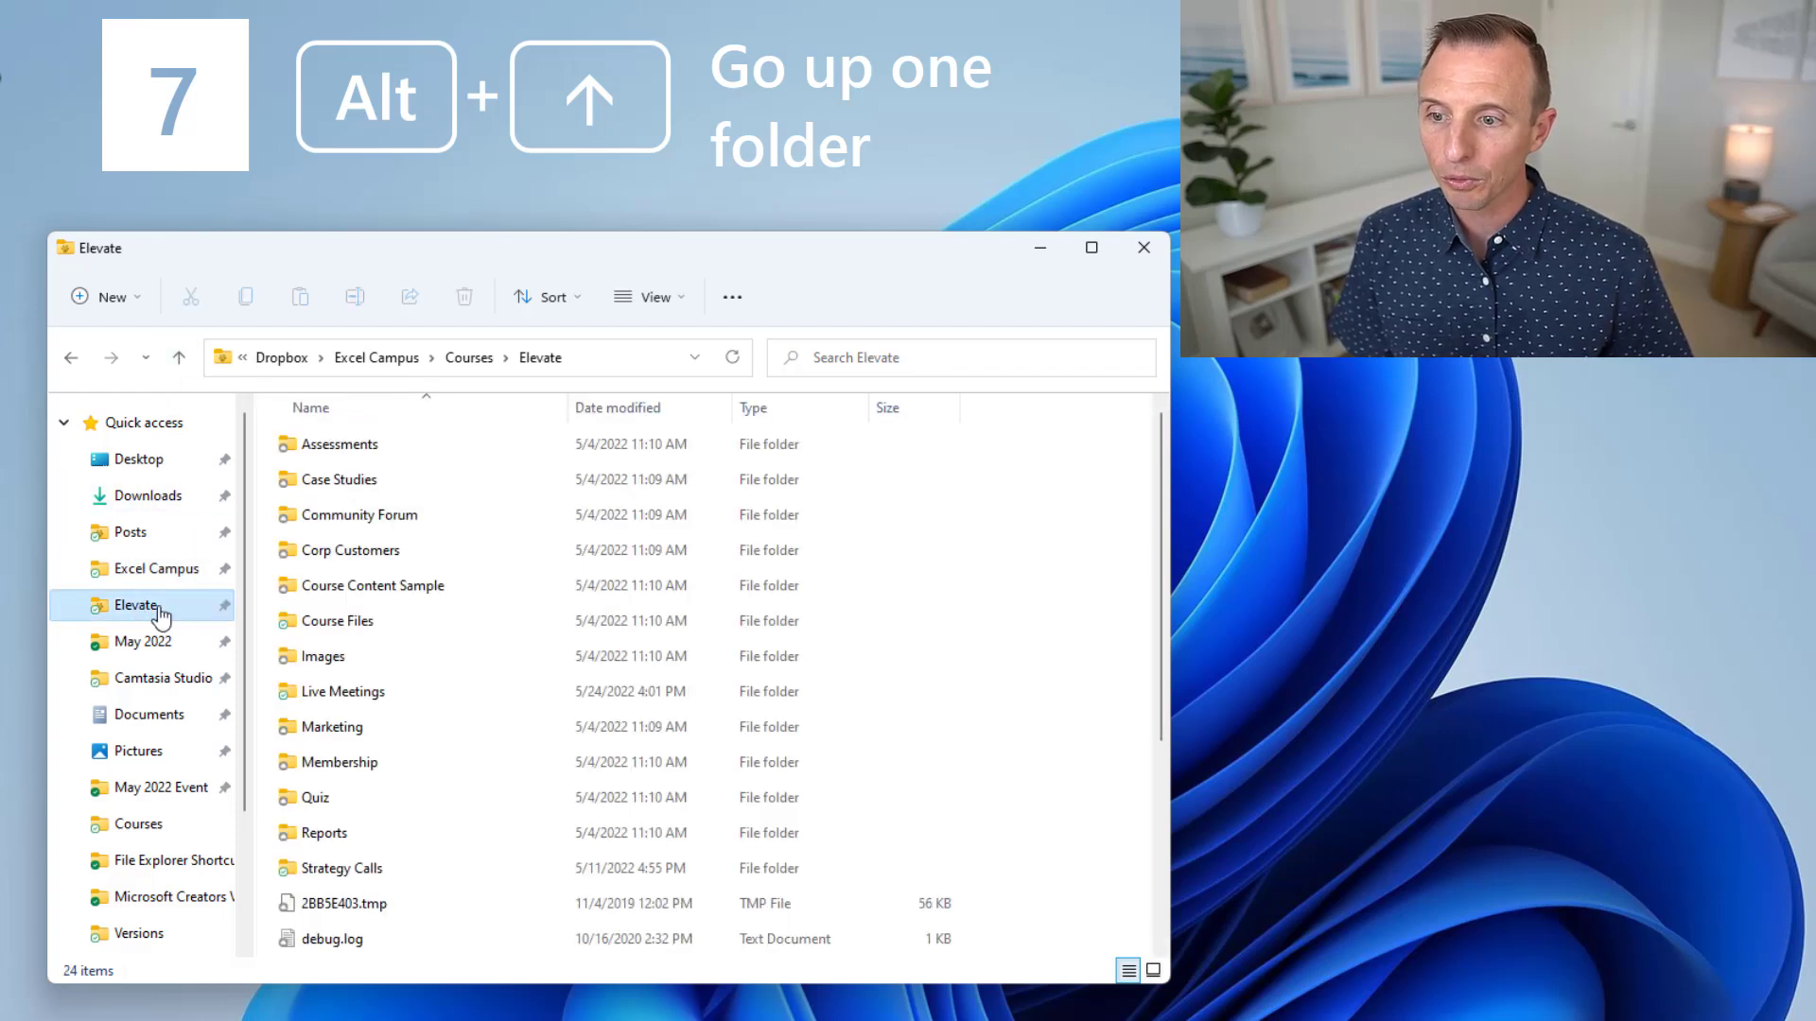
{"action": "mouse_move", "coordinate": [322, 655]}
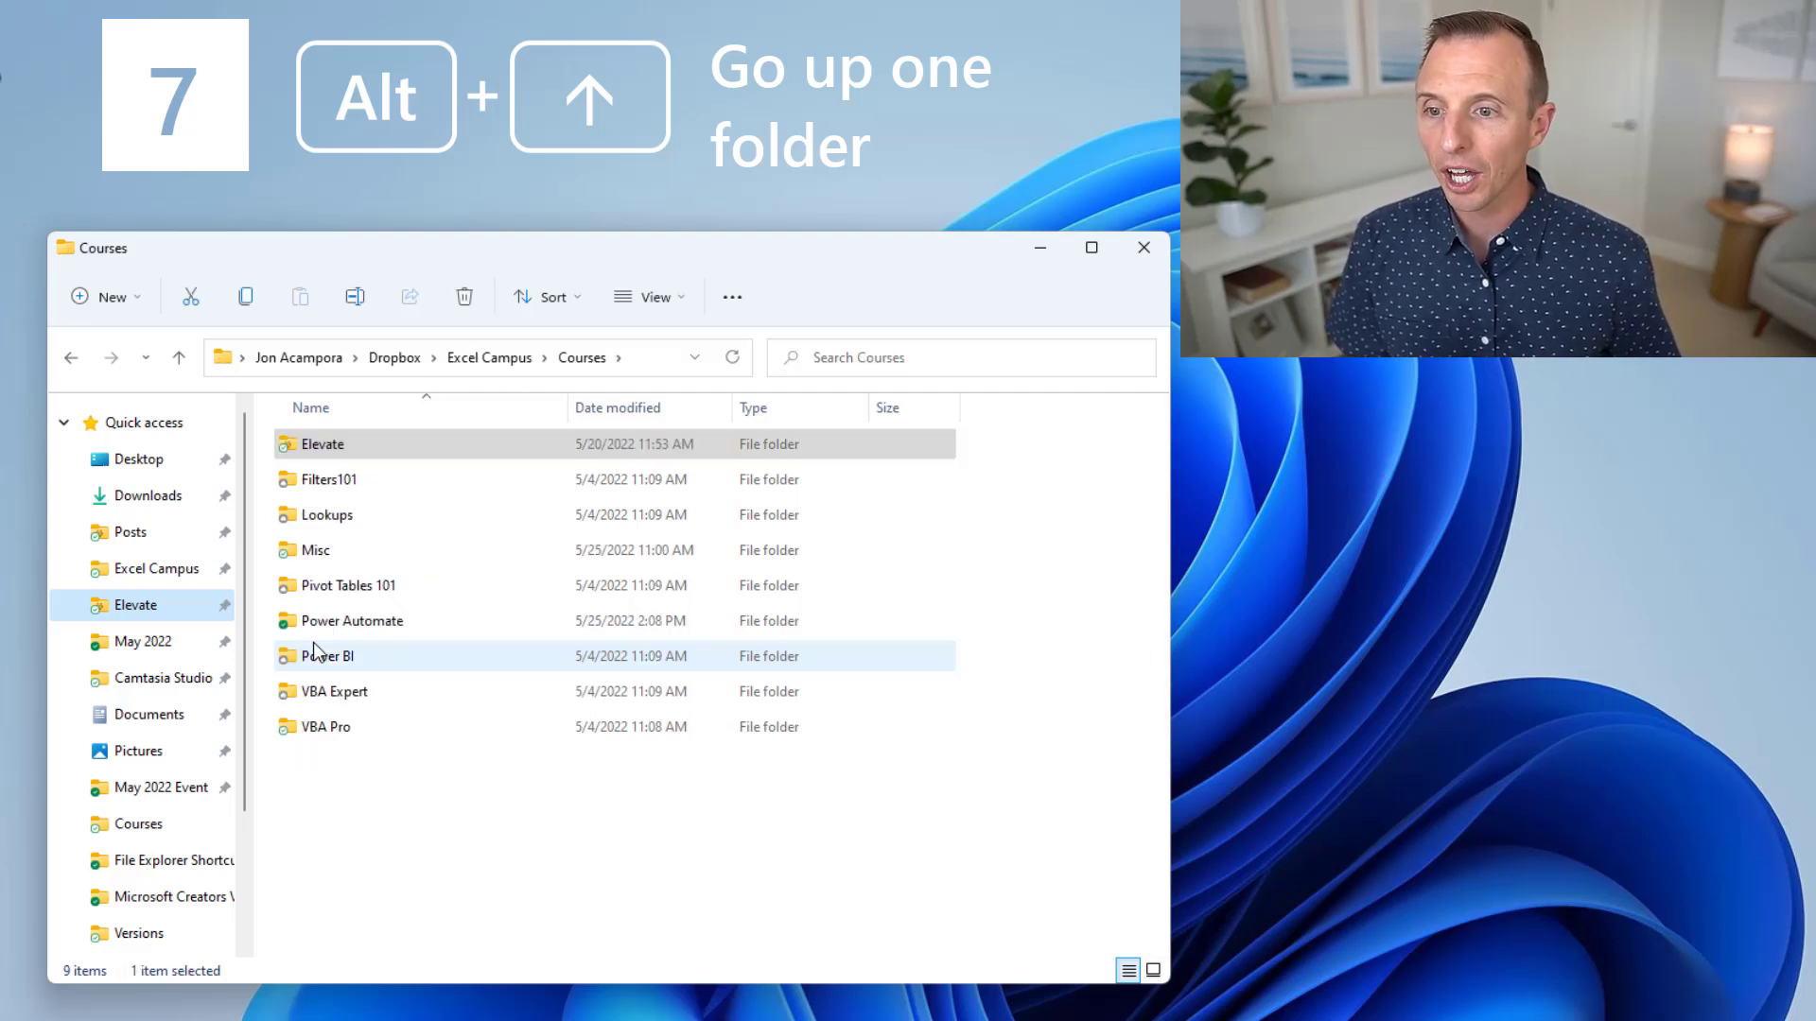
{"action": "mouse_move", "coordinate": [324, 655]}
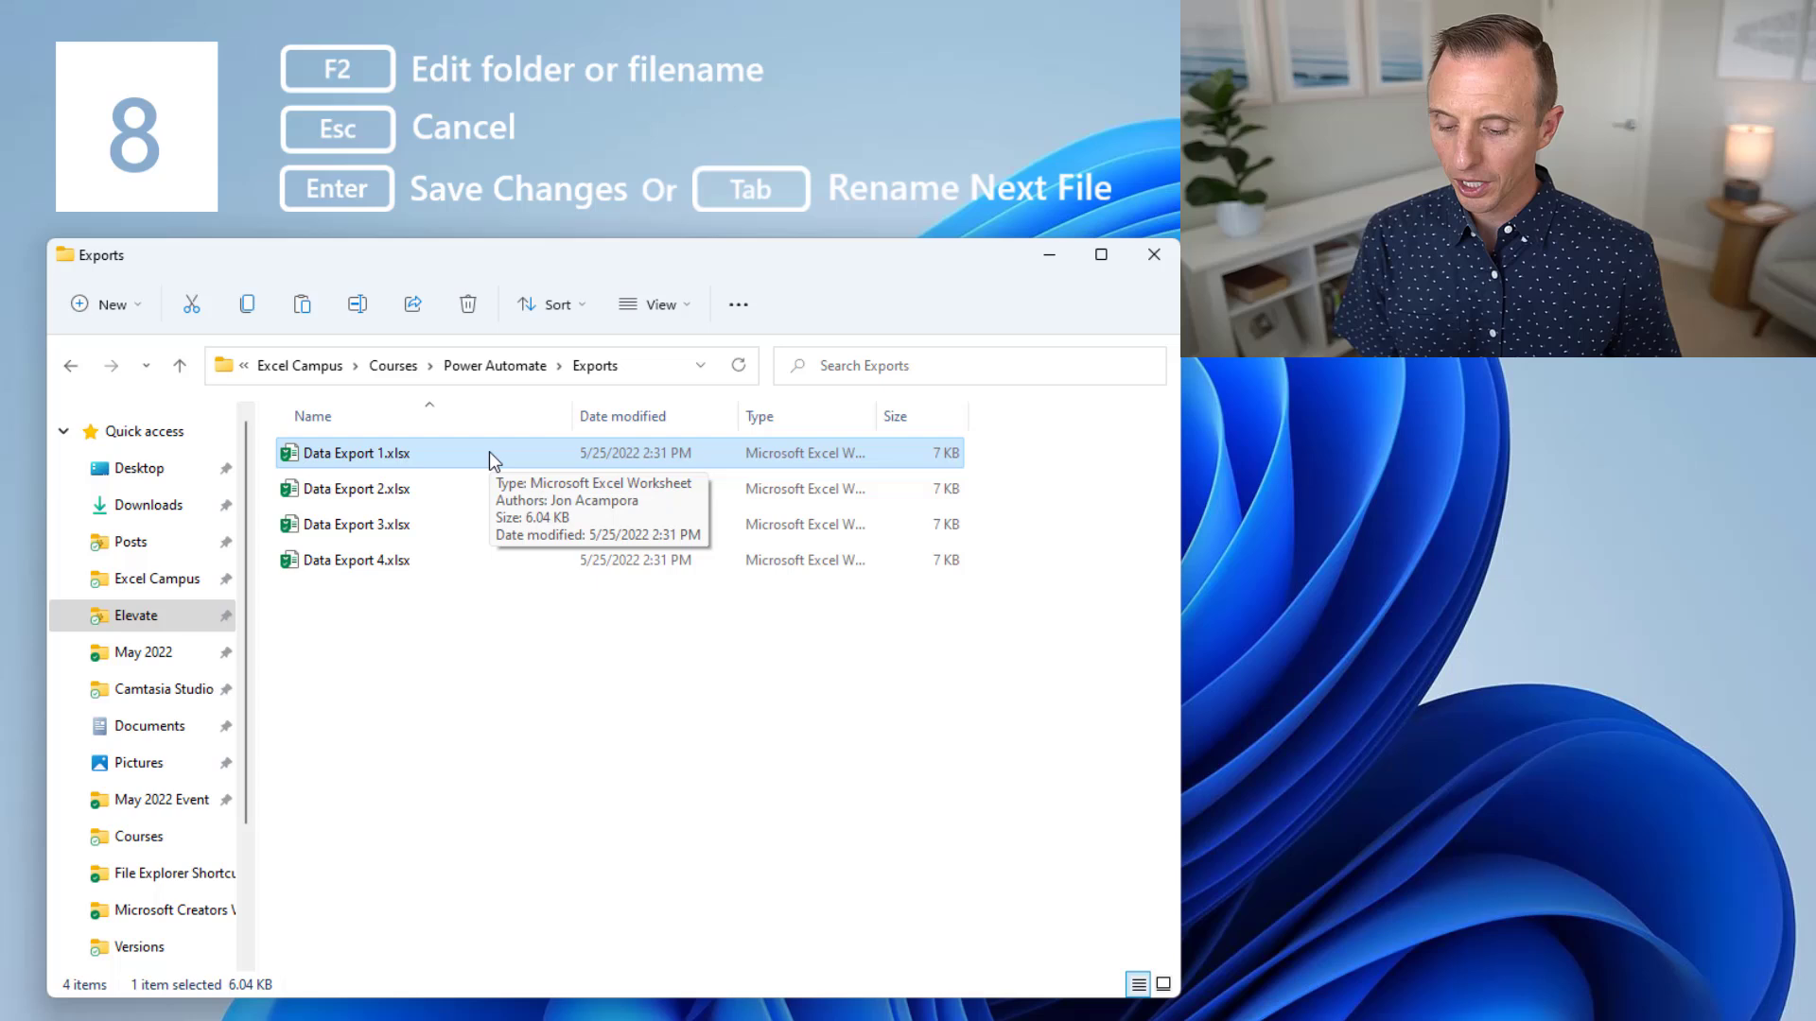
Step: Rename the four Data Export workbooks to 1.xlsx, 2.xlsx, 3.xlsx and 4.xlsx using F2 and Tab
{"action": "key", "text": "F2"}
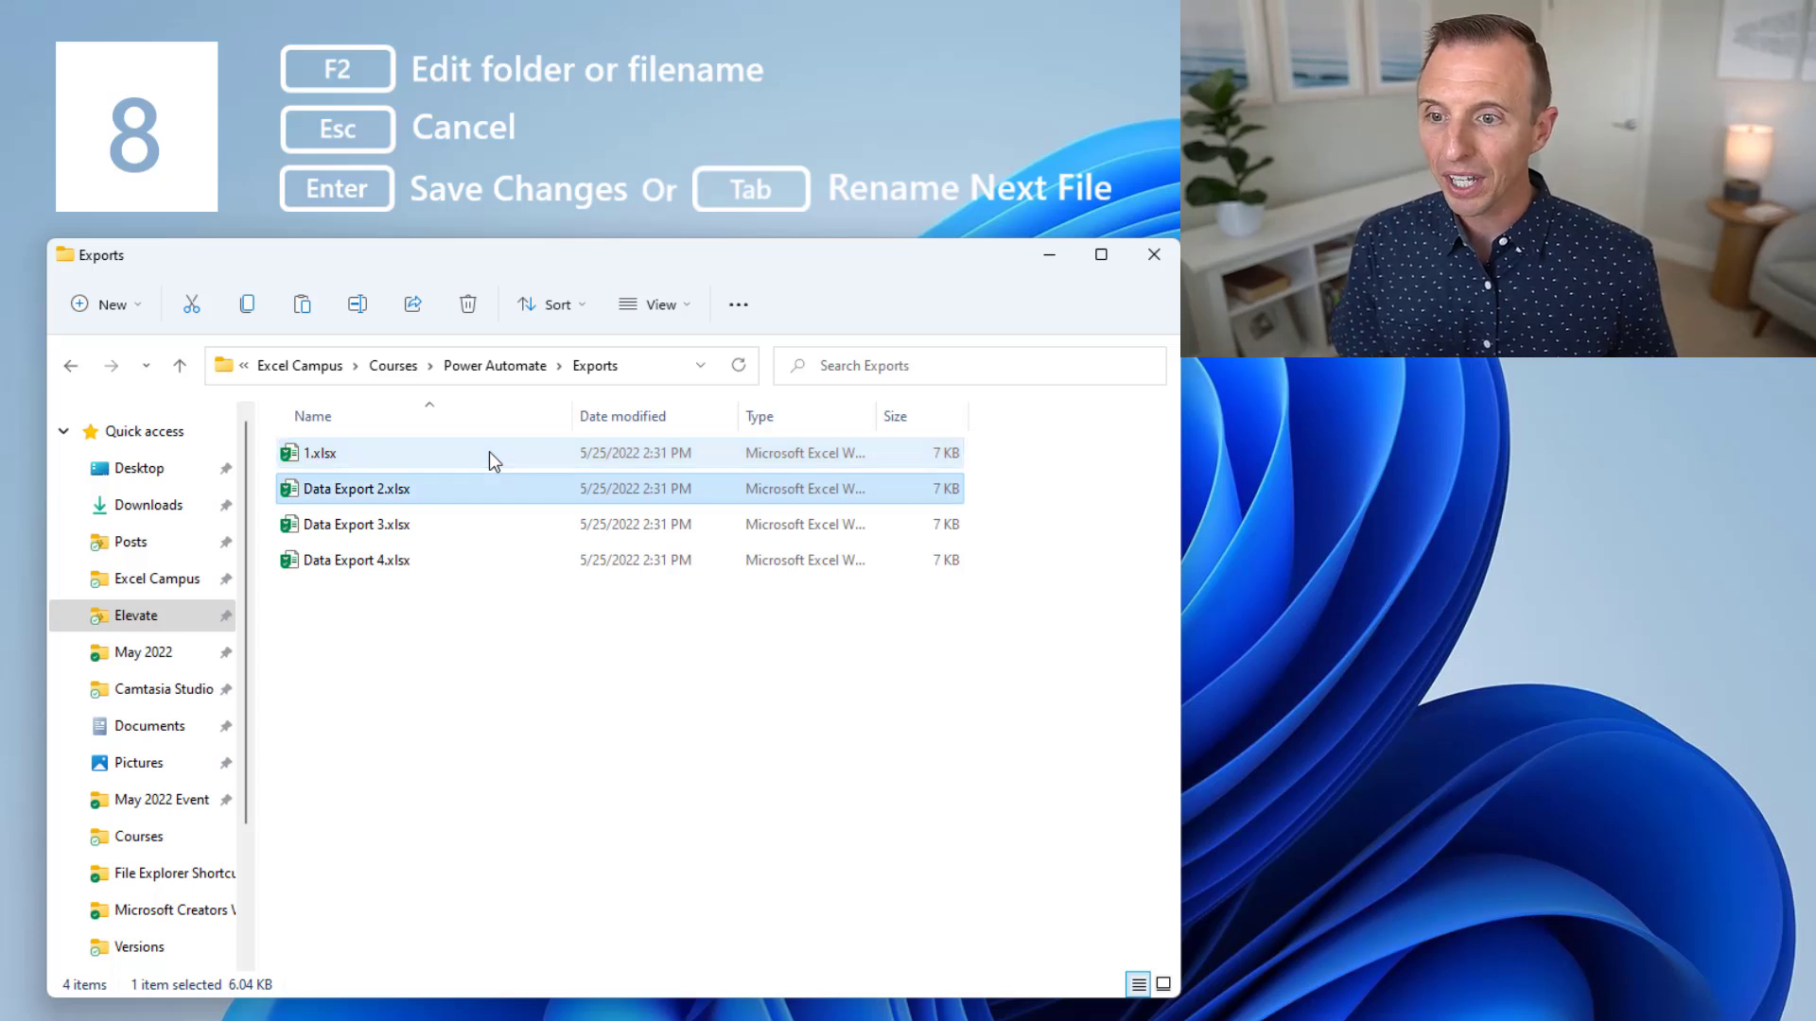
{"action": "key", "text": "F2"}
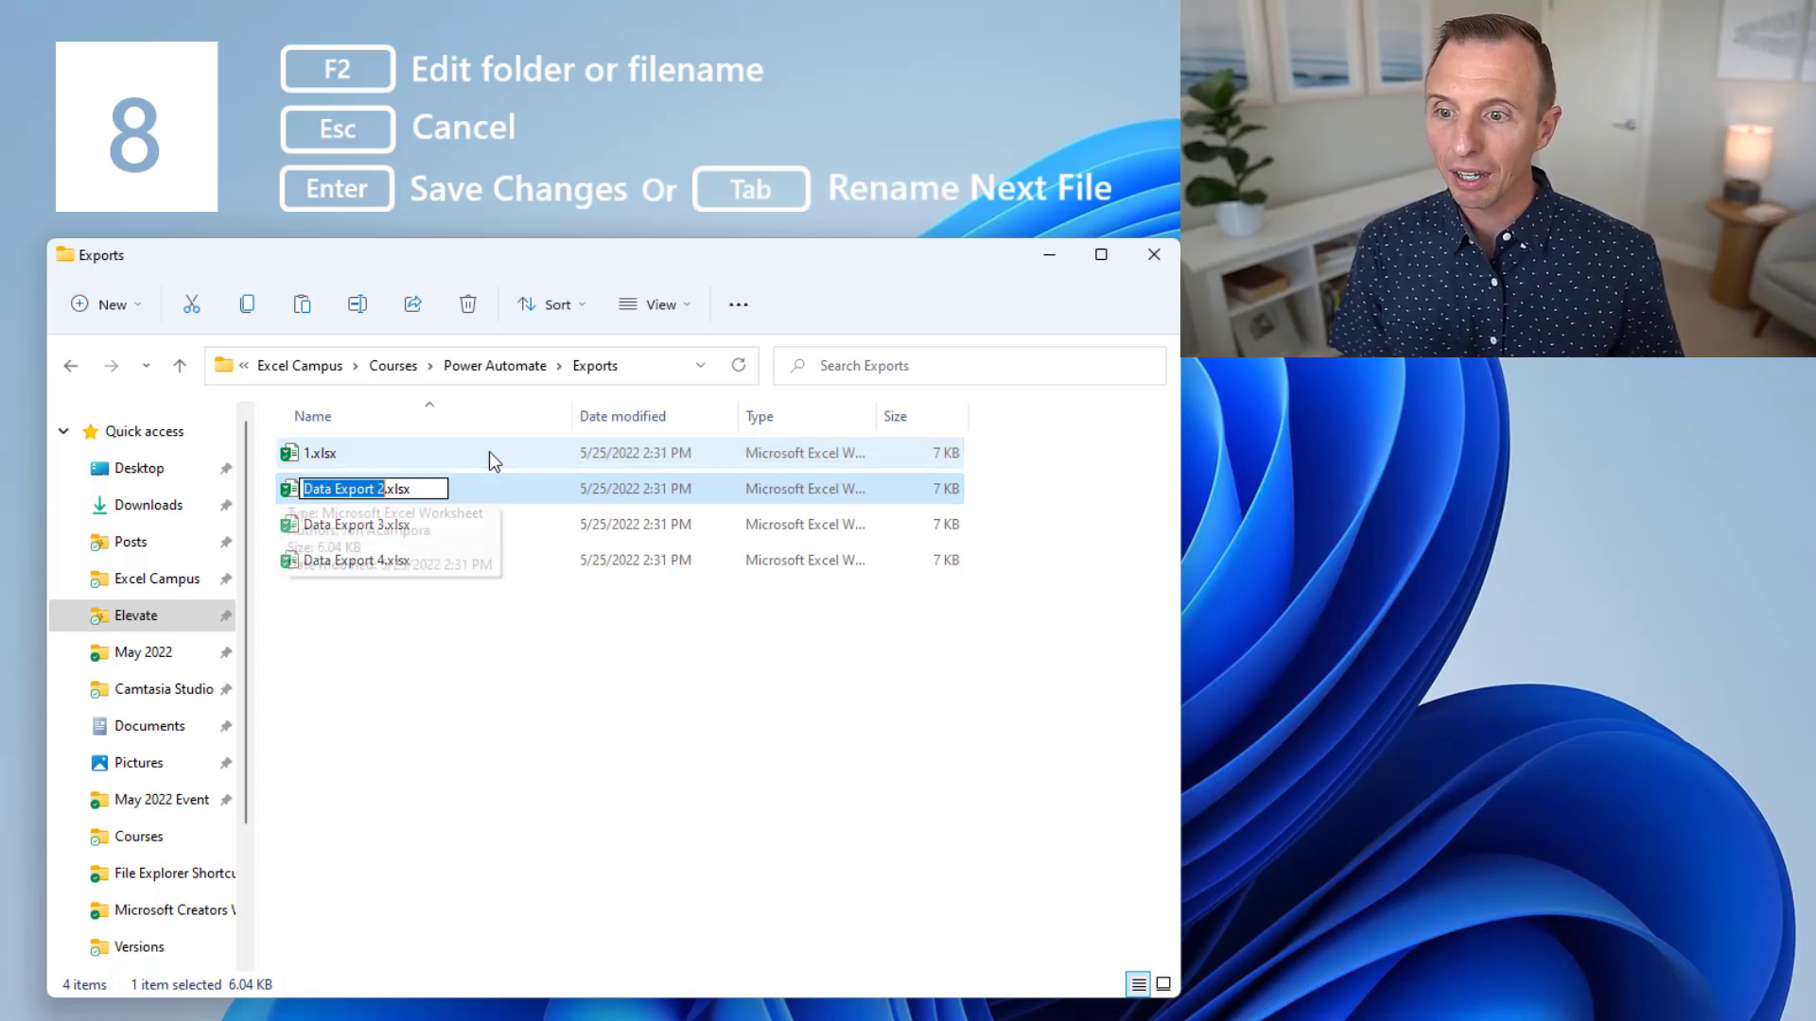
{"action": "mouse_move", "coordinate": [491, 457]}
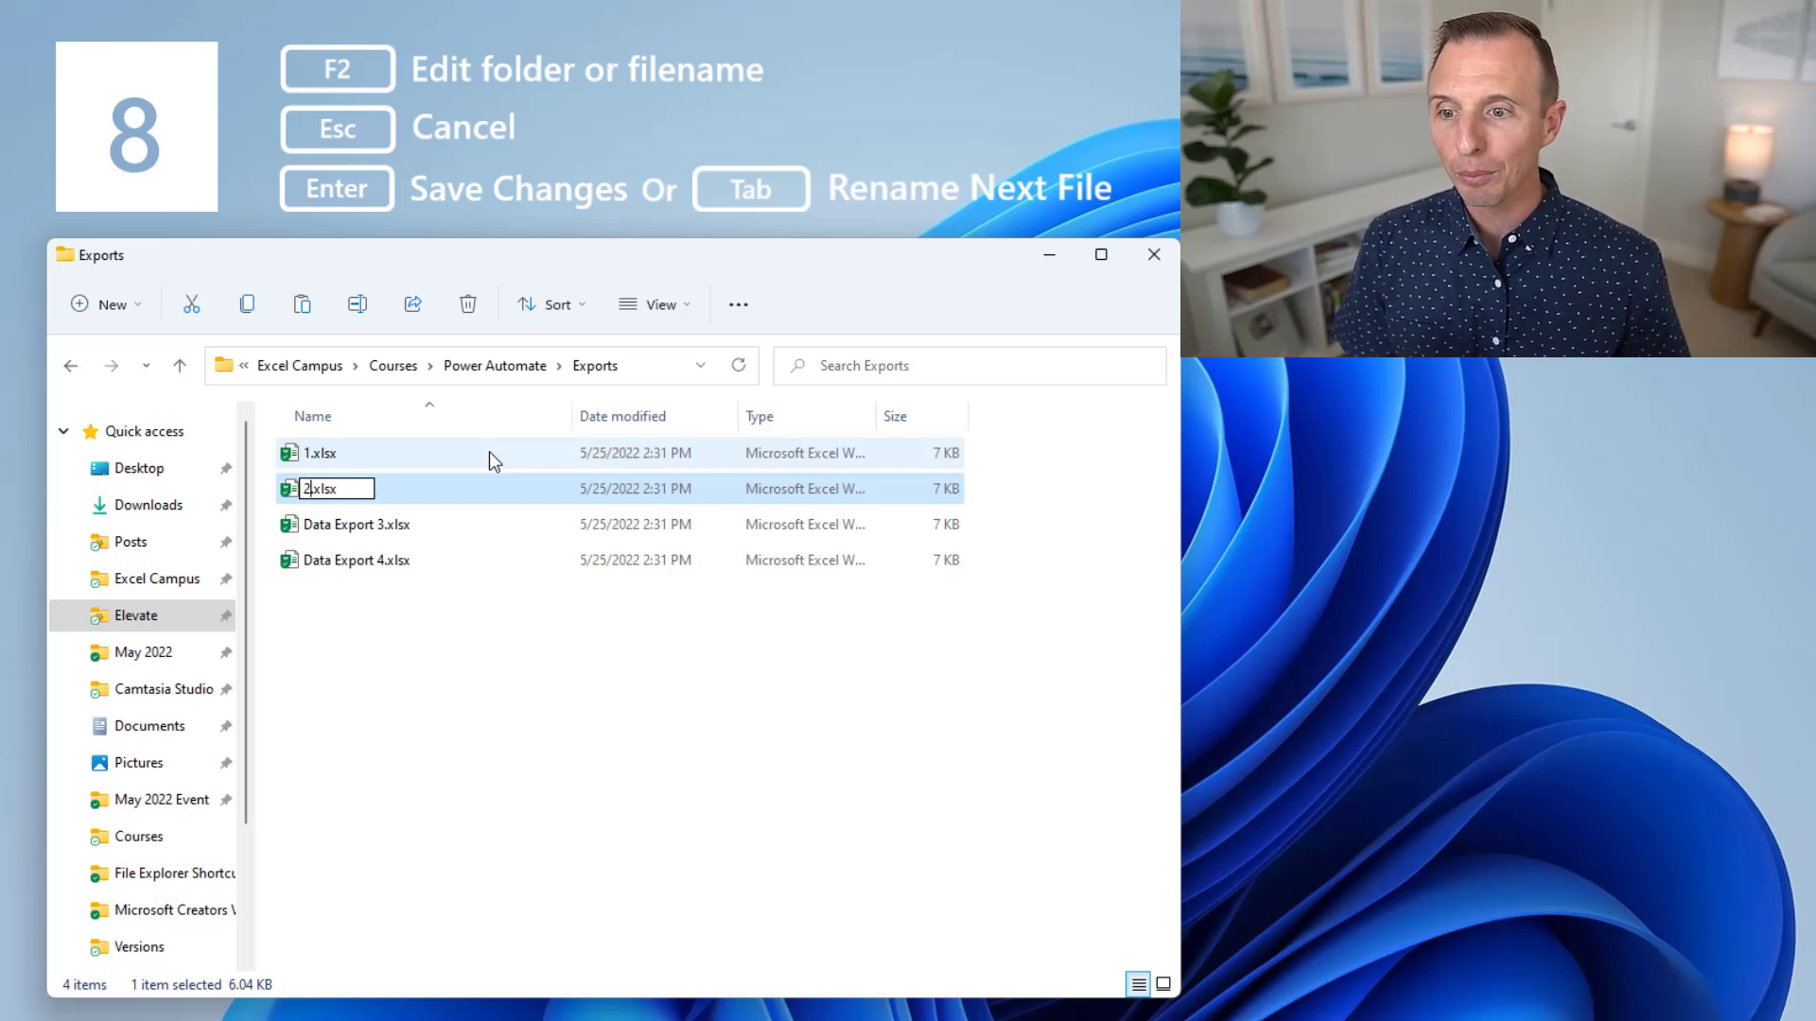
{"action": "key", "text": "Tab"}
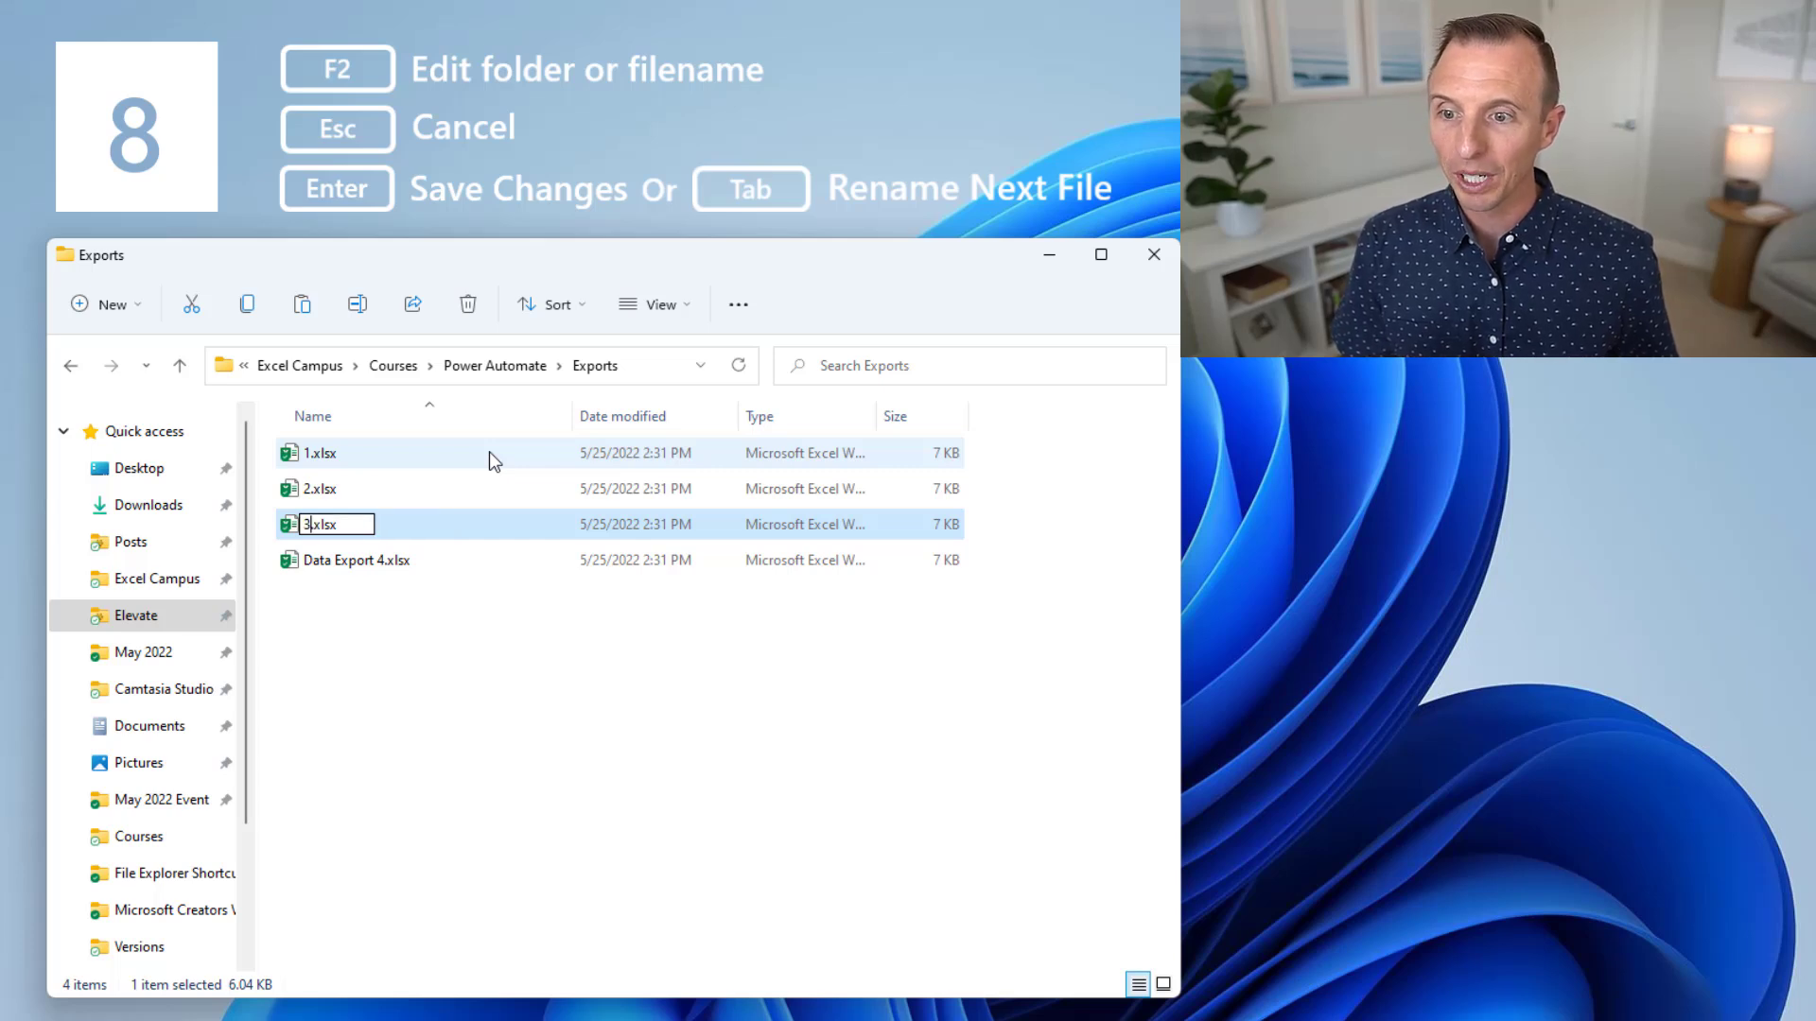
{"action": "key", "text": "Tab"}
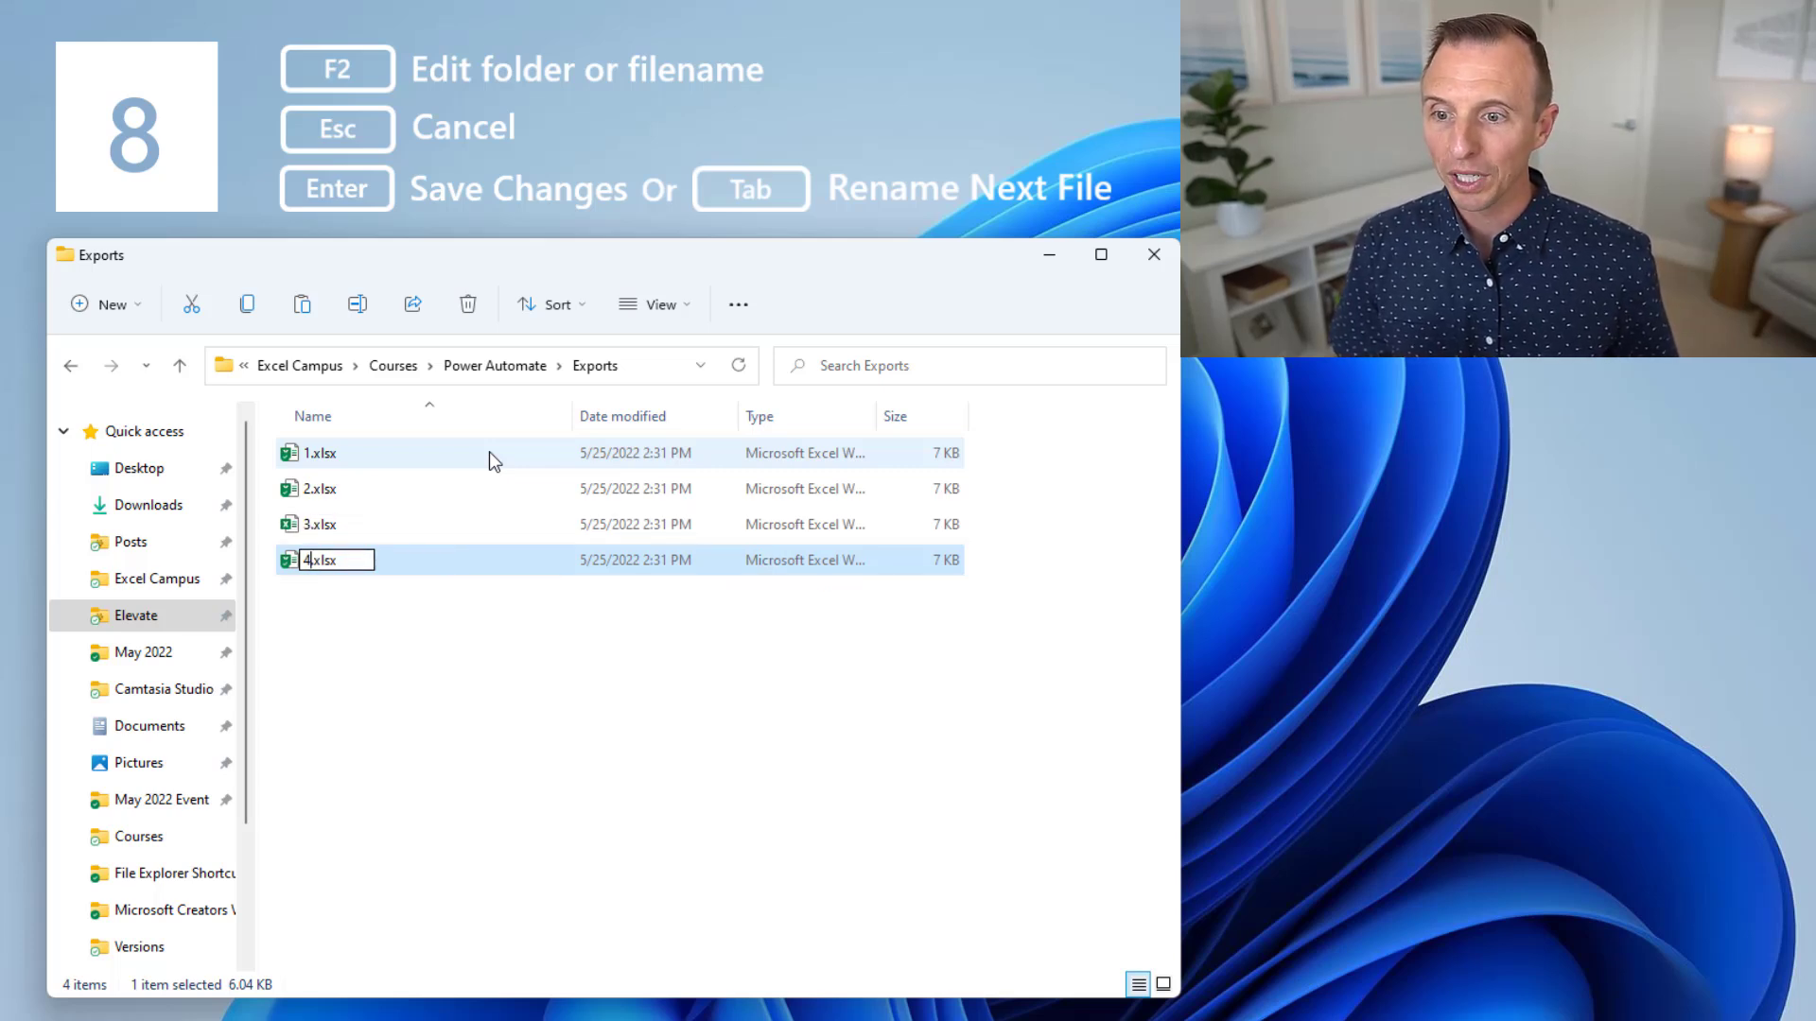
{"action": "key", "text": "Enter"}
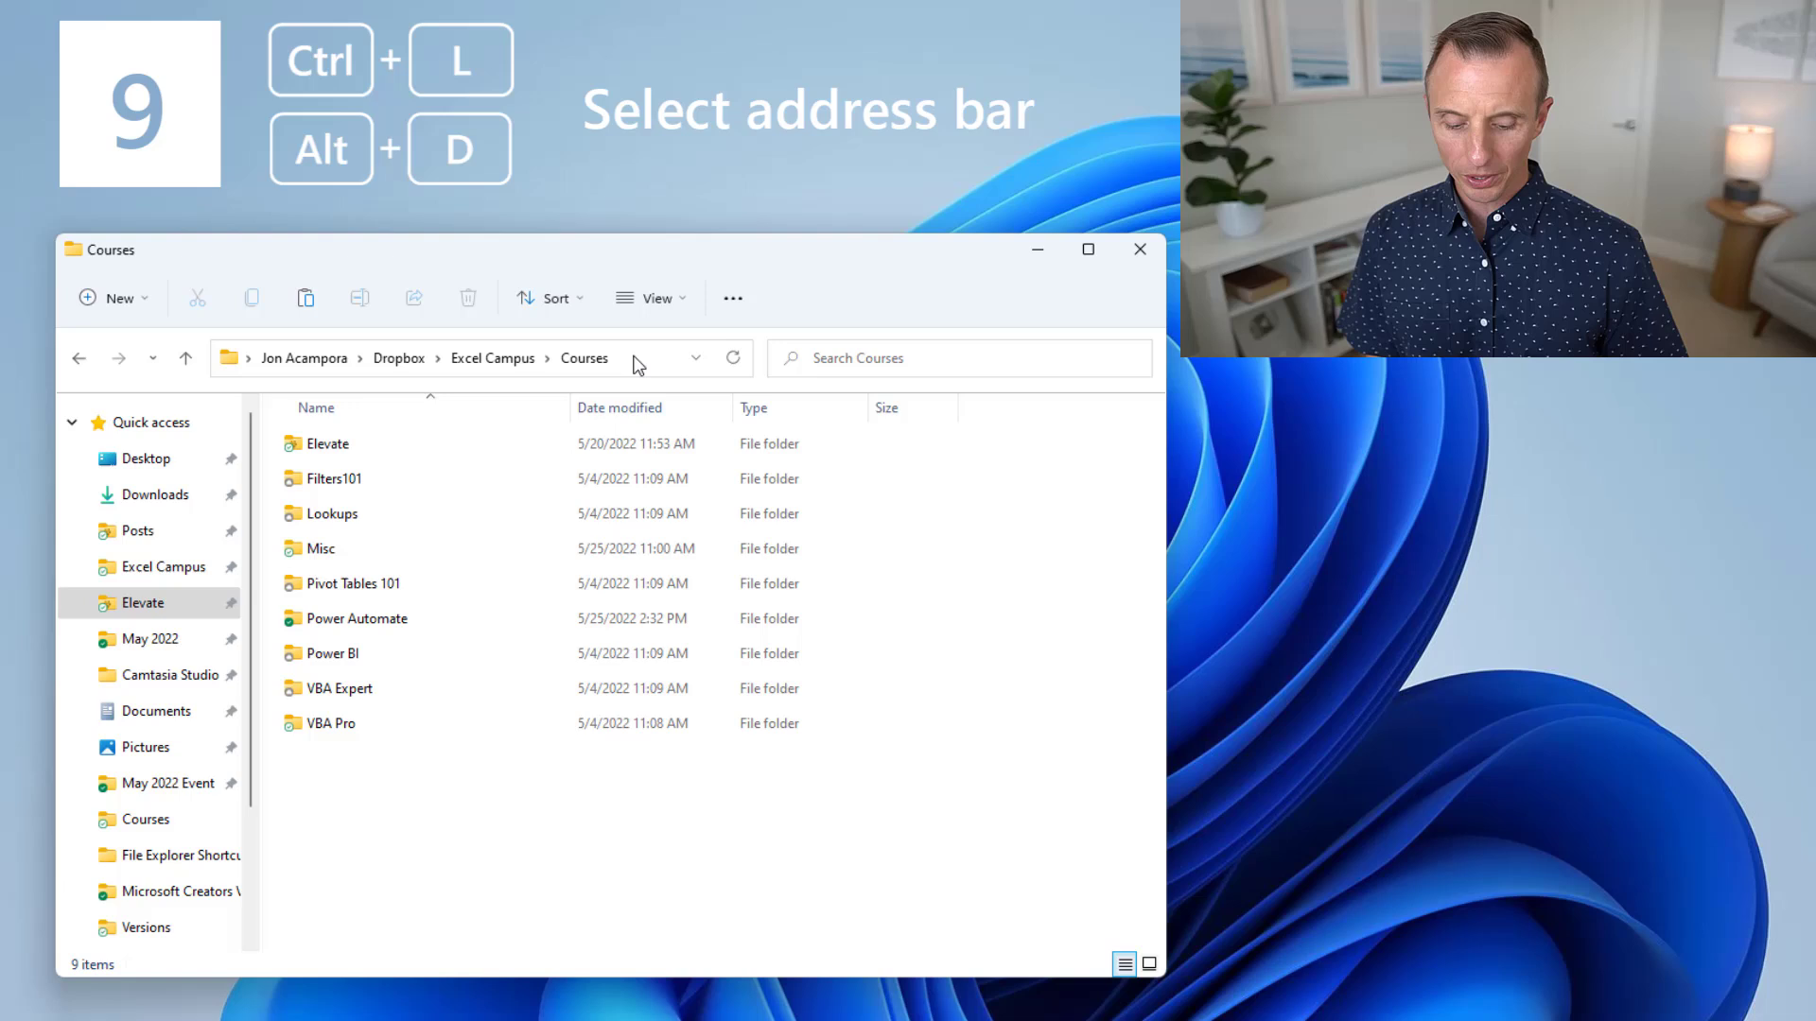
{"action": "key", "text": "ctrl+l"}
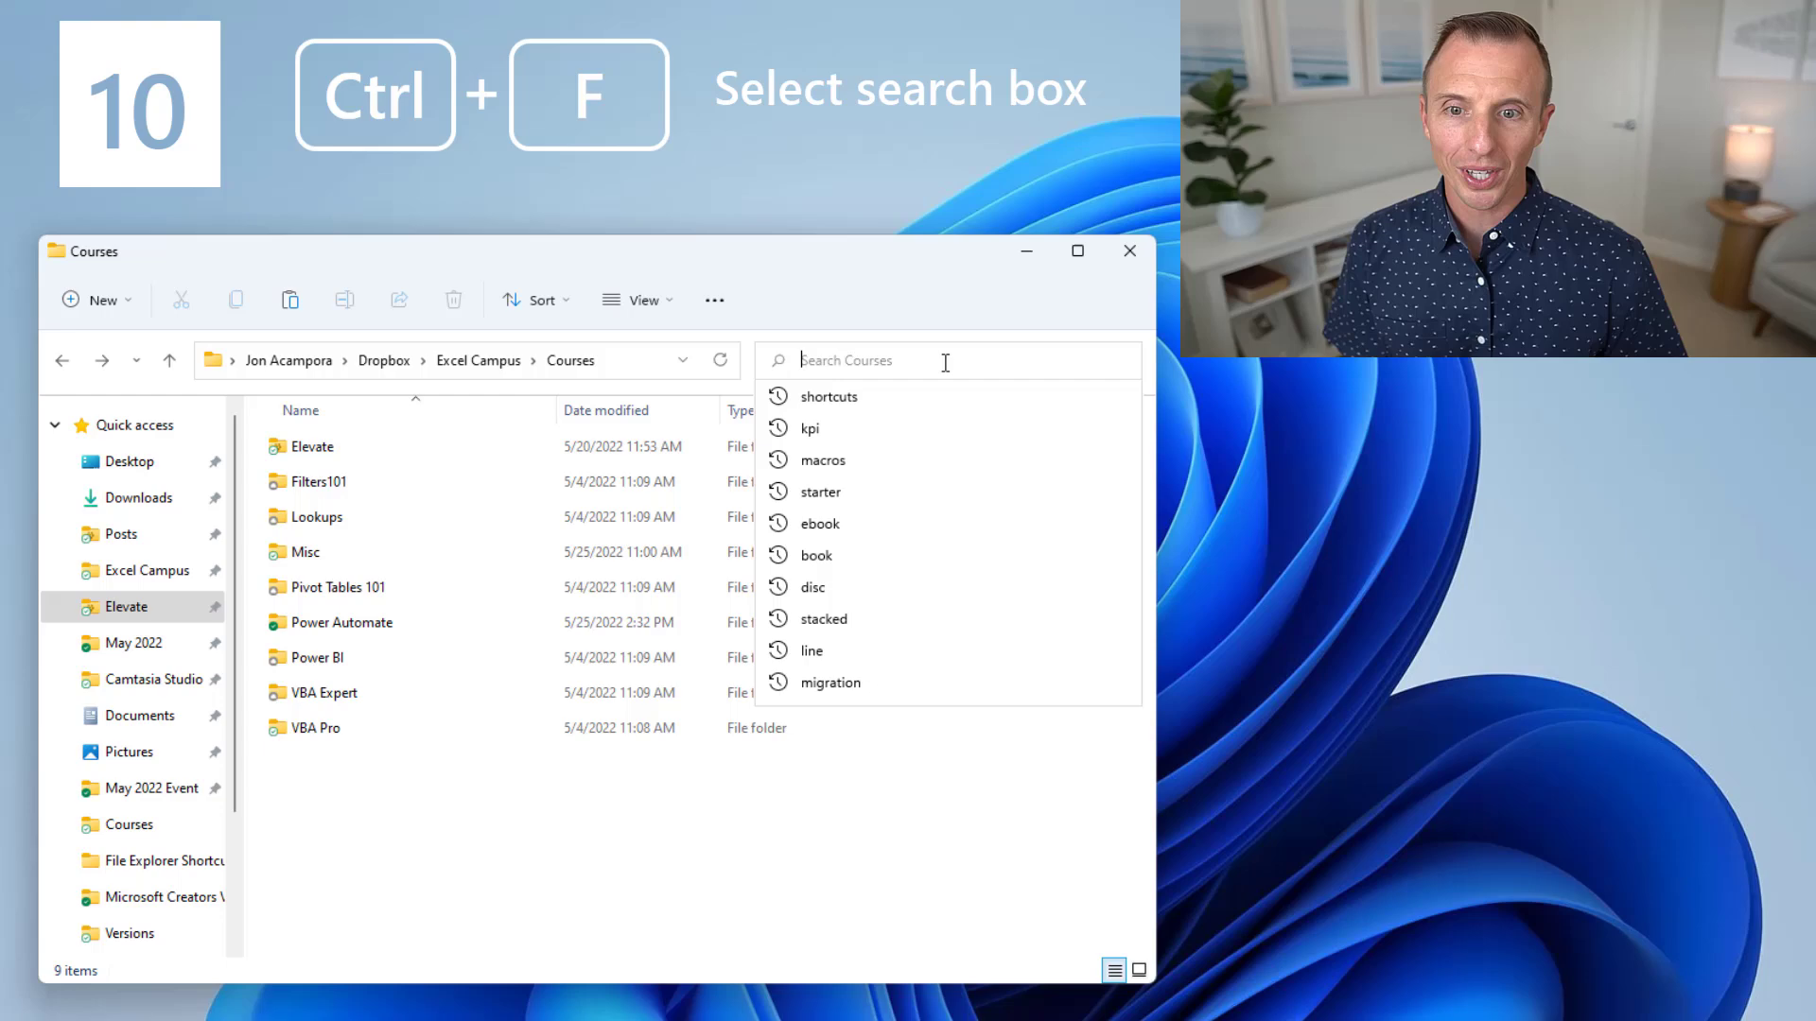
Step: Search the Courses folder for 'logo' and open the Course Logo folder from the results
{"action": "type", "text": "log"}
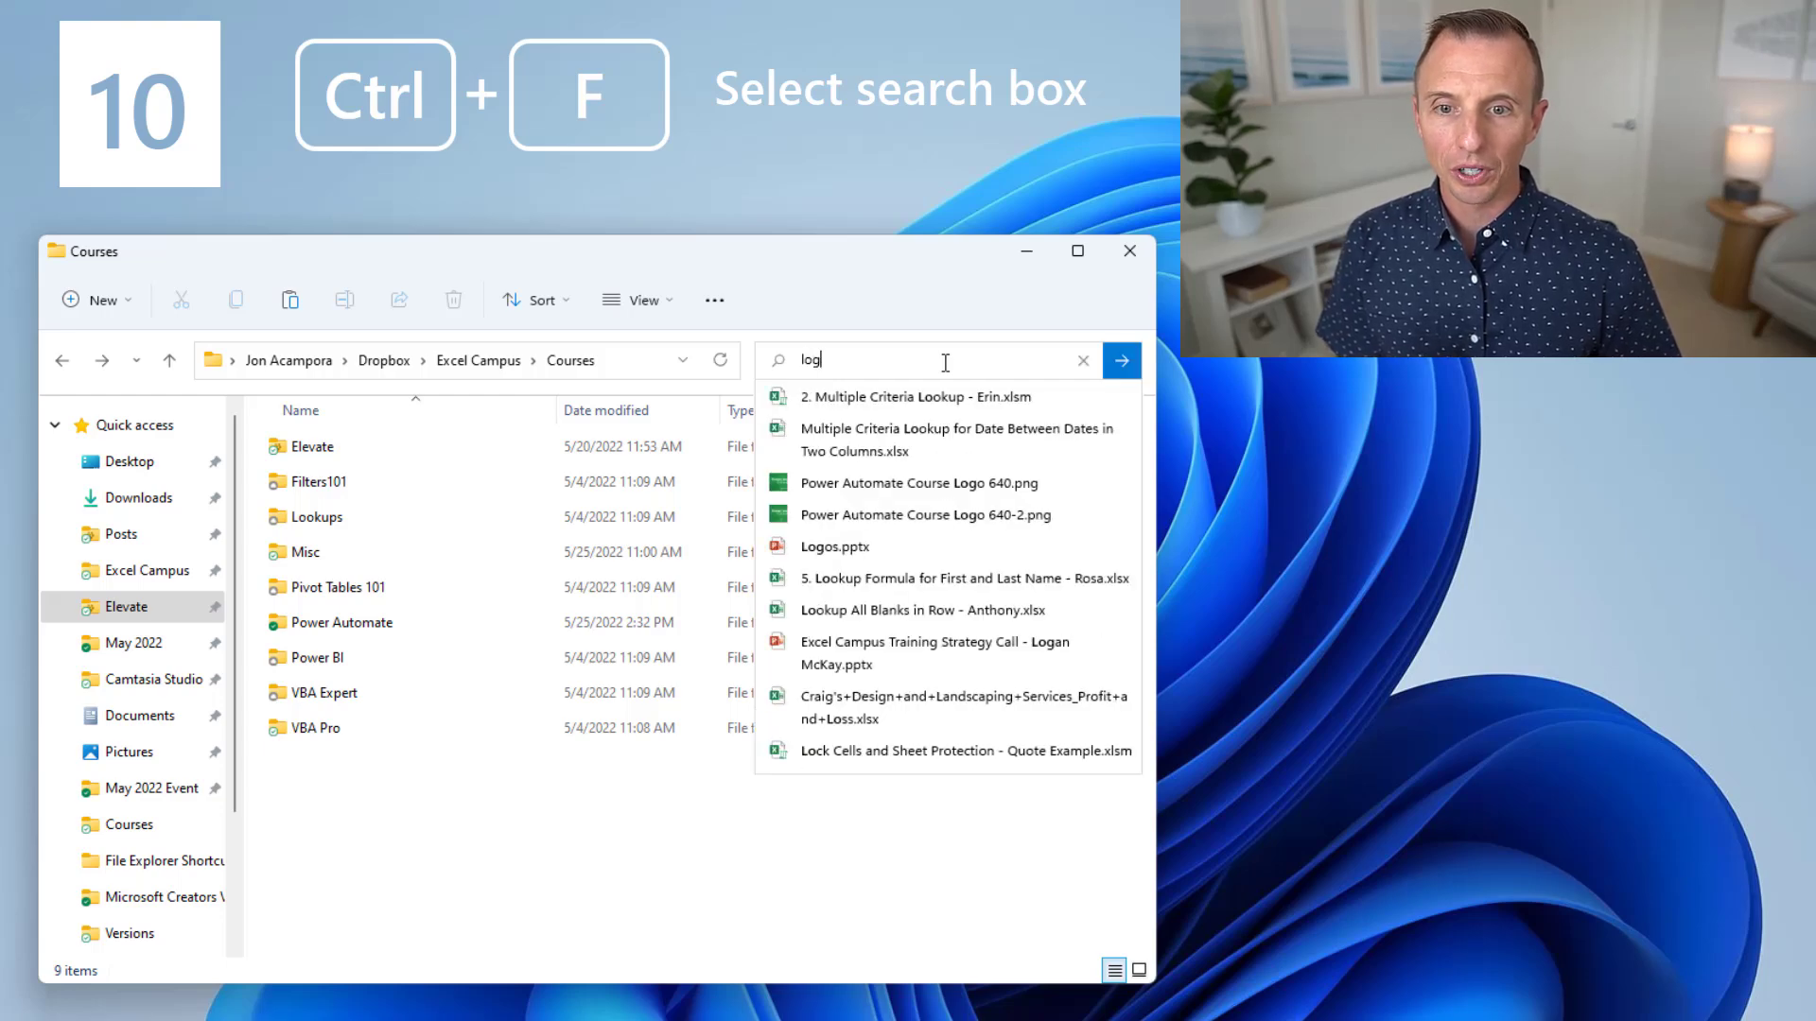
{"action": "type", "text": "o"}
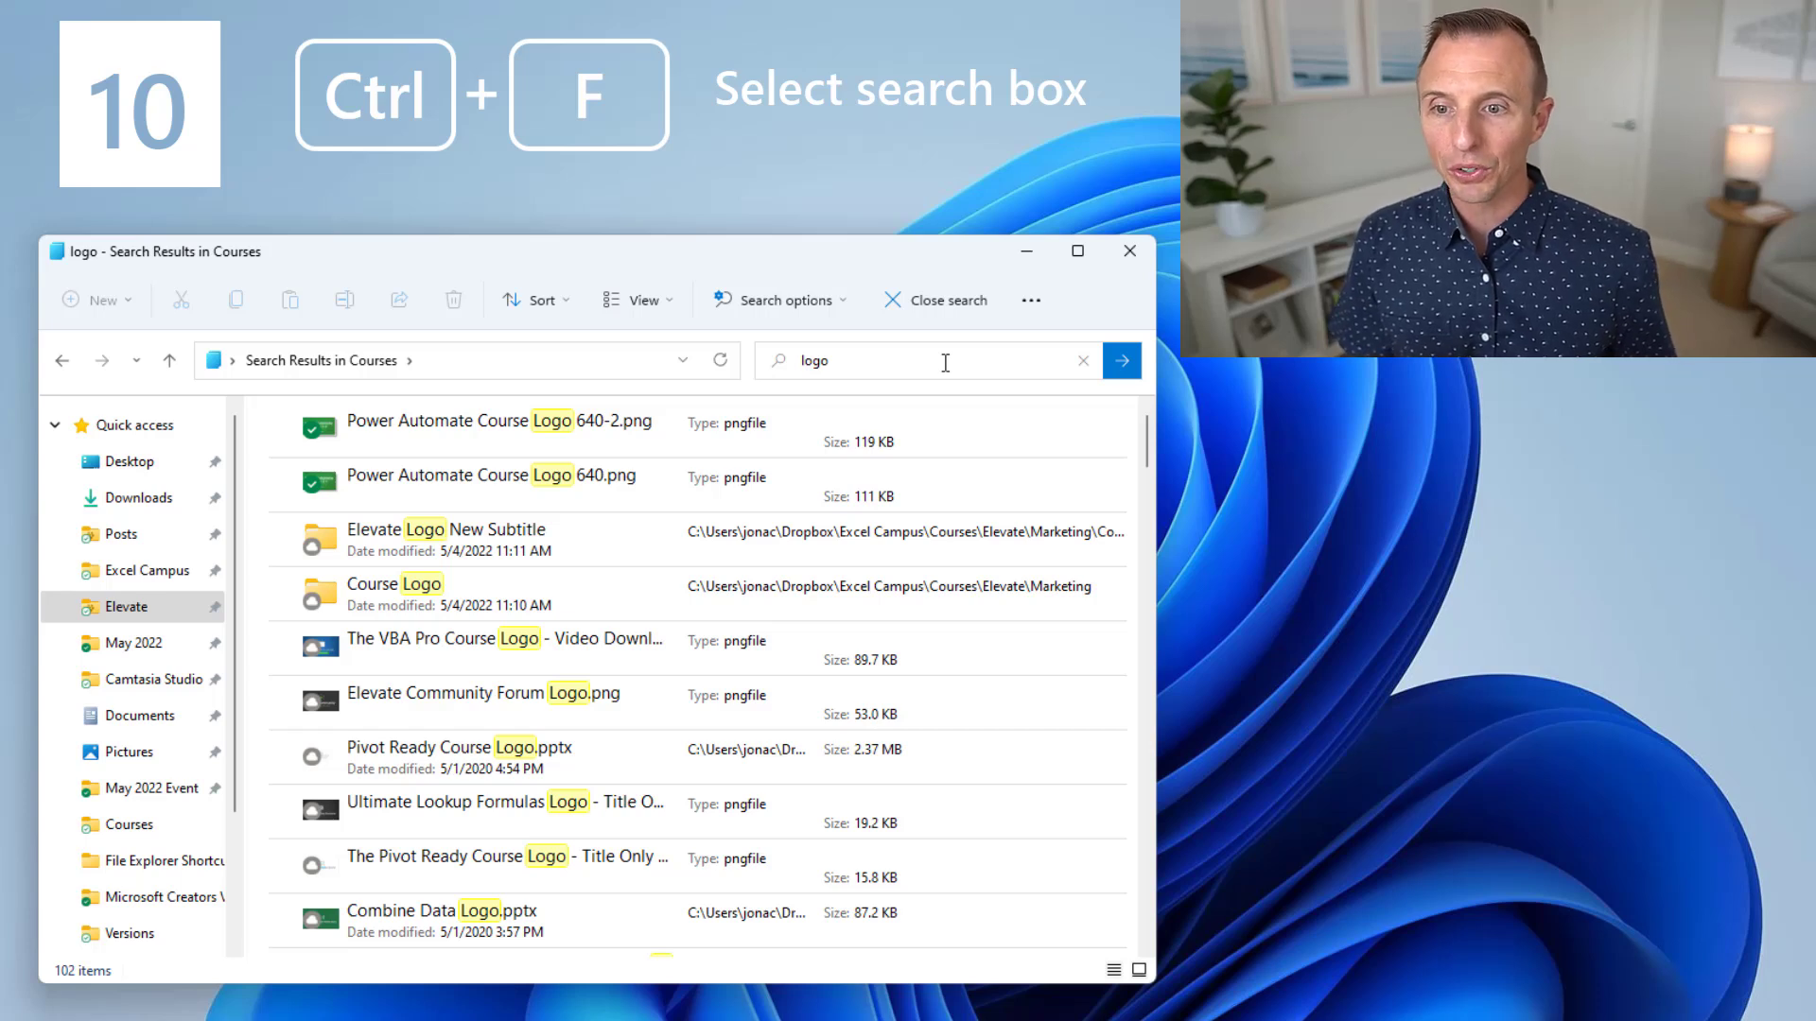
{"action": "left_click", "coordinate": [490, 475]}
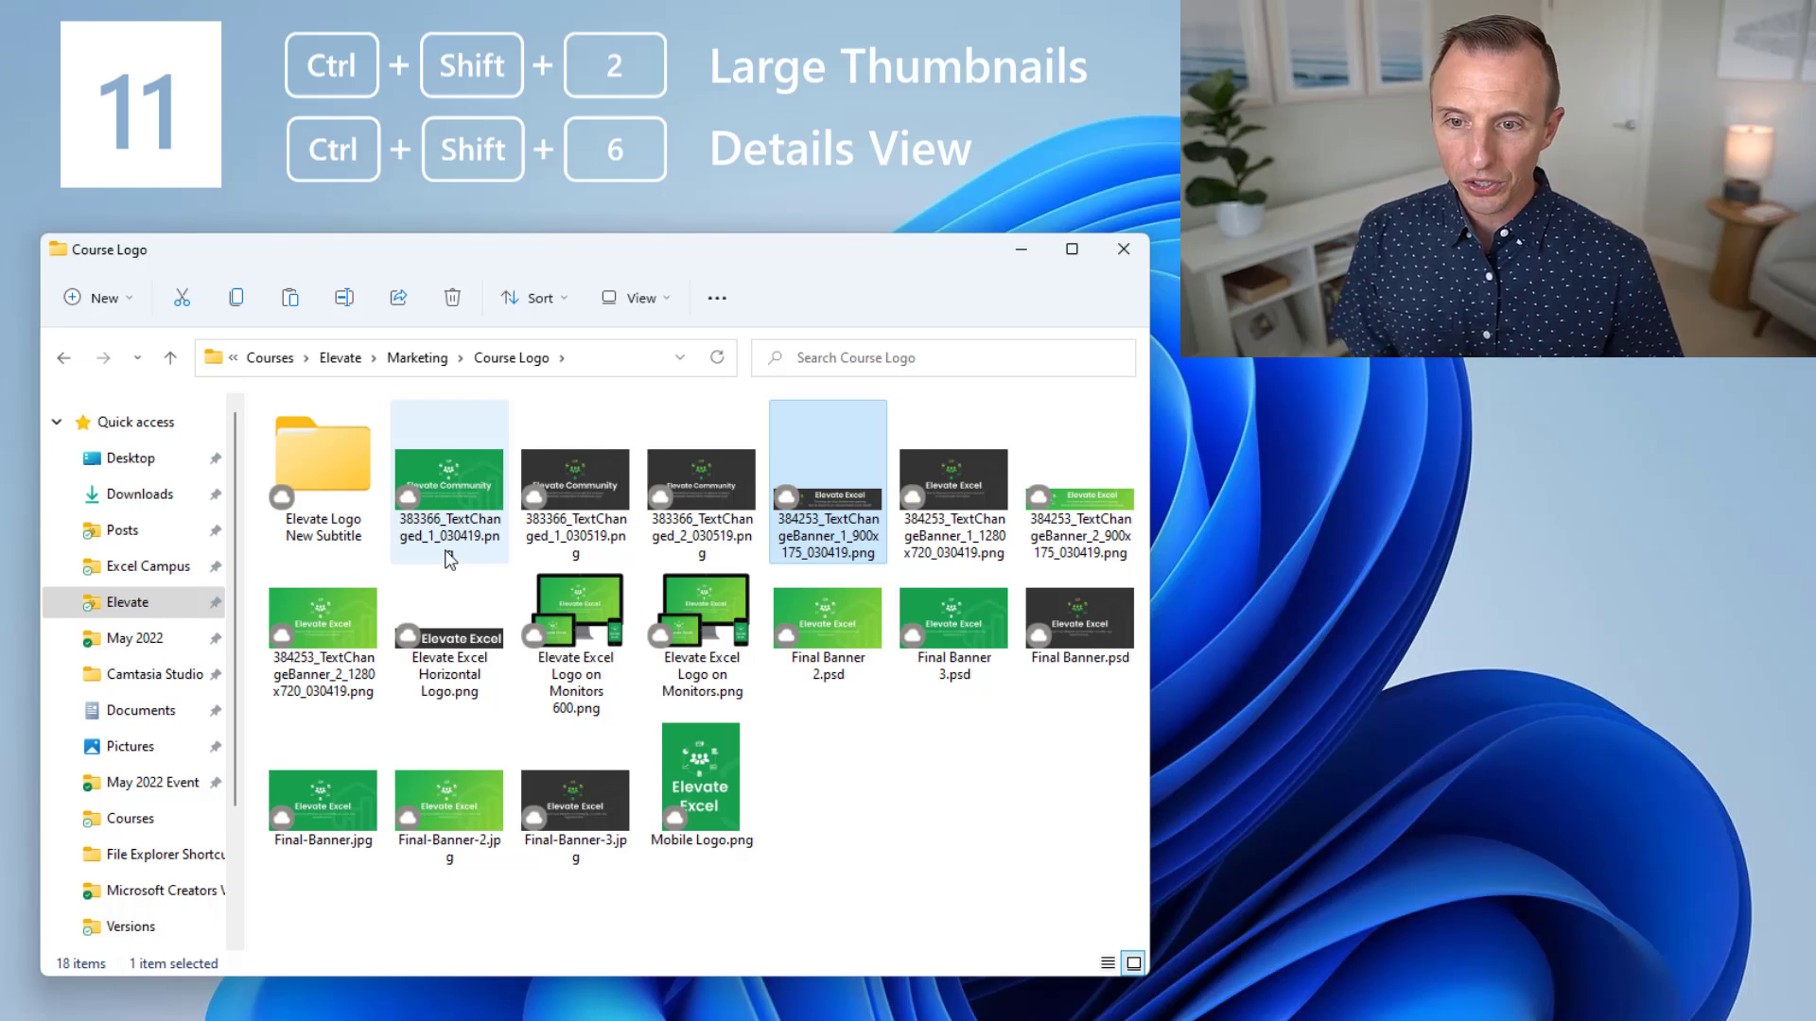
{"action": "mouse_move", "coordinate": [498, 566]}
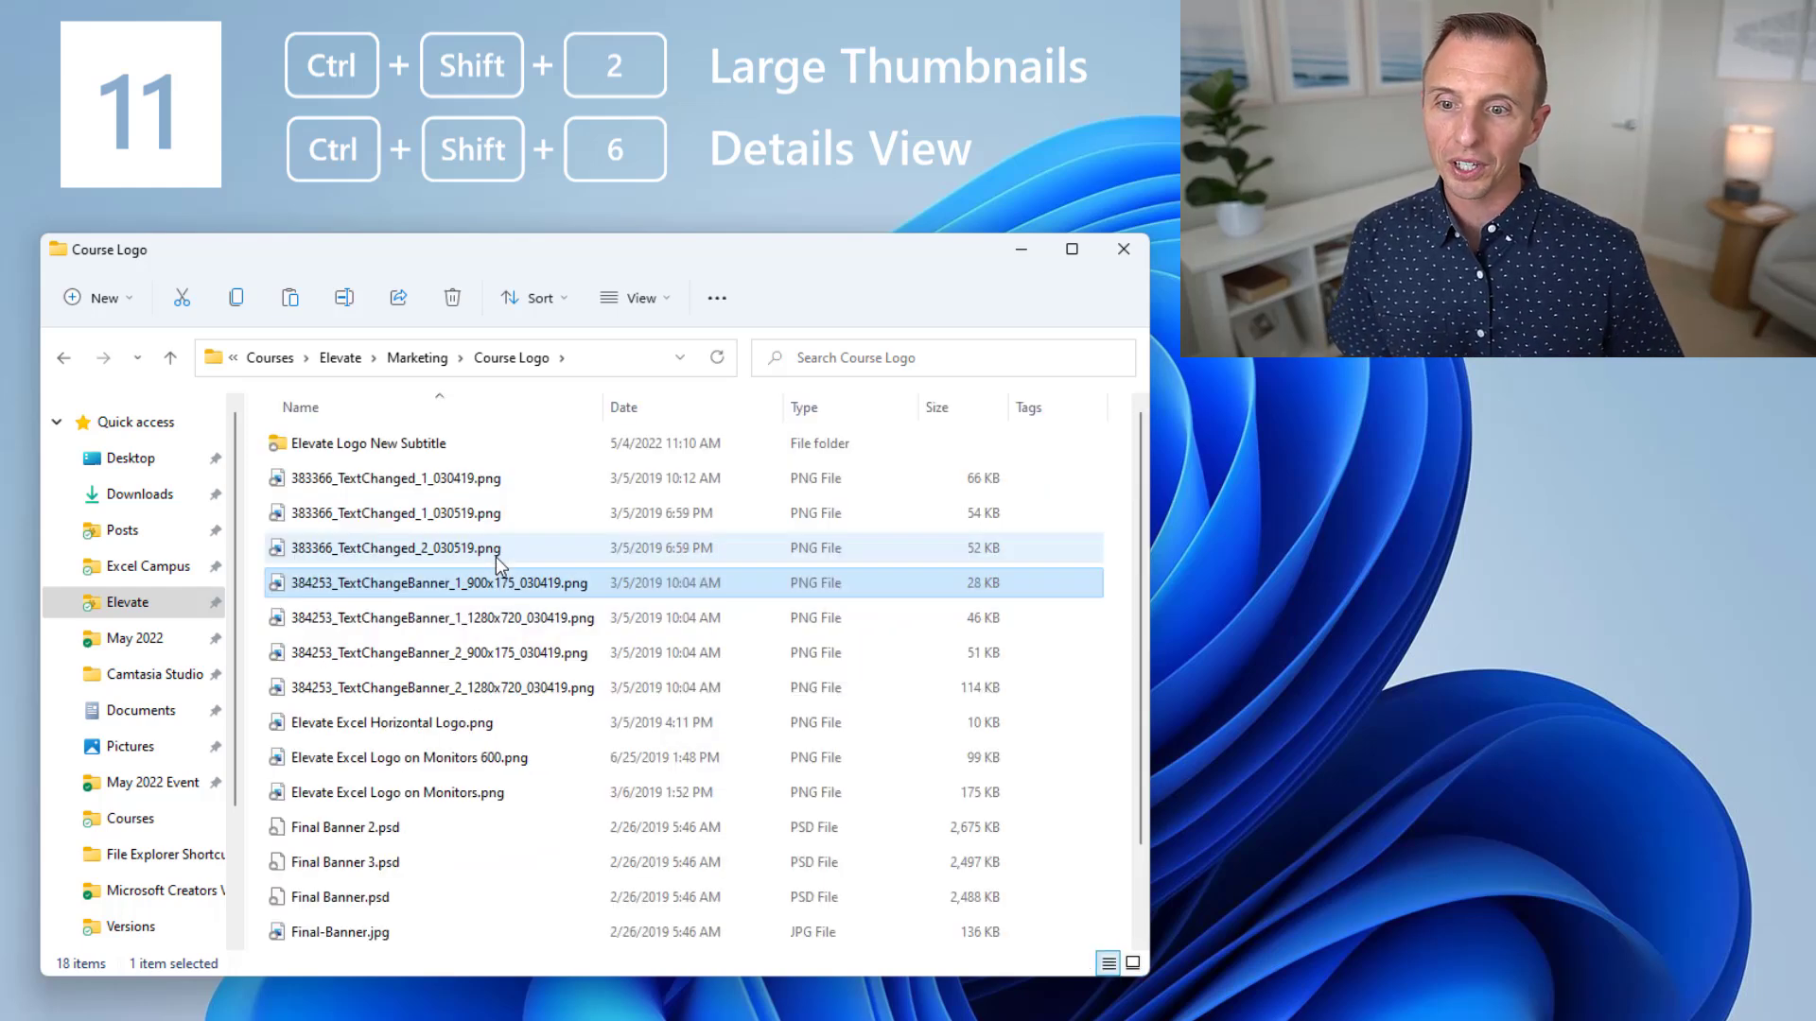
Step: Switch the Course Logo folder from large thumbnails back to Details view
{"action": "left_click", "coordinate": [437, 582]}
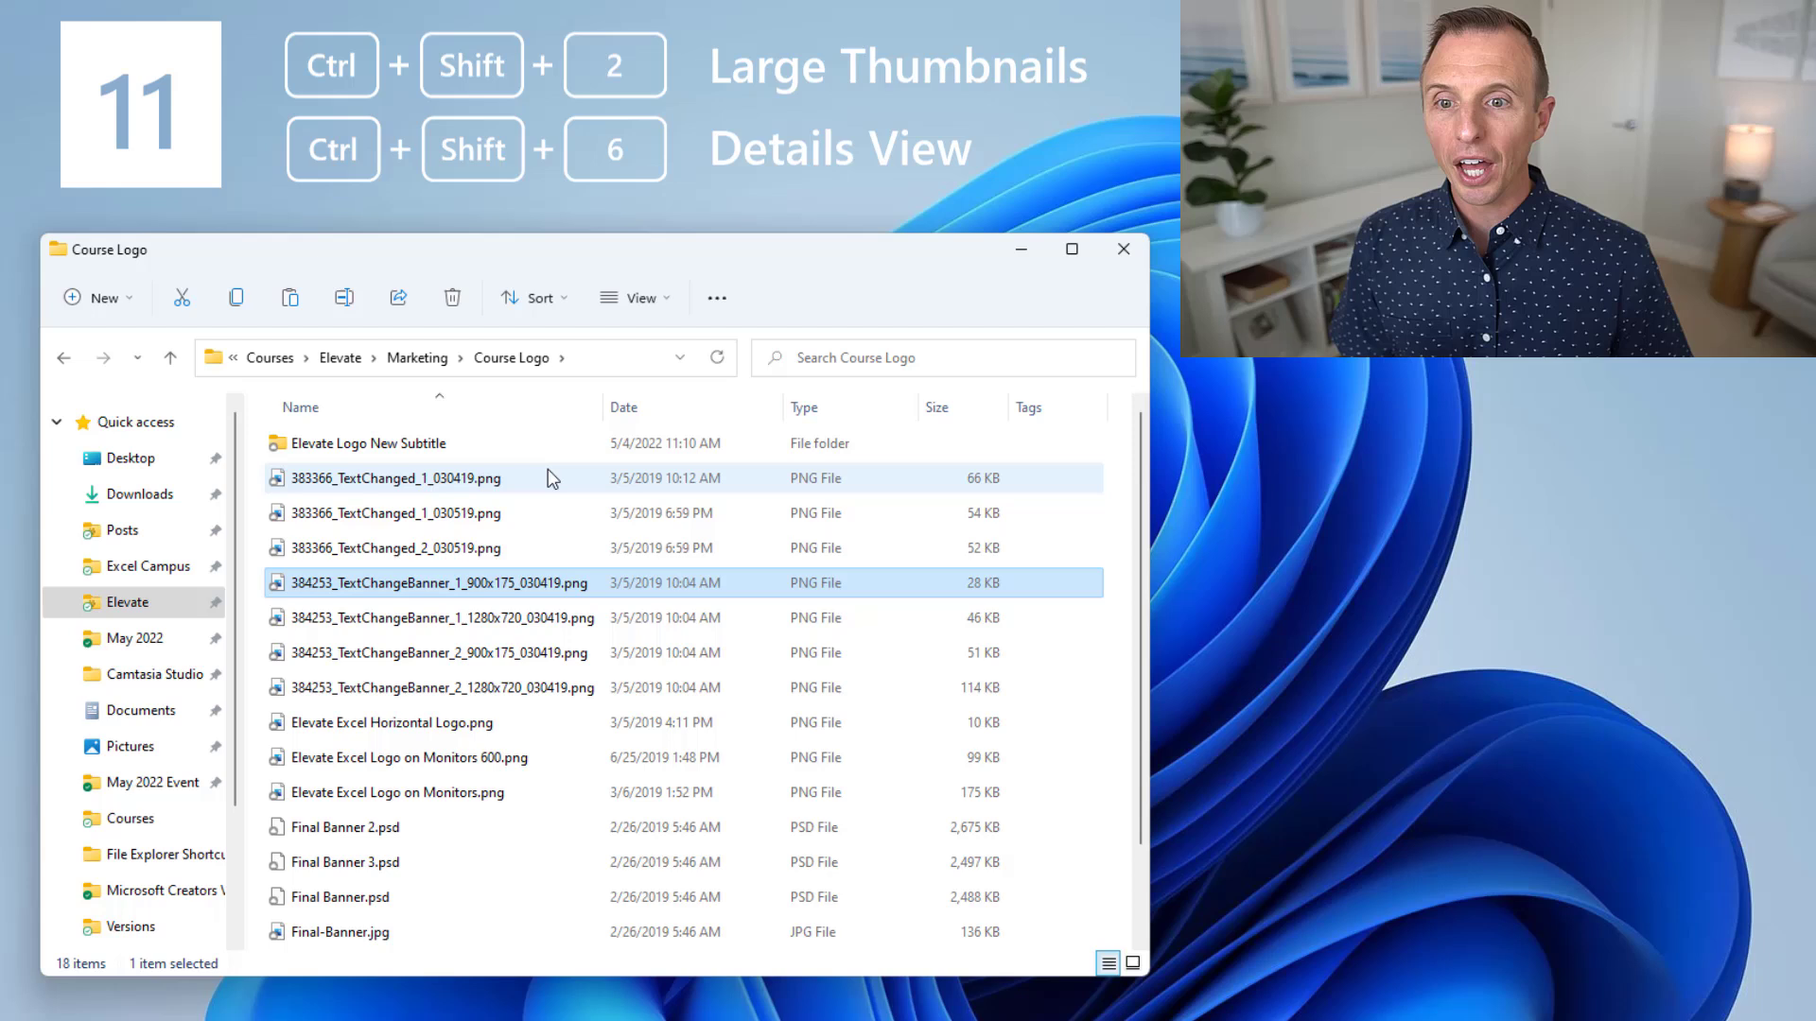
Step: Show the View layout options for the Course Logo folder, keeping Details selected
{"action": "left_click", "coordinate": [635, 298]}
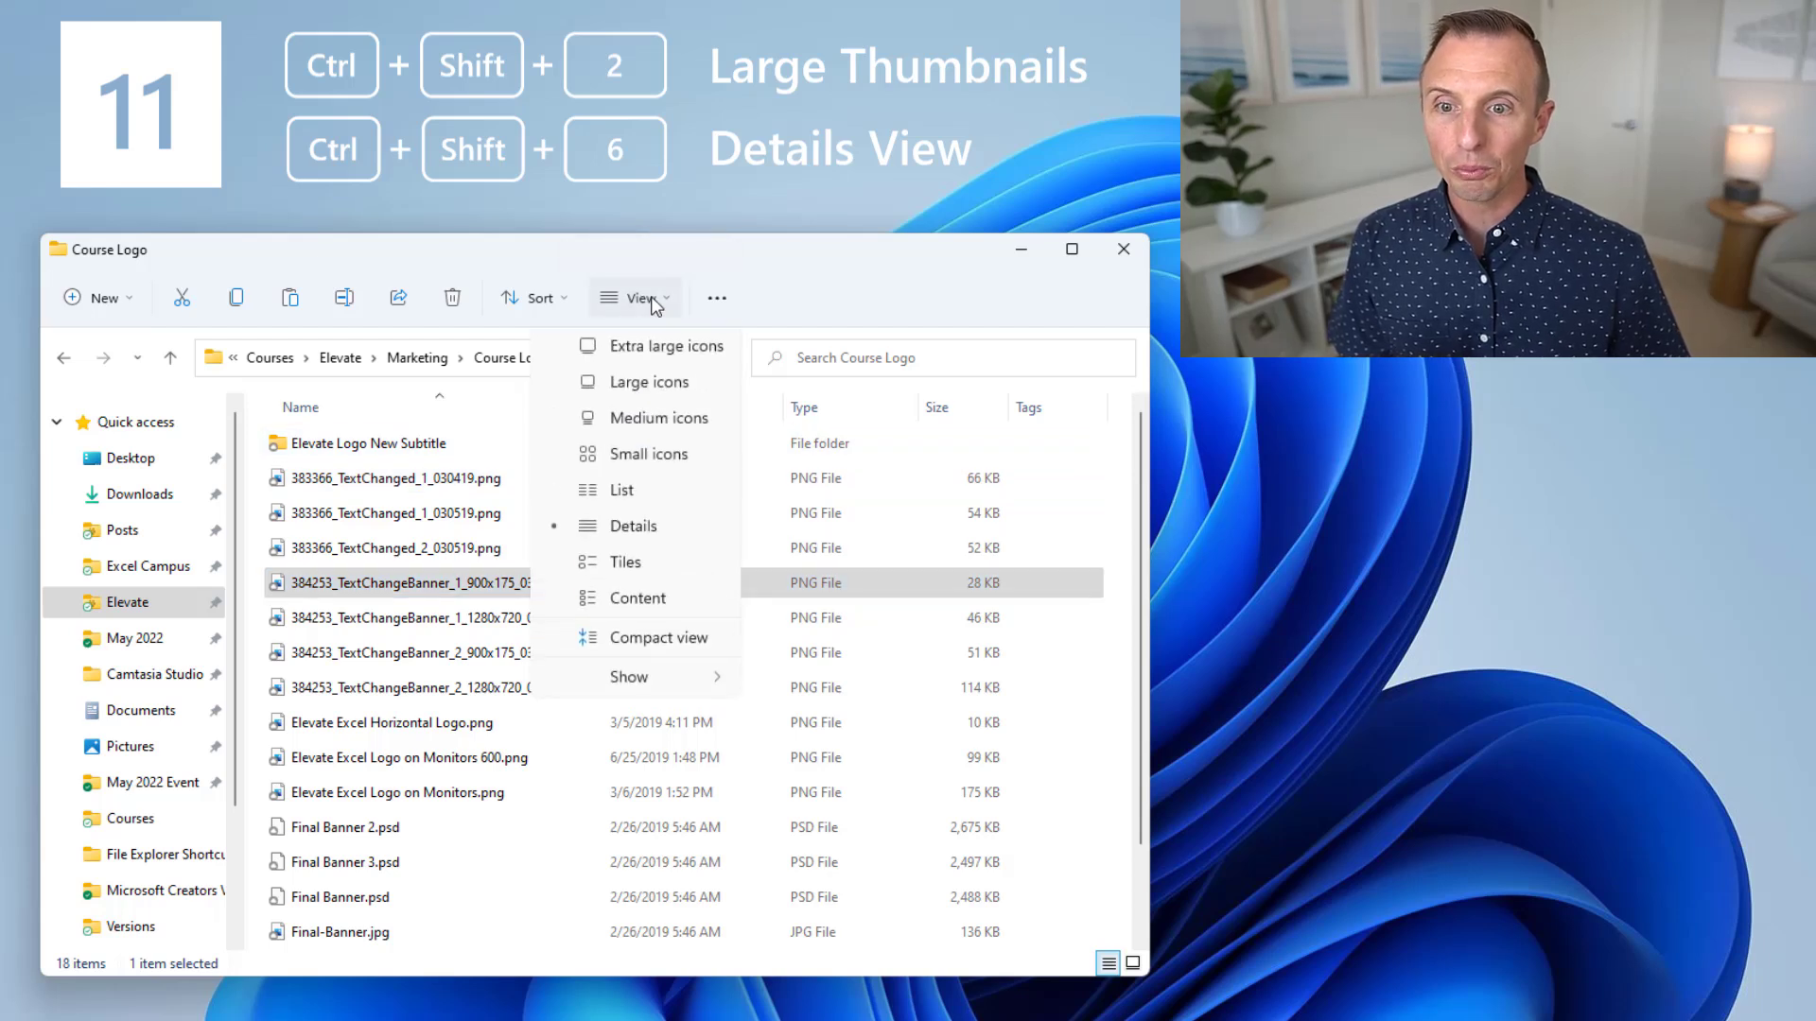
{"action": "mouse_move", "coordinate": [649, 386]}
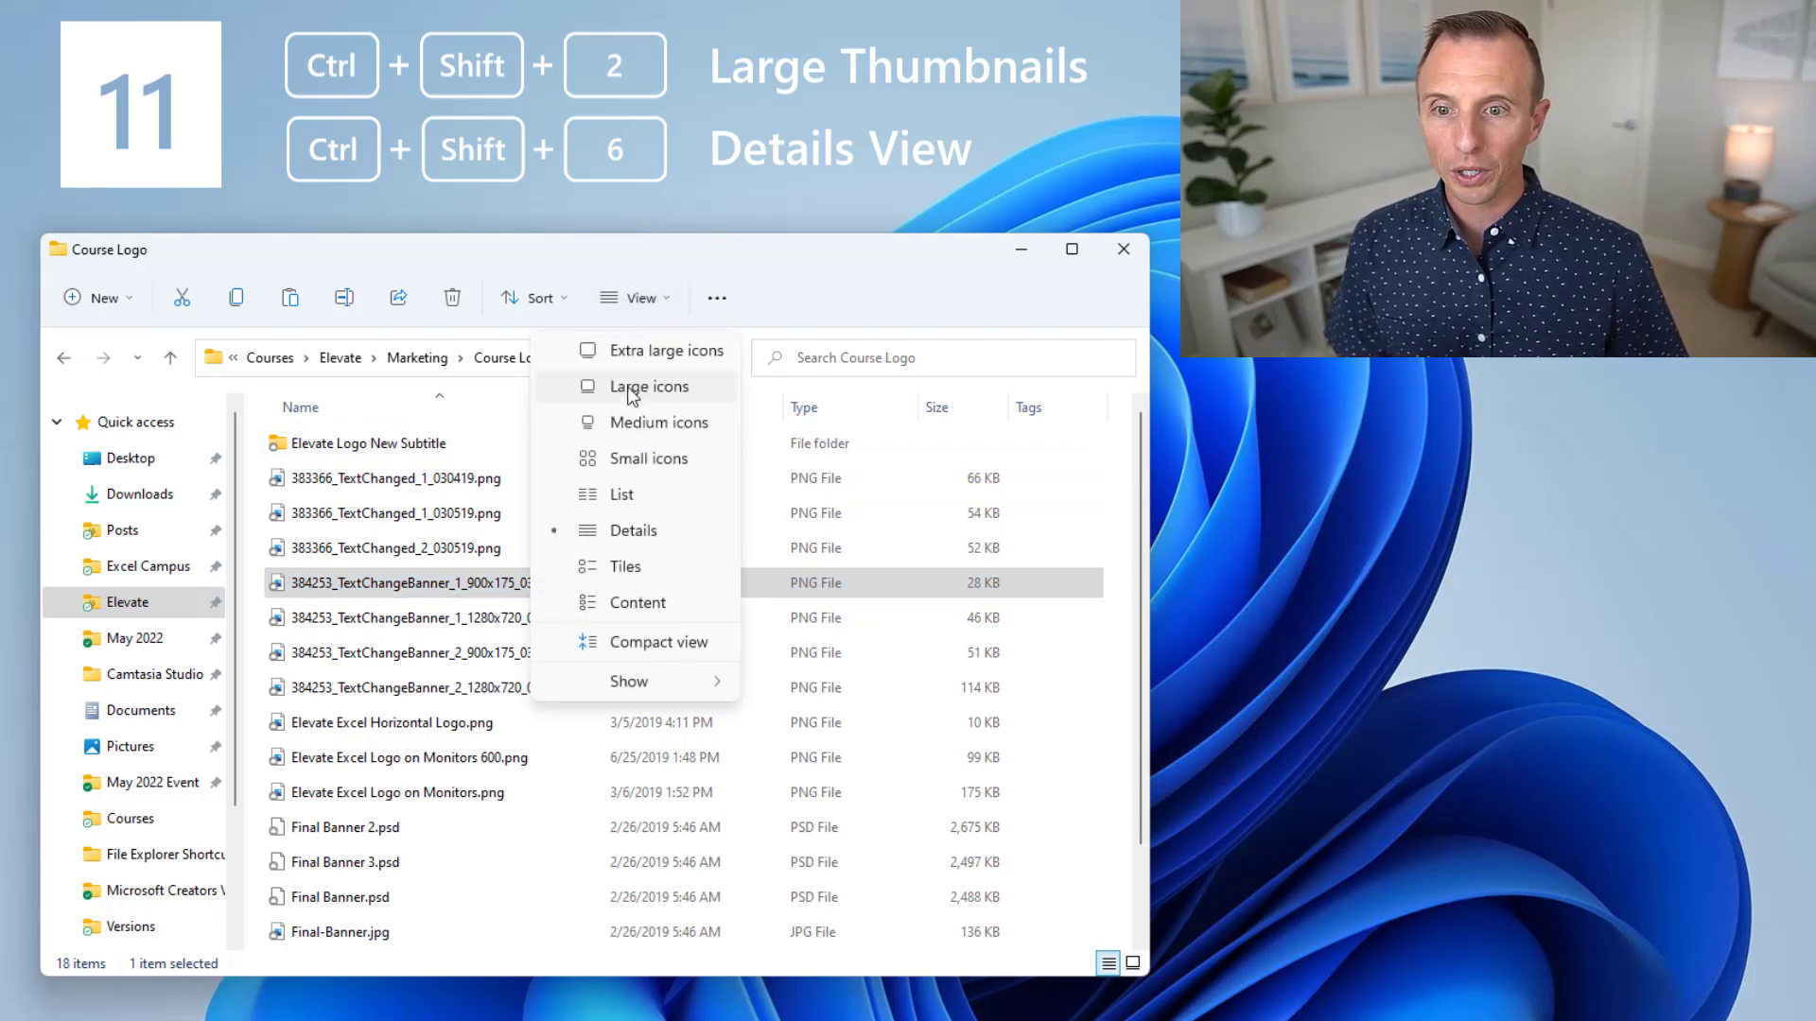
{"action": "mouse_move", "coordinate": [671, 350]}
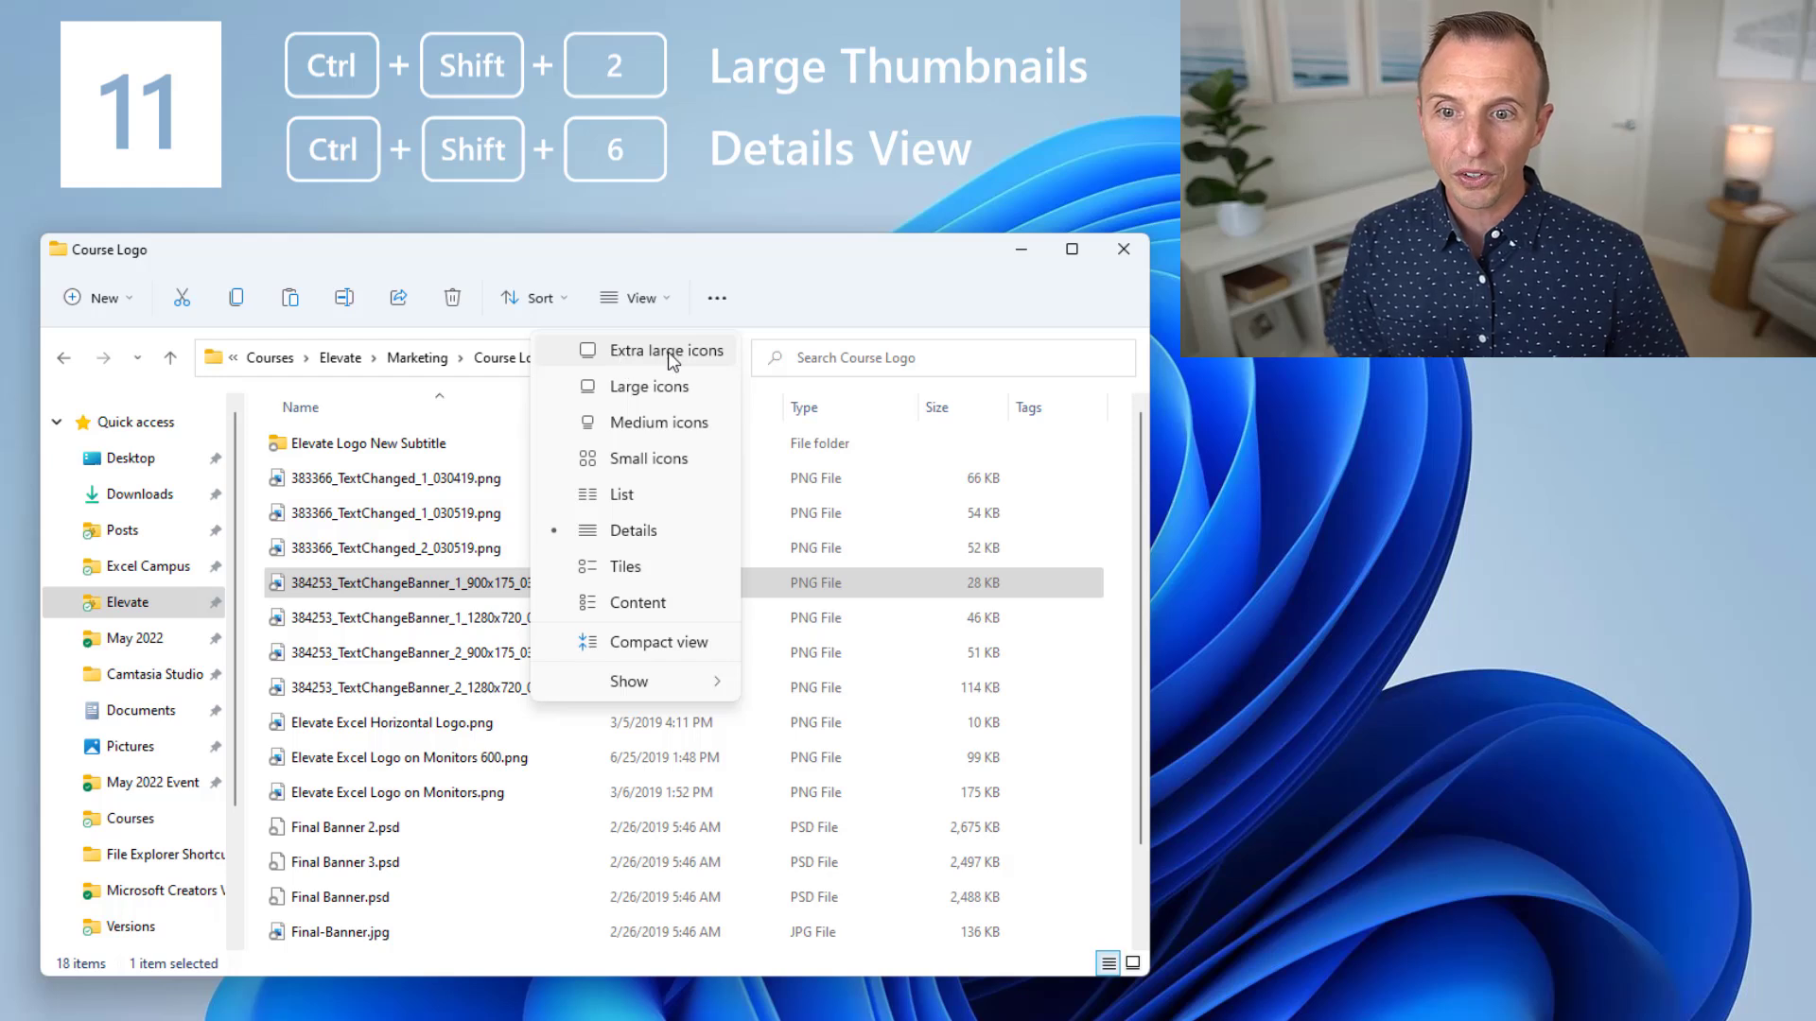
{"action": "mouse_move", "coordinate": [646, 395]}
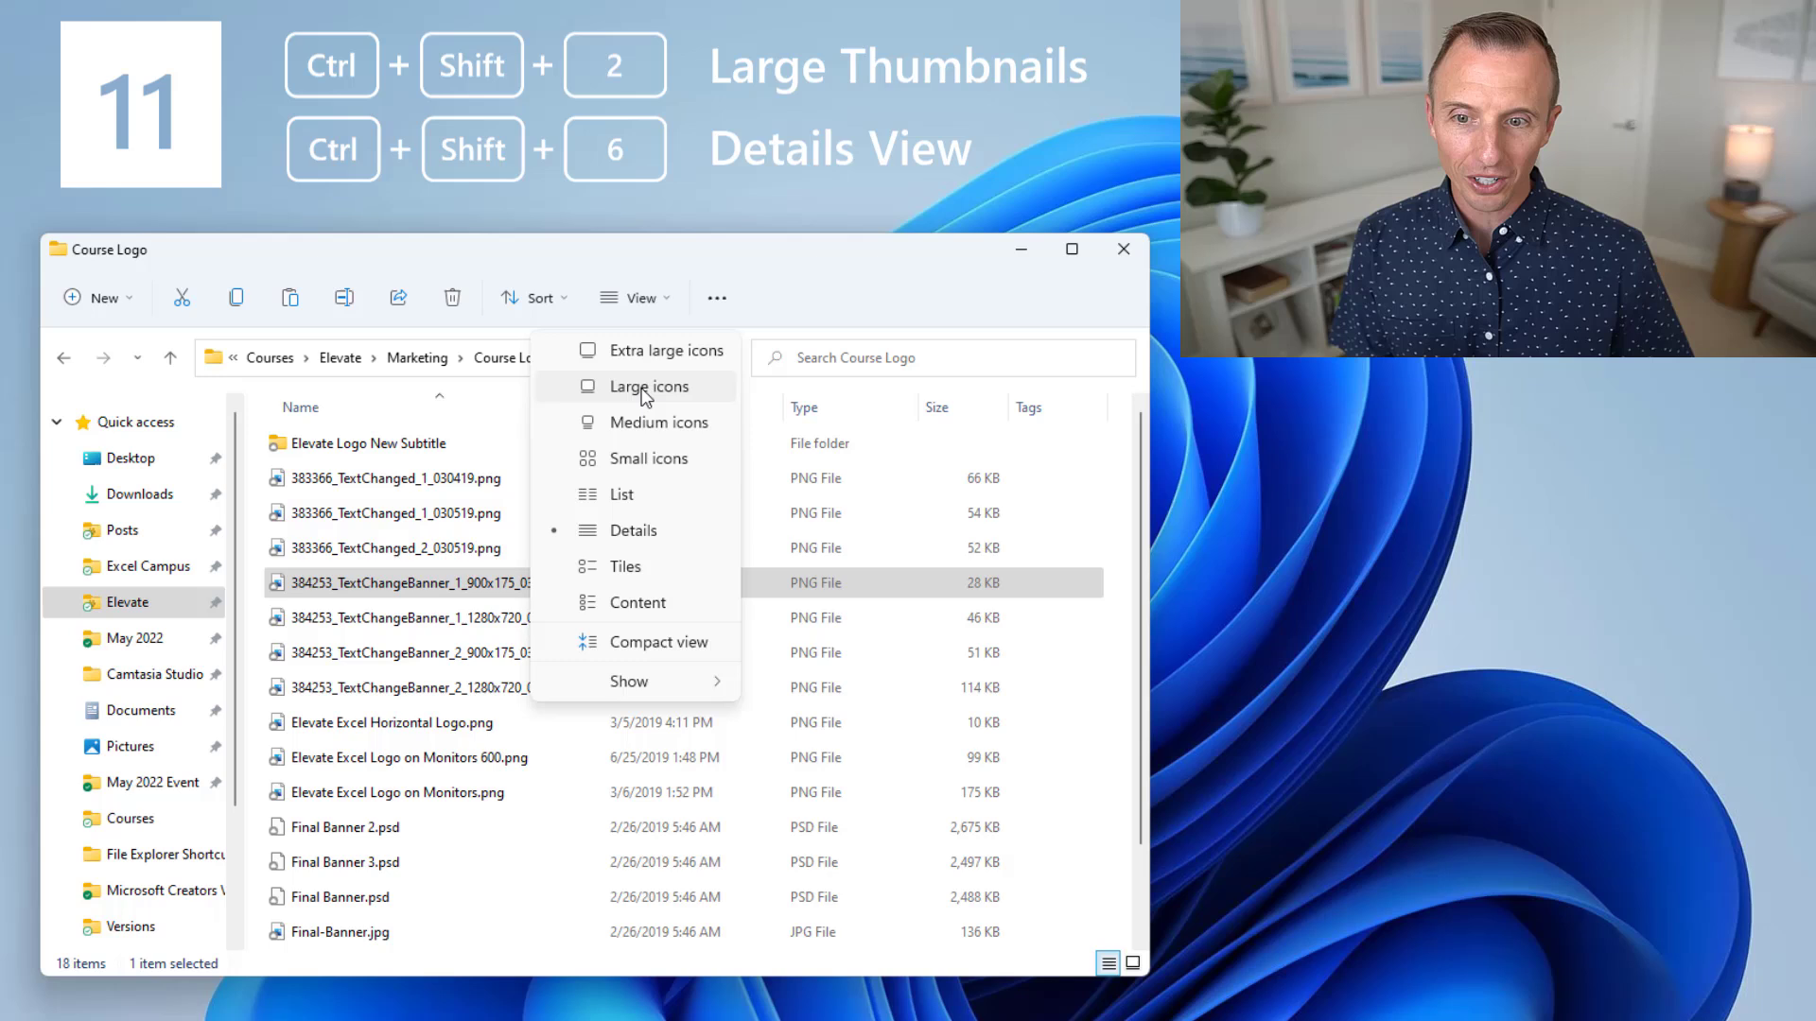
{"action": "mouse_move", "coordinate": [597, 542]}
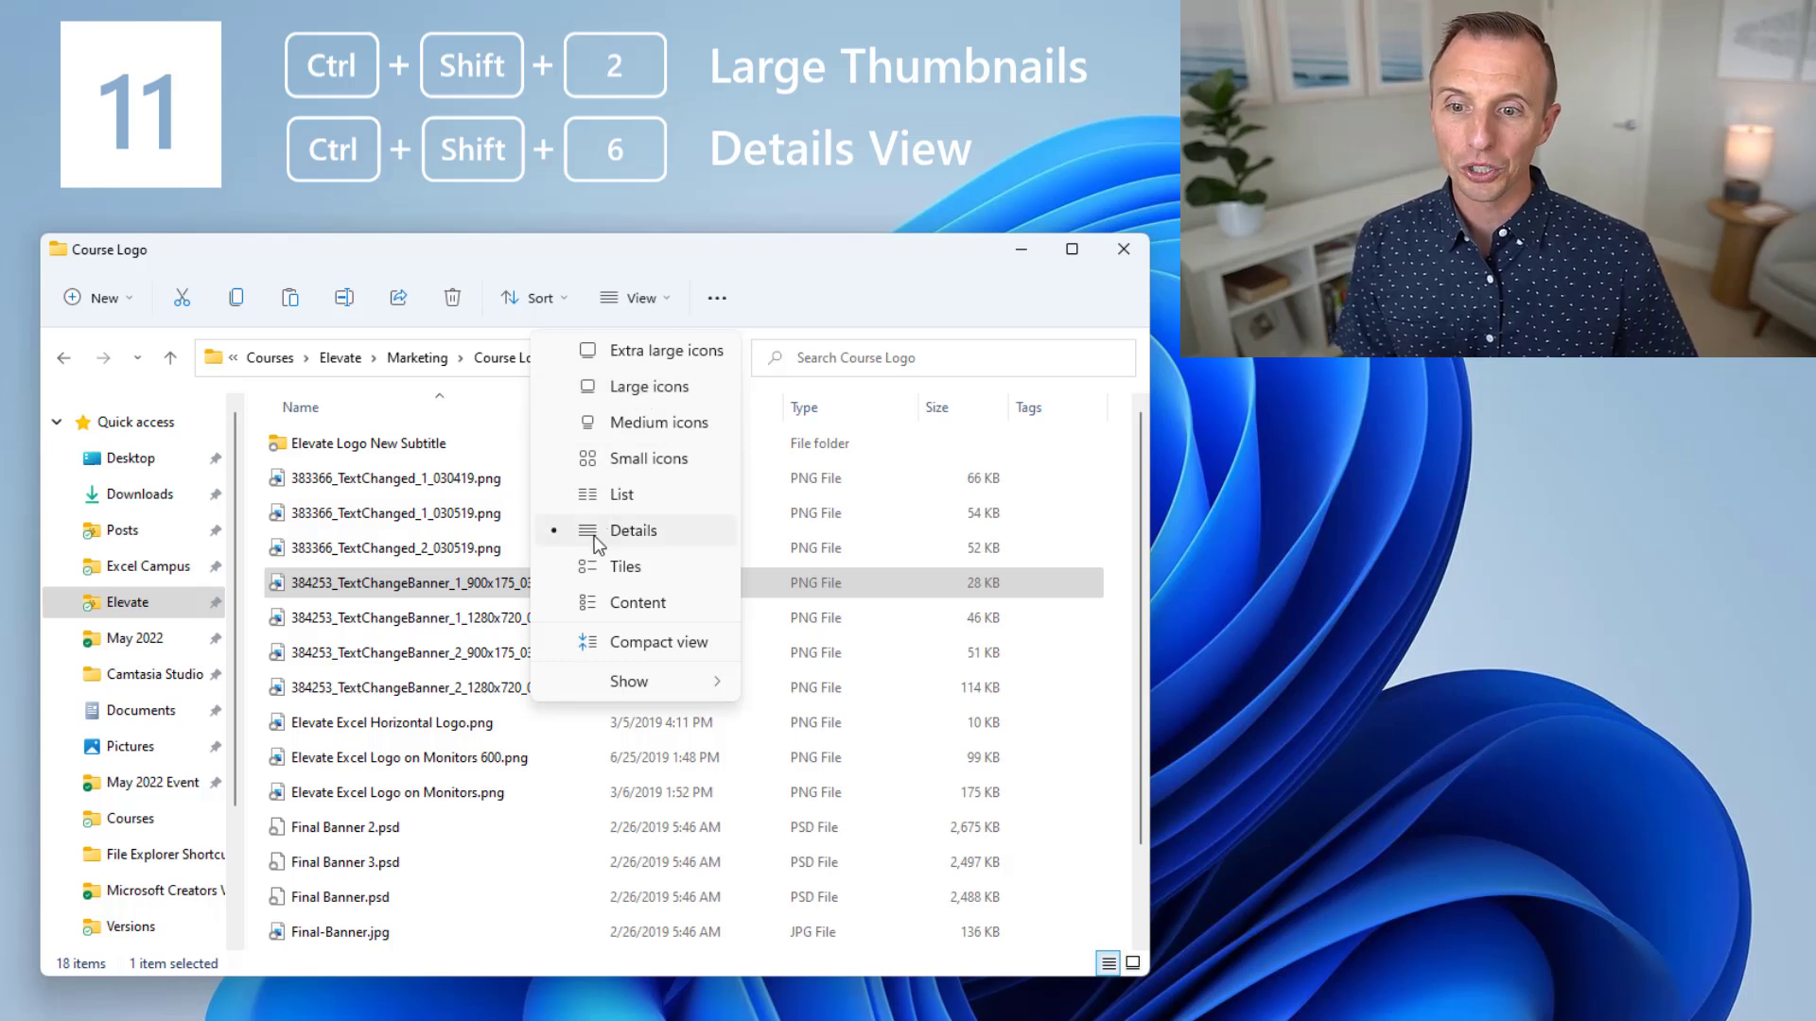
{"action": "mouse_move", "coordinate": [647, 459]}
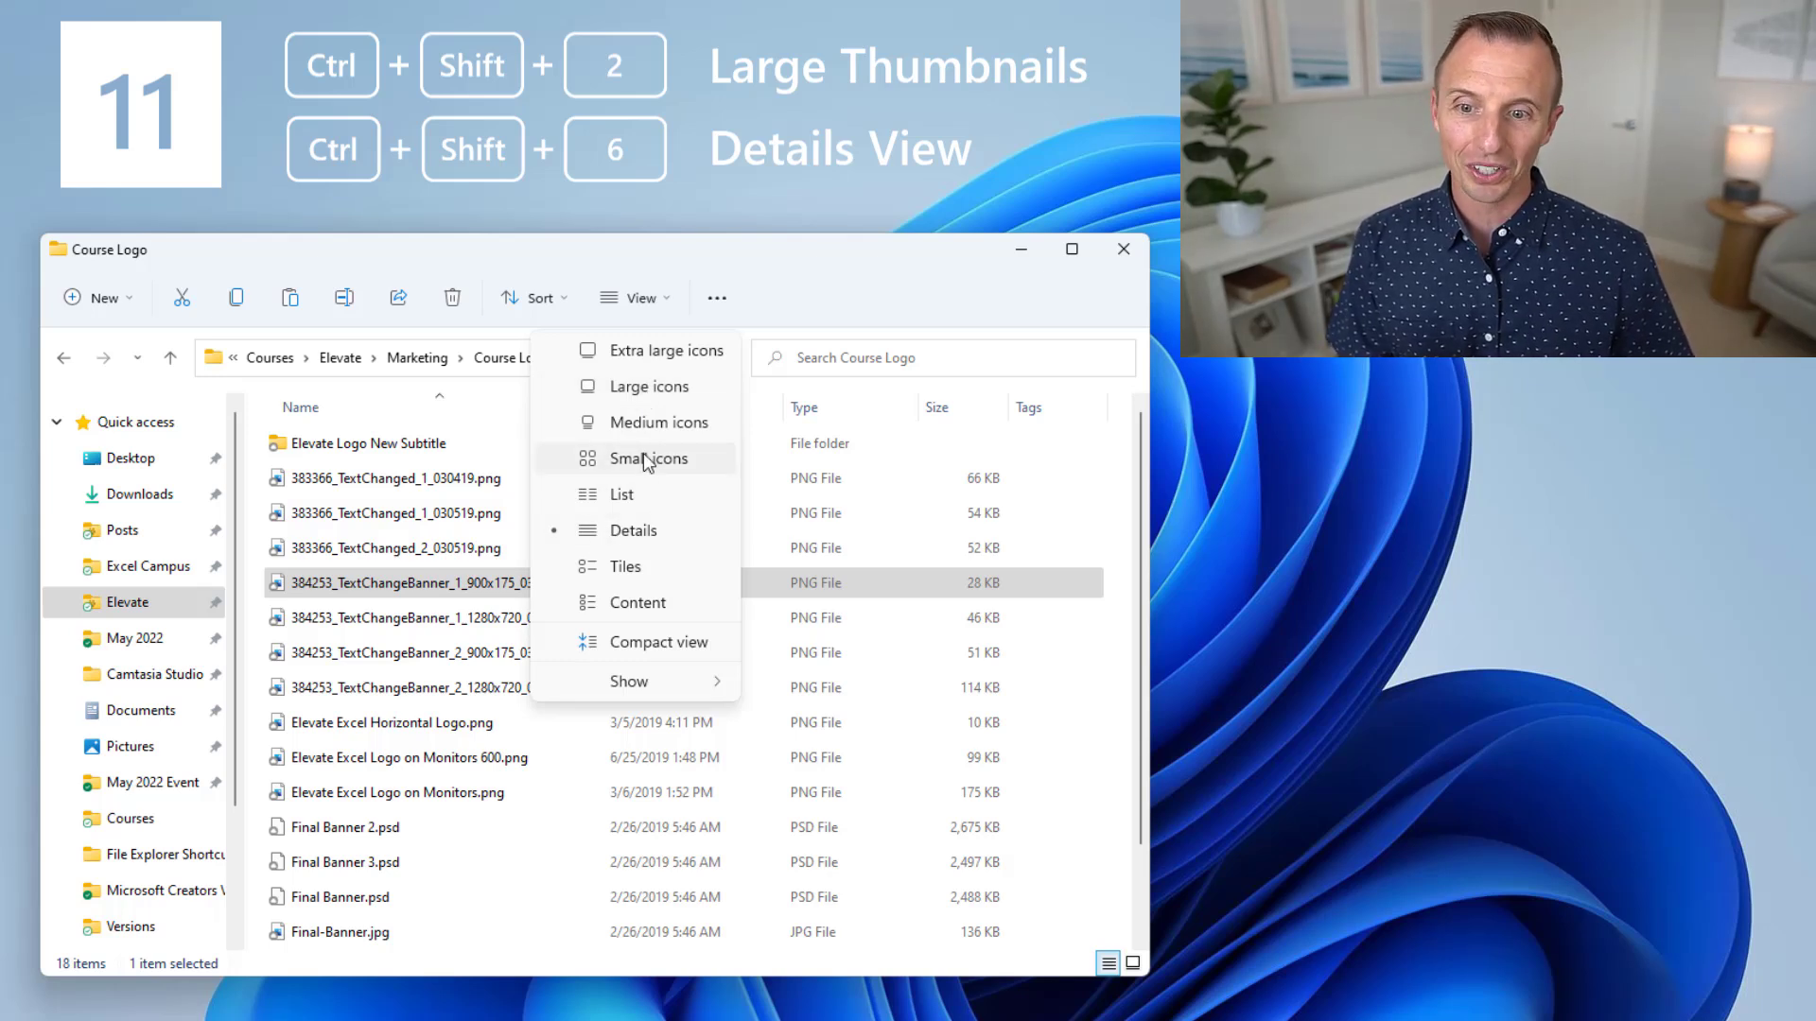
{"action": "mouse_move", "coordinate": [636, 602]}
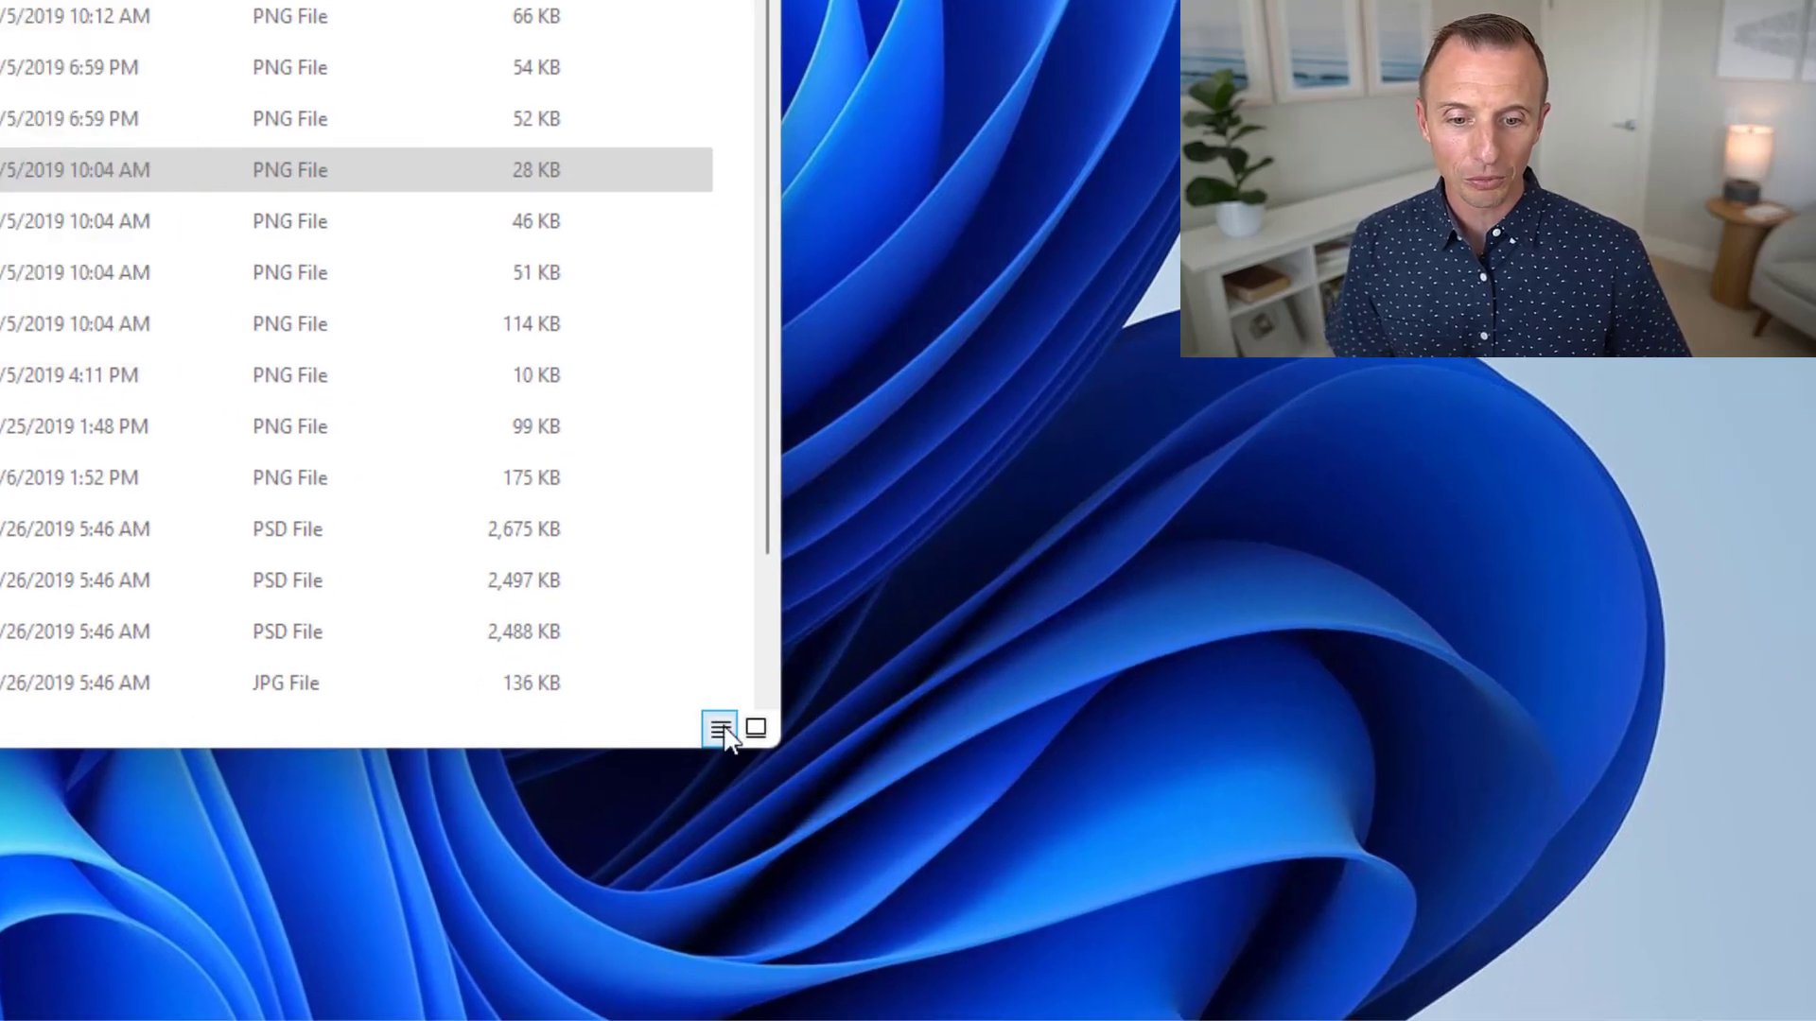
{"action": "mouse_move", "coordinate": [721, 729]}
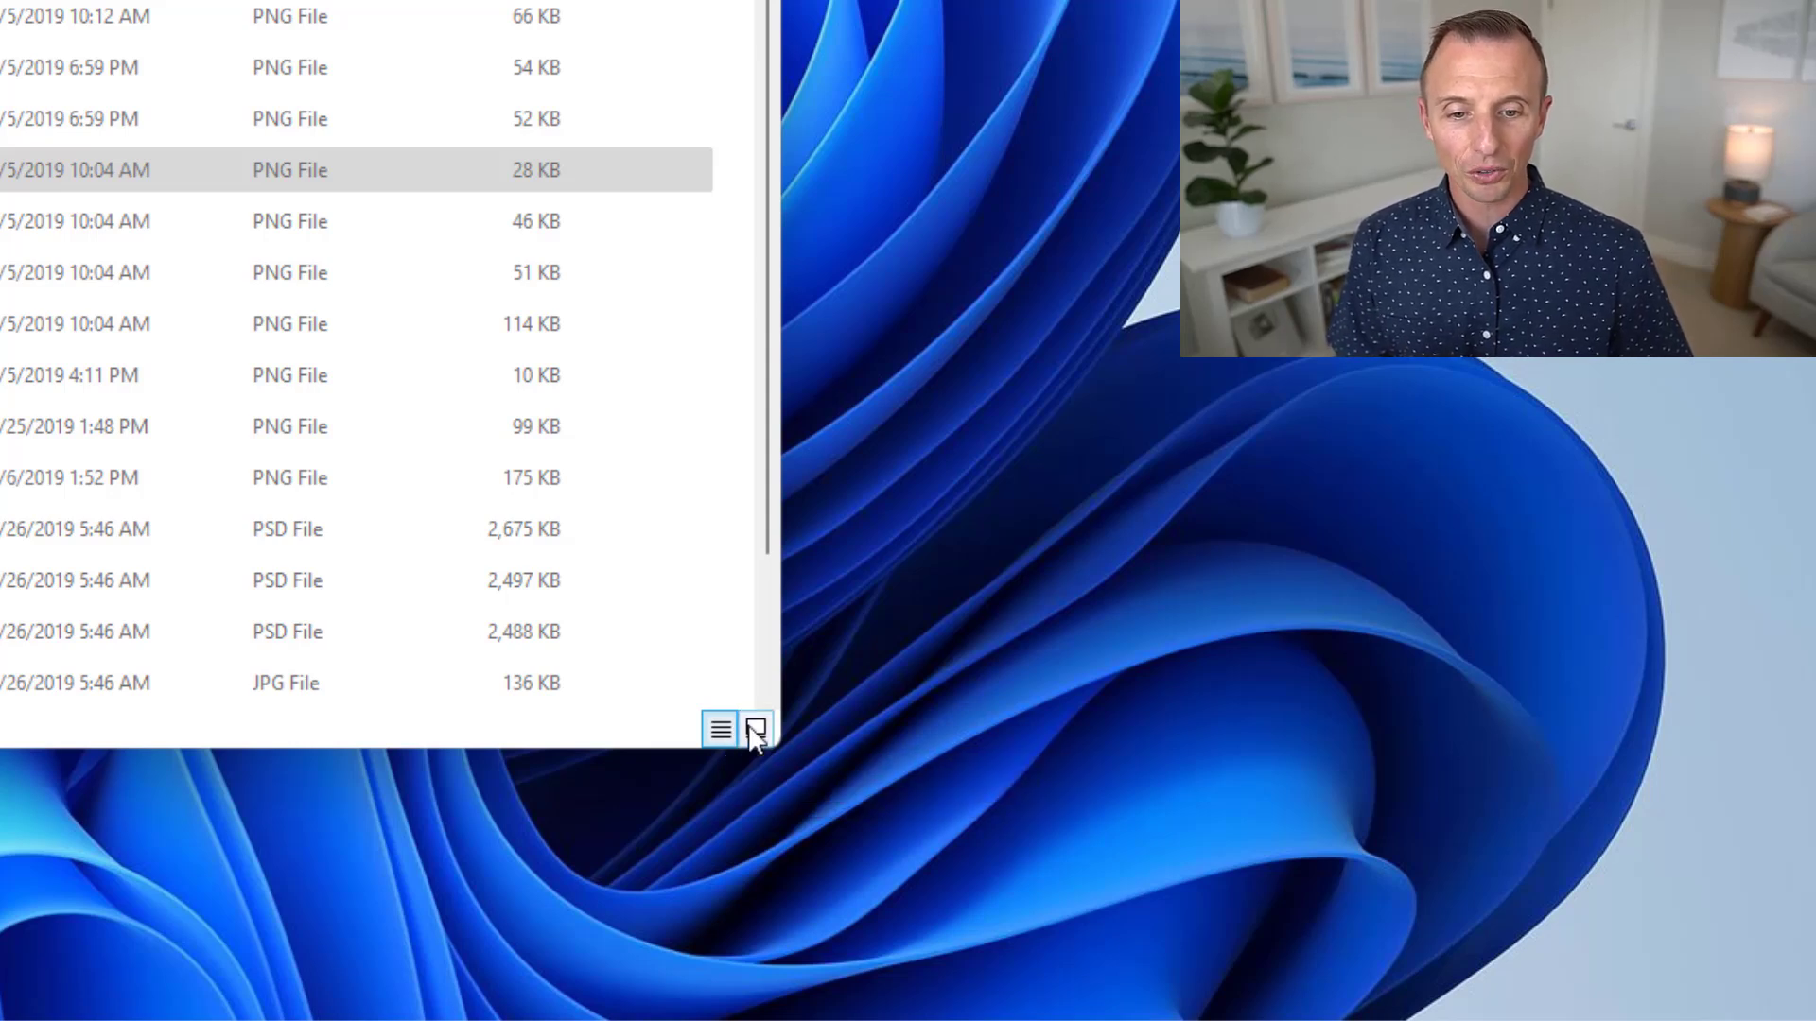
{"action": "mouse_move", "coordinate": [753, 728]}
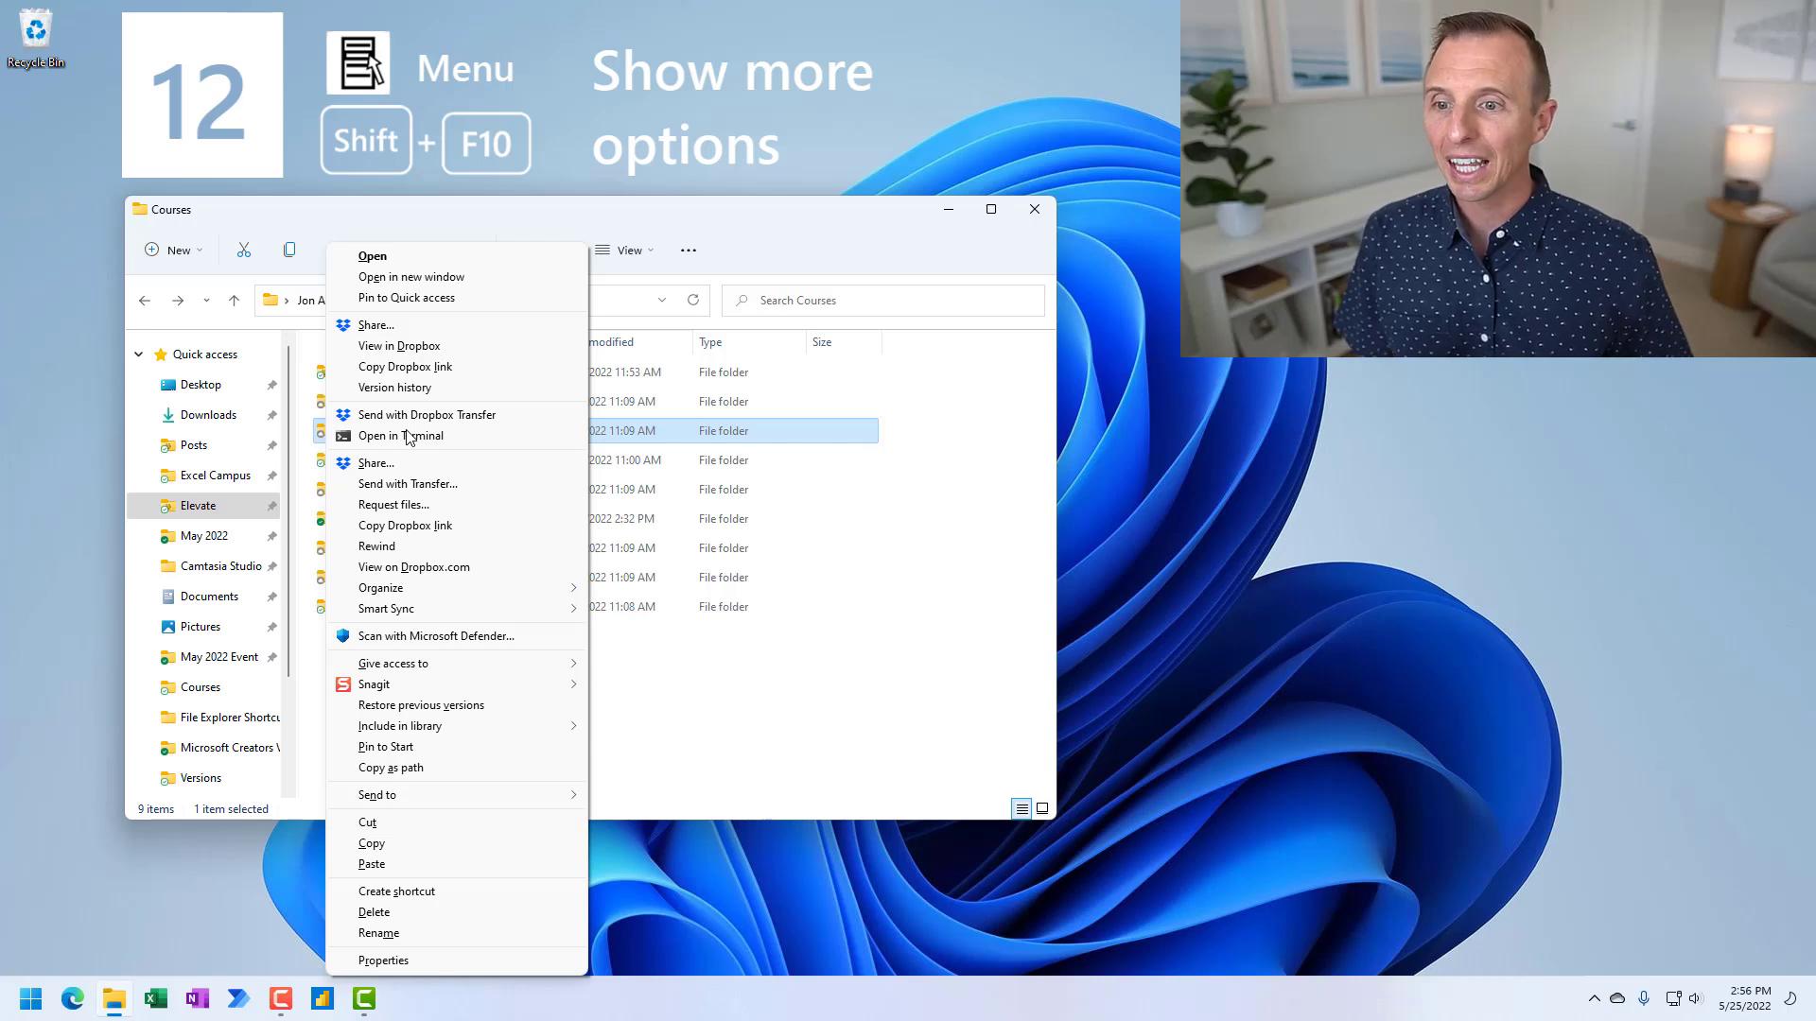
{"action": "mouse_move", "coordinate": [405, 504]}
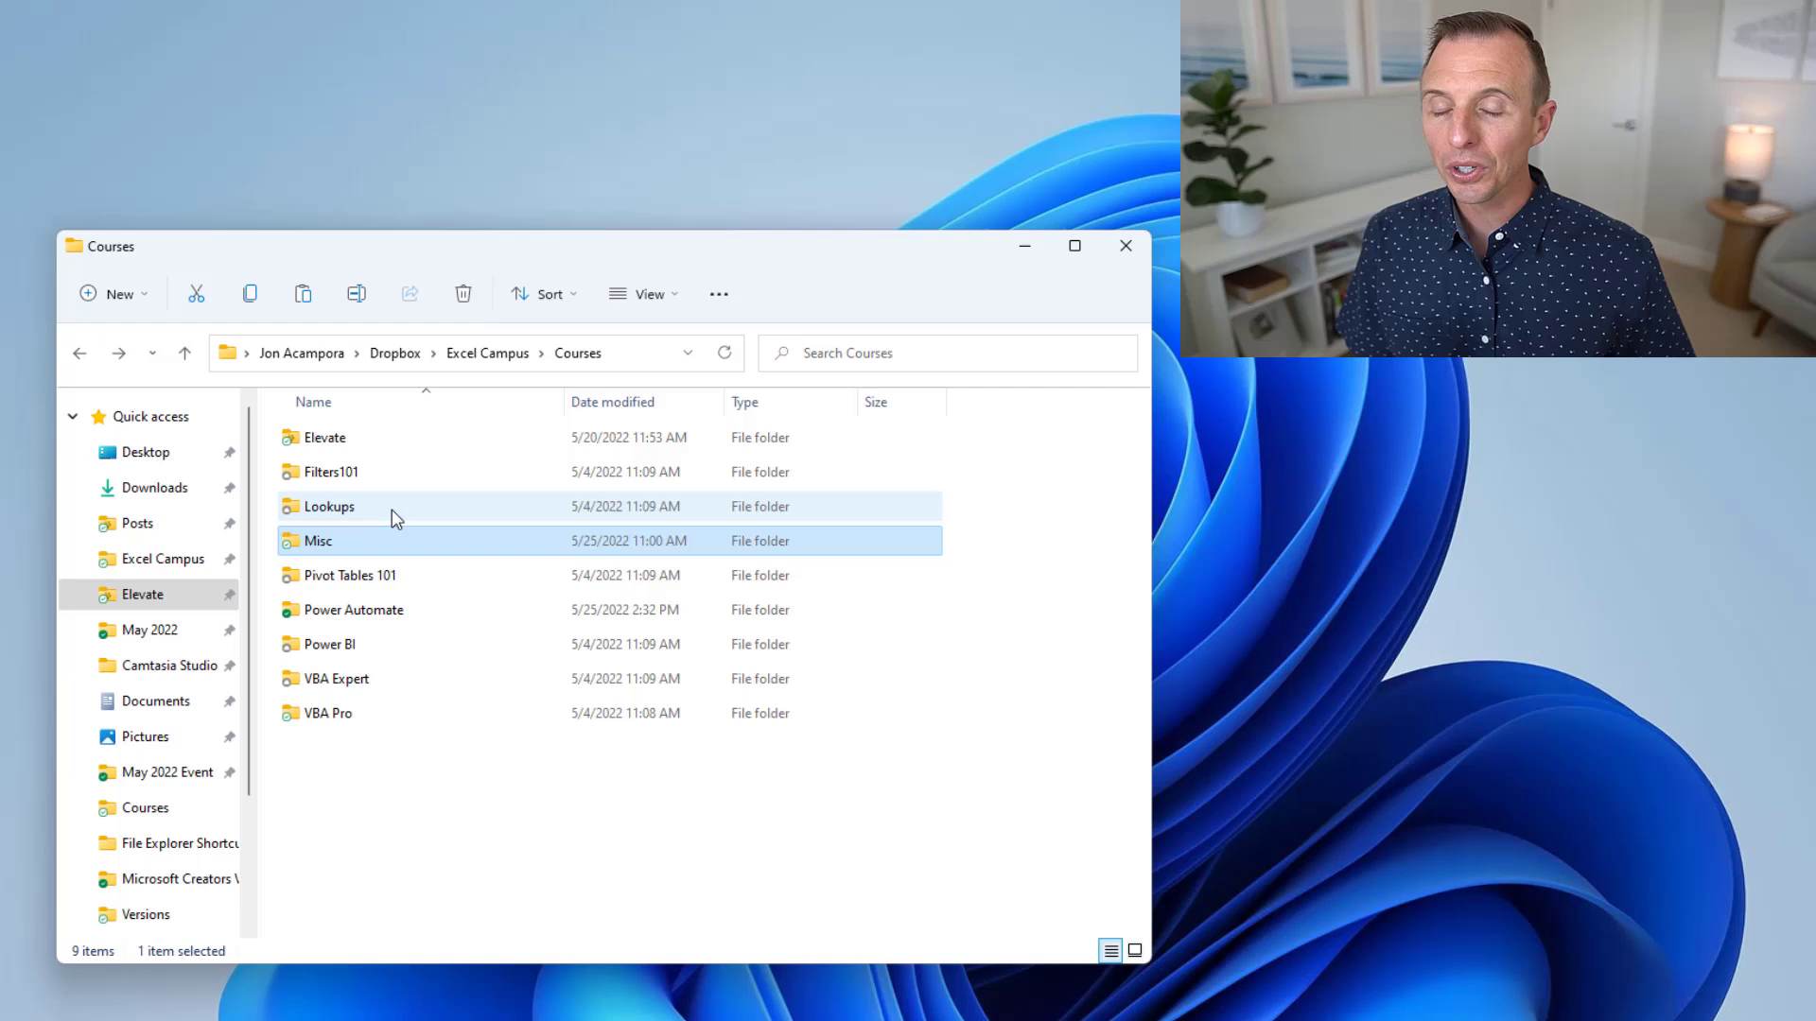
{"action": "mouse_move", "coordinate": [367, 515]}
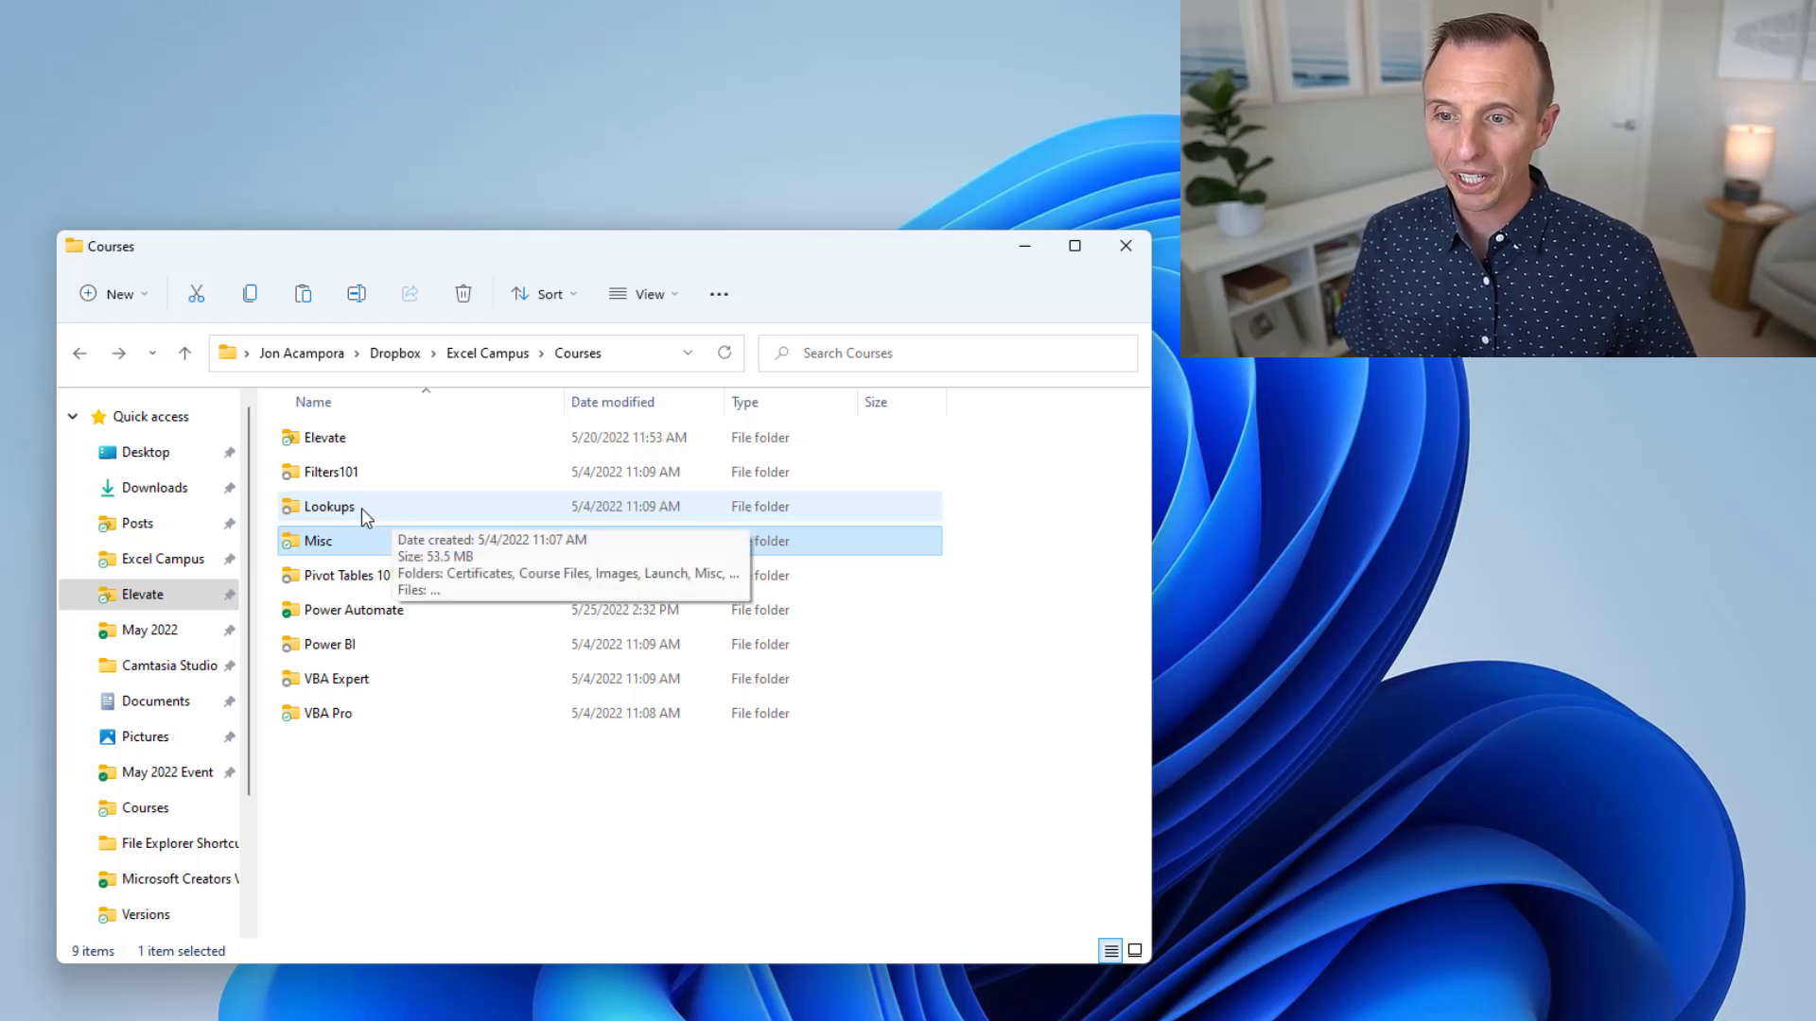
{"action": "right_click", "coordinate": [406, 513]}
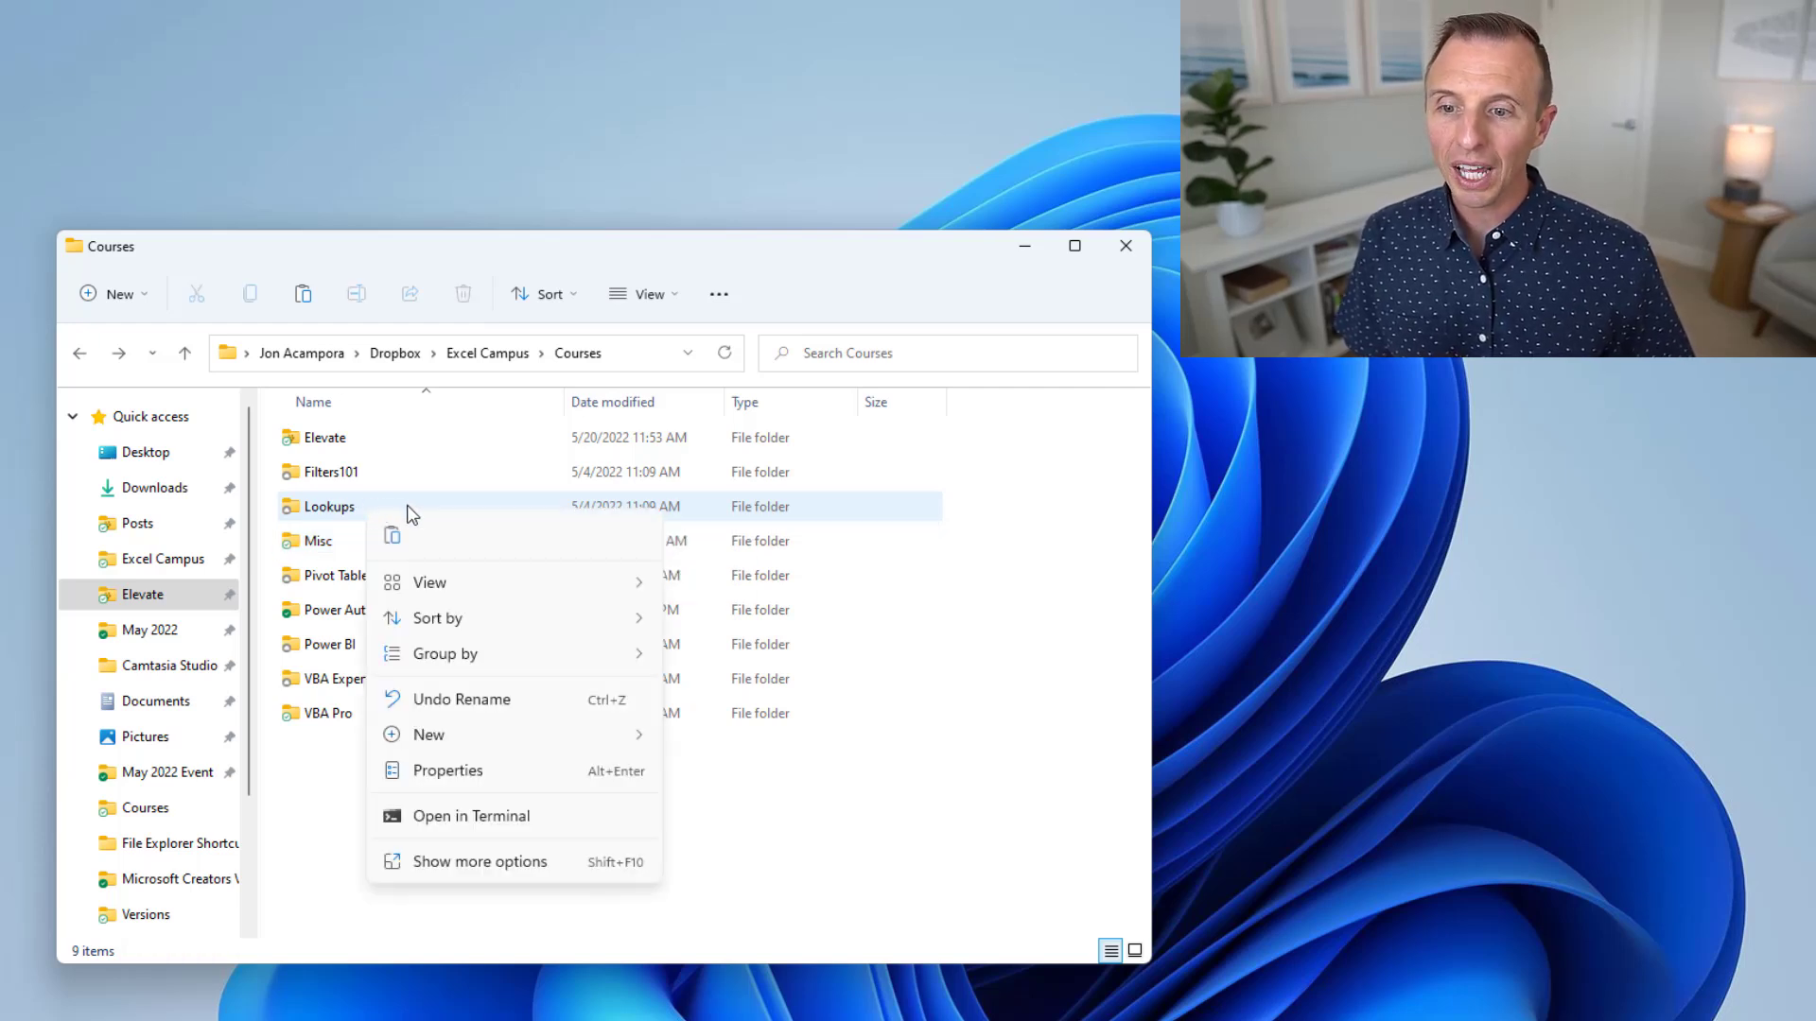
{"action": "mouse_move", "coordinate": [435, 862]}
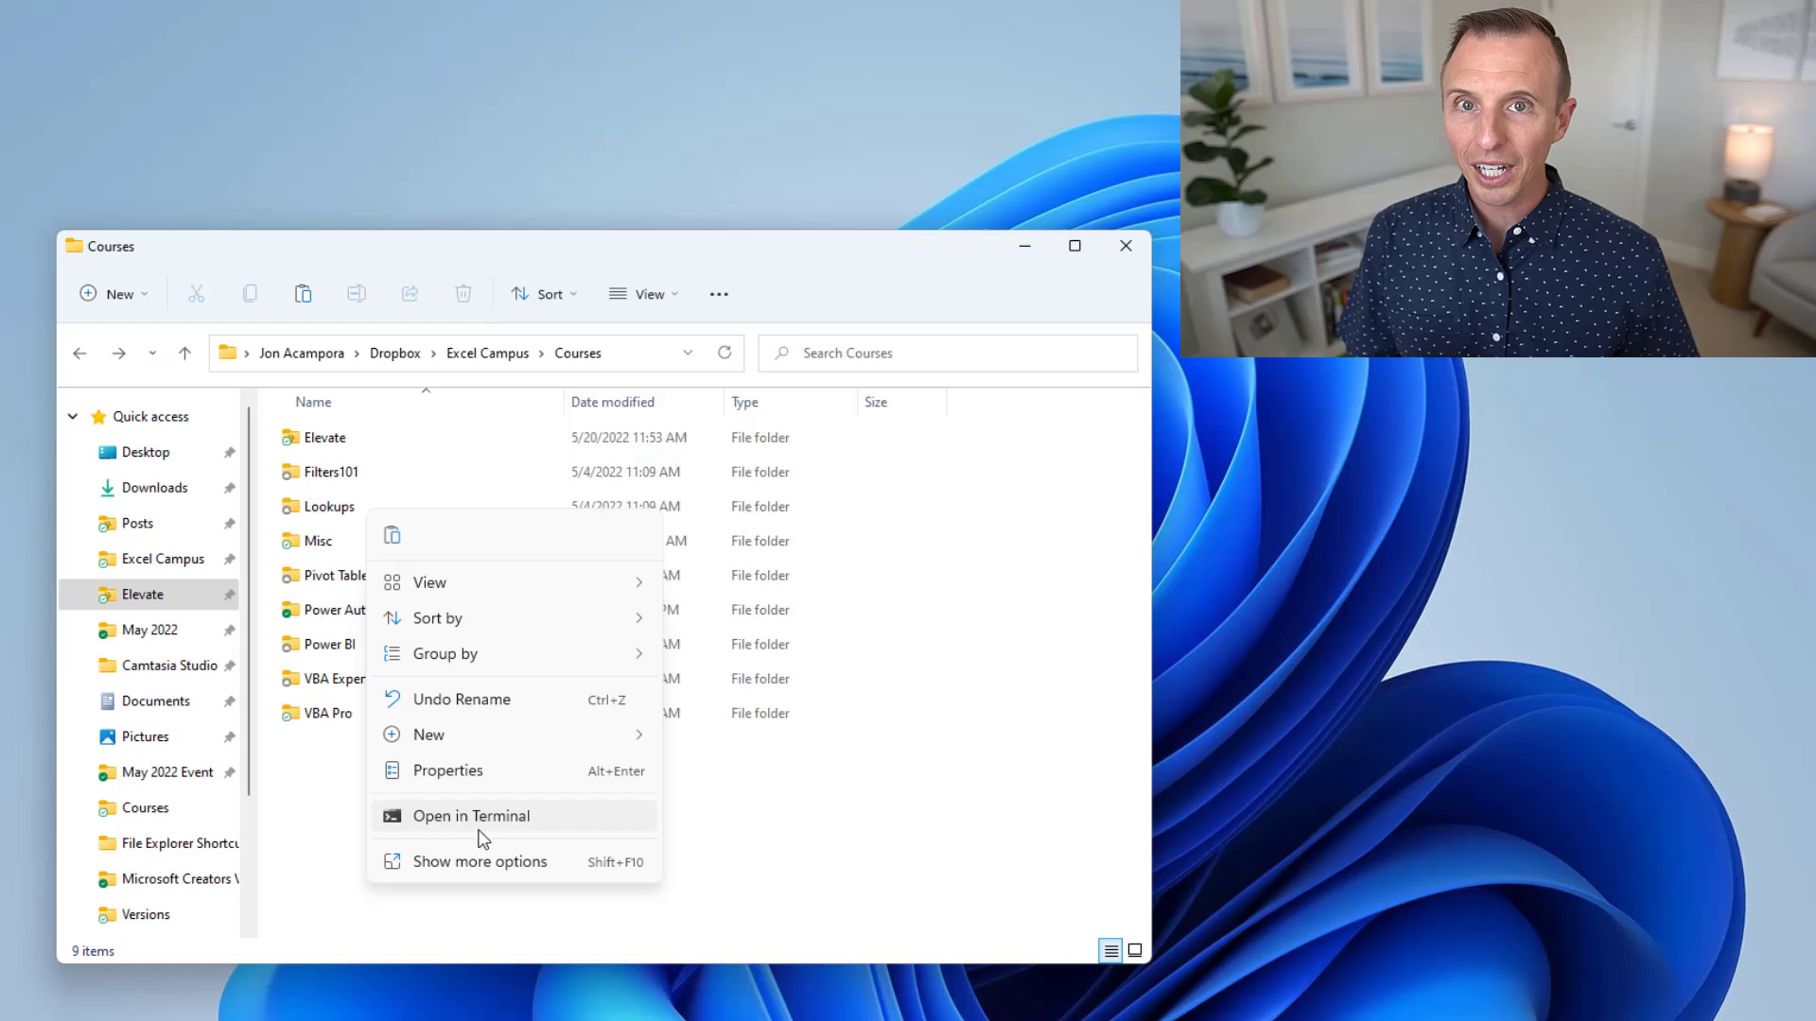
{"action": "mouse_move", "coordinate": [480, 862]}
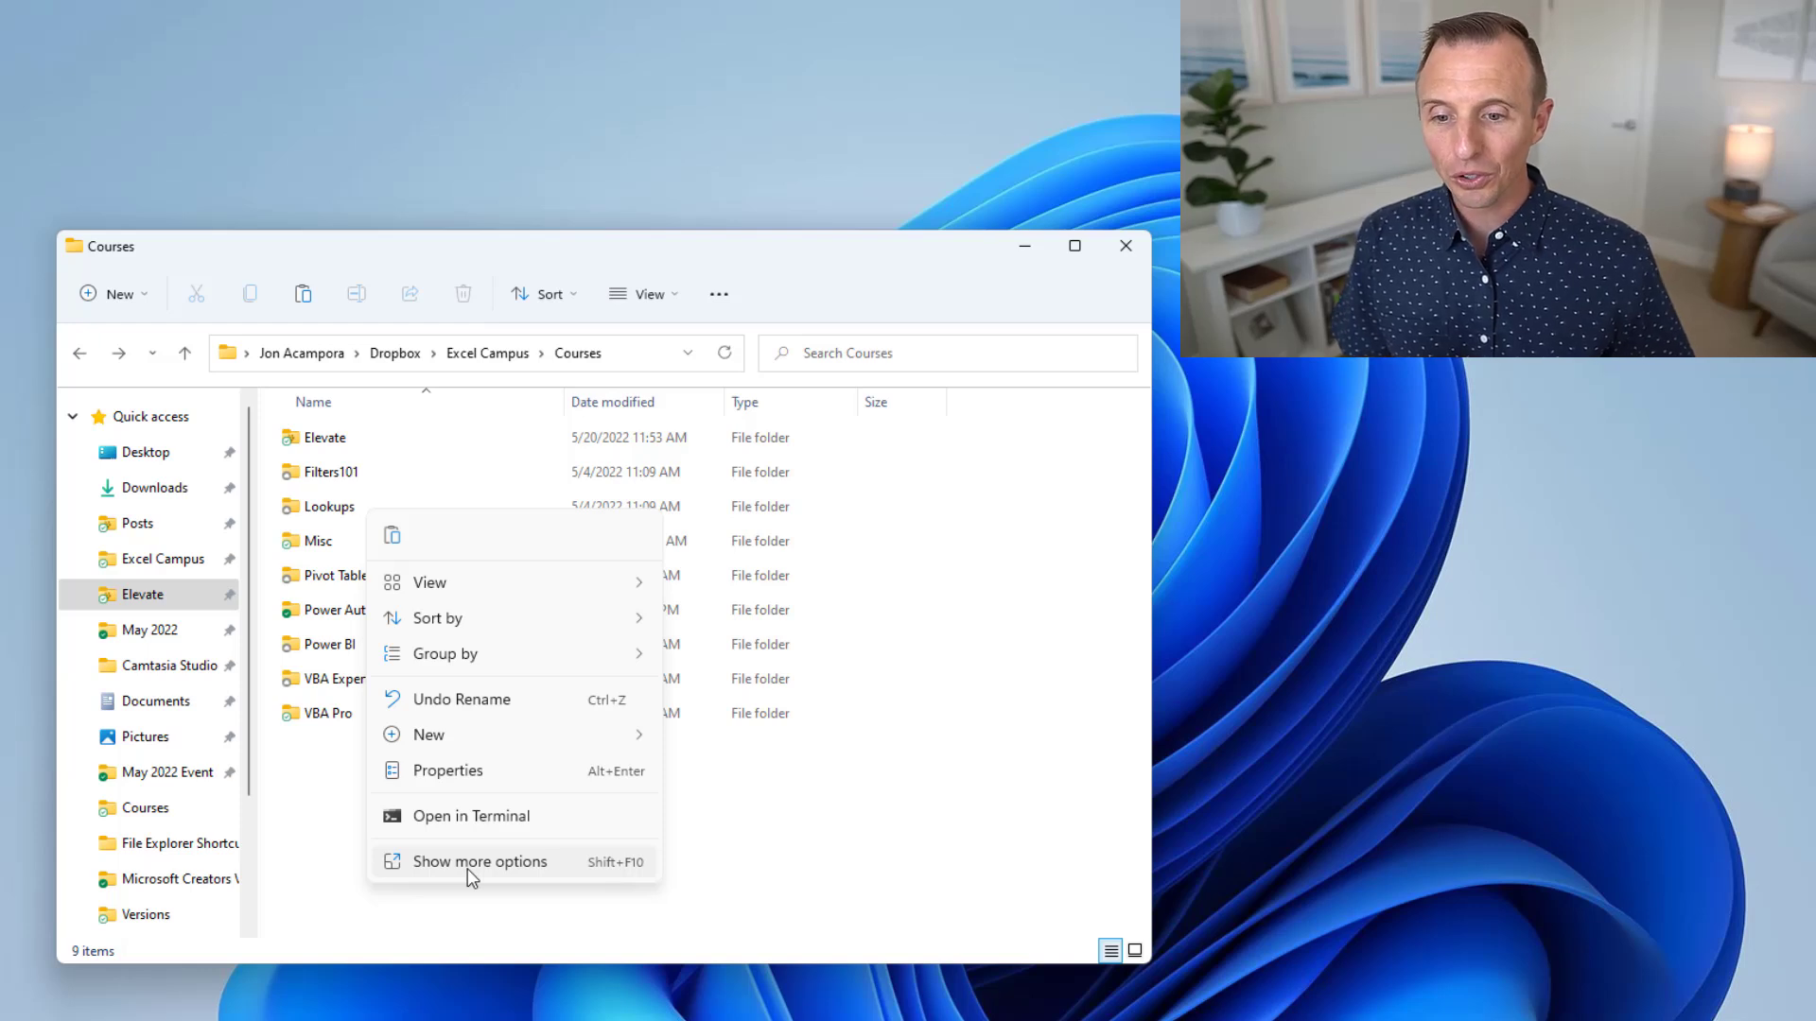
{"action": "mouse_move", "coordinate": [618, 878]}
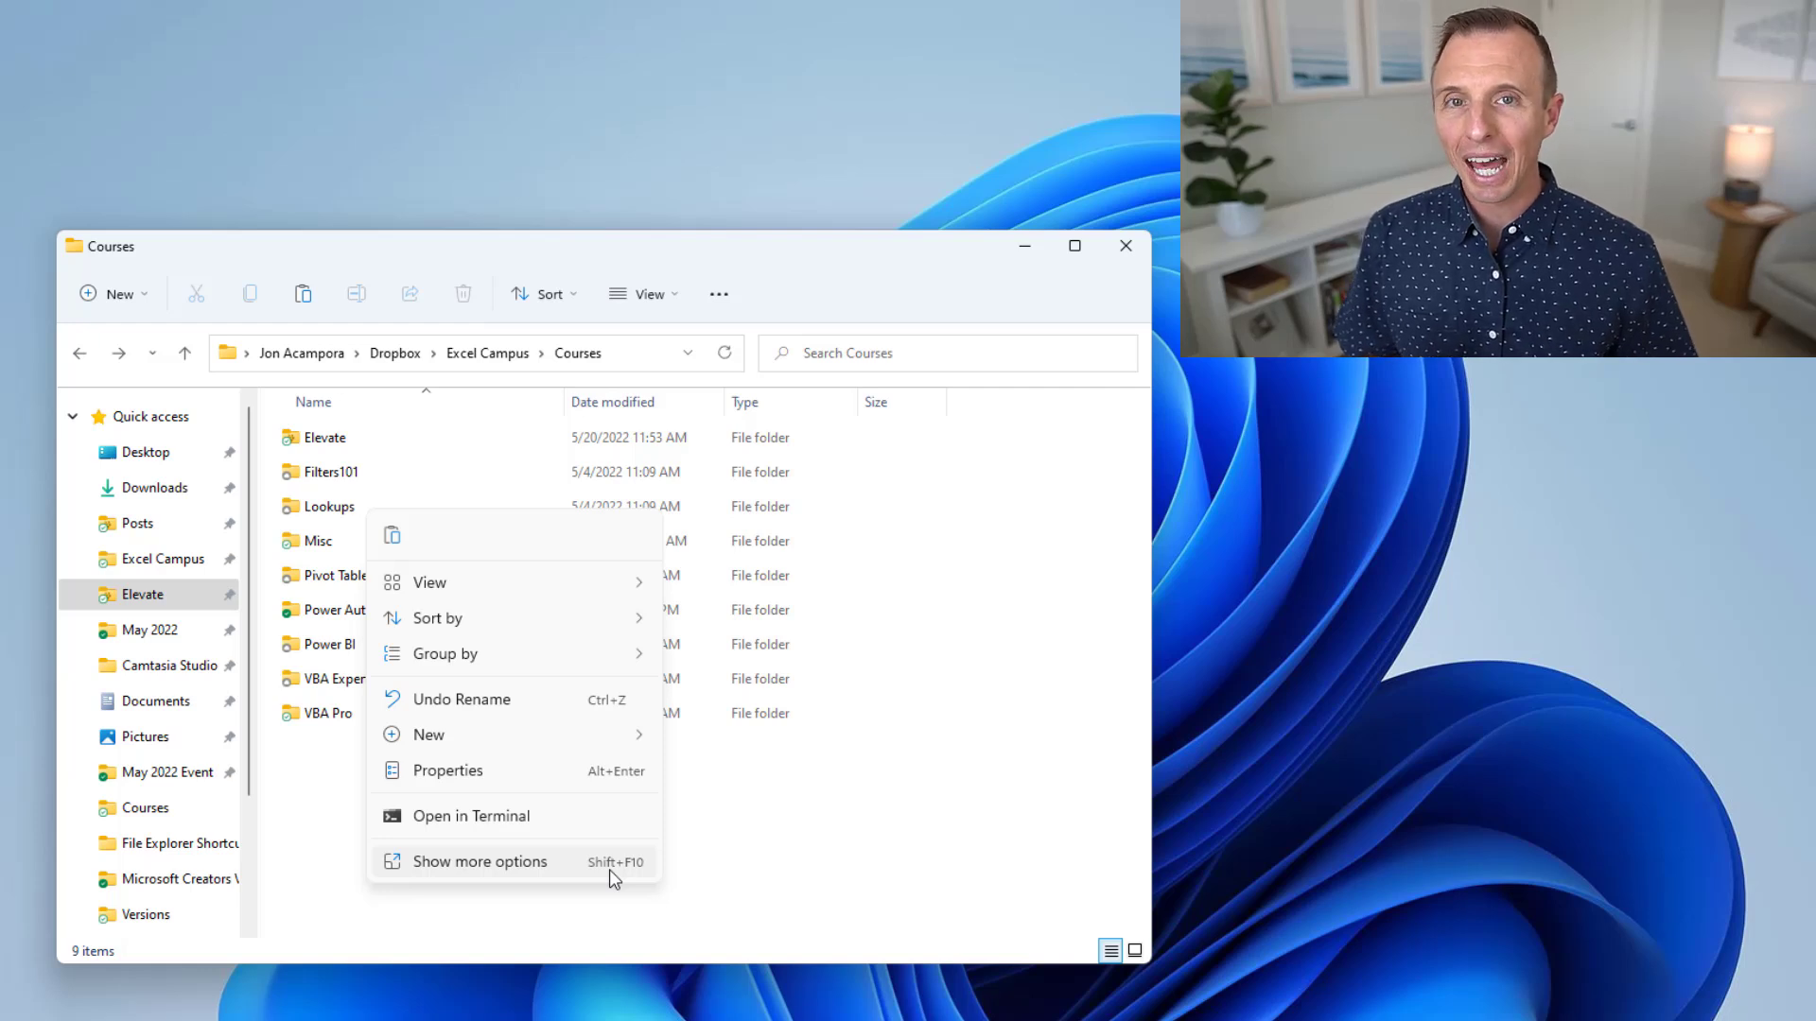
{"action": "mouse_move", "coordinate": [579, 877]}
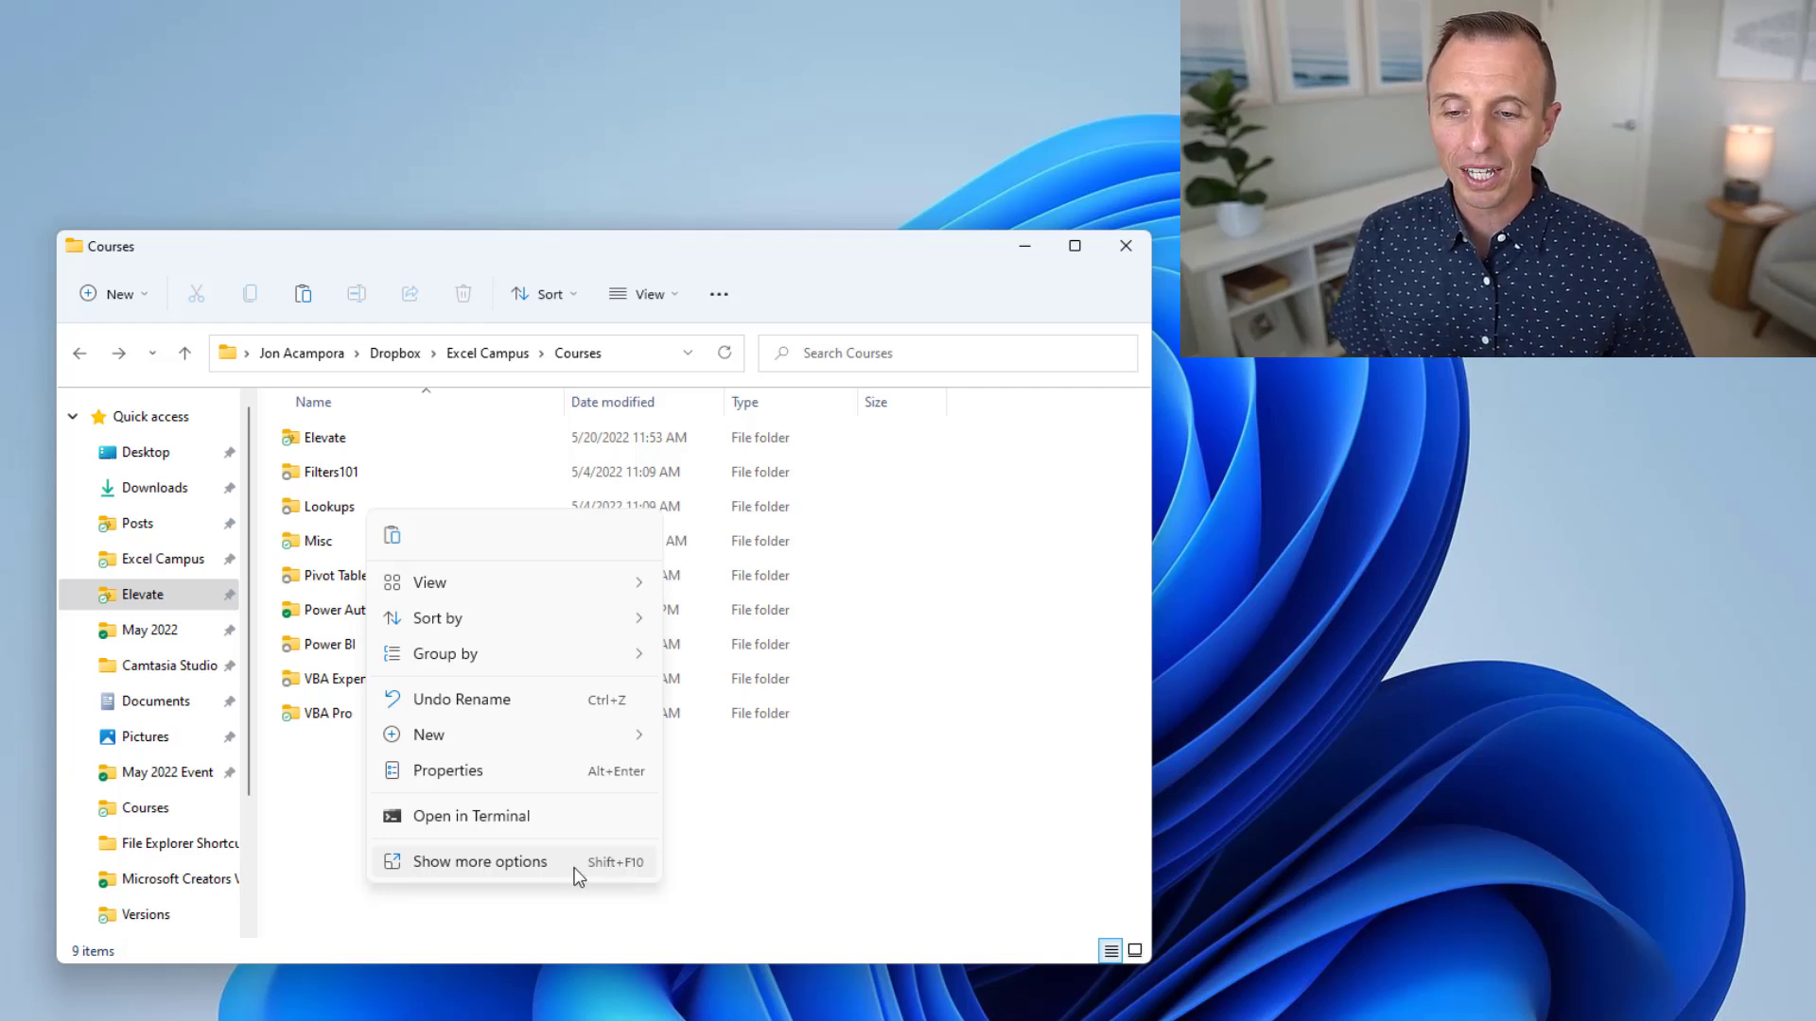
{"action": "mouse_move", "coordinate": [492, 870]}
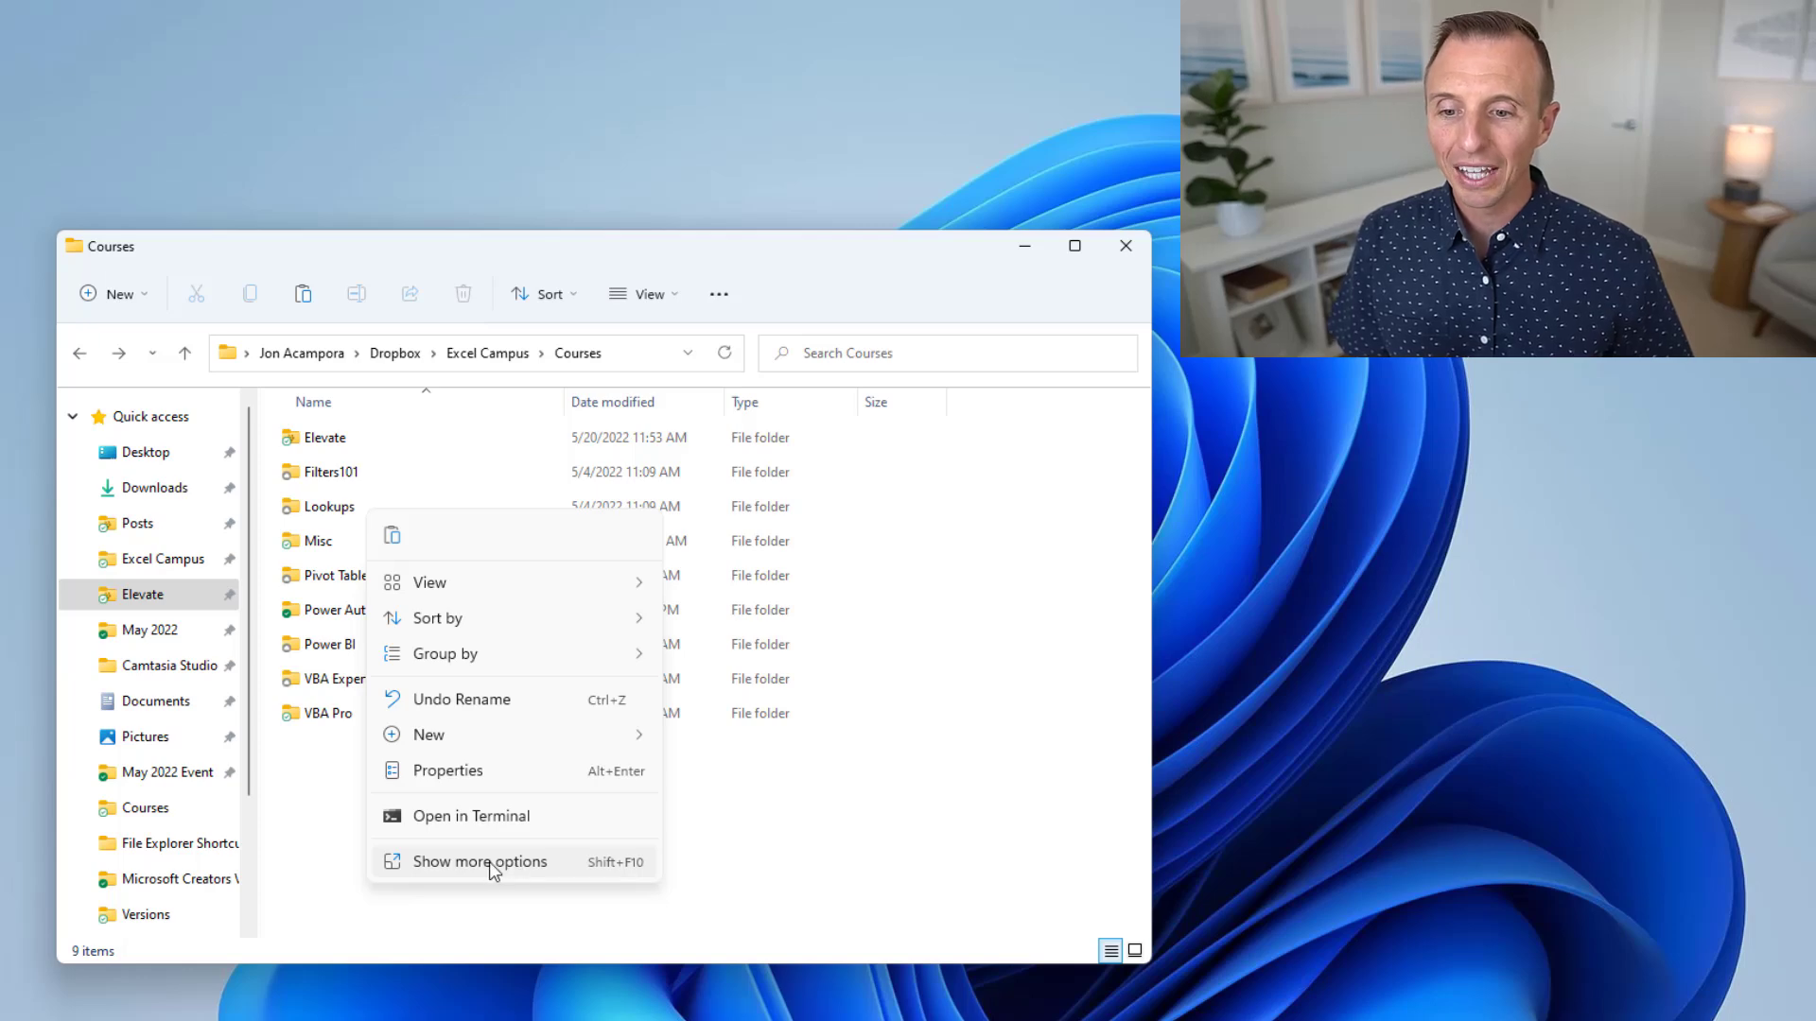
{"action": "left_click", "coordinate": [479, 862]}
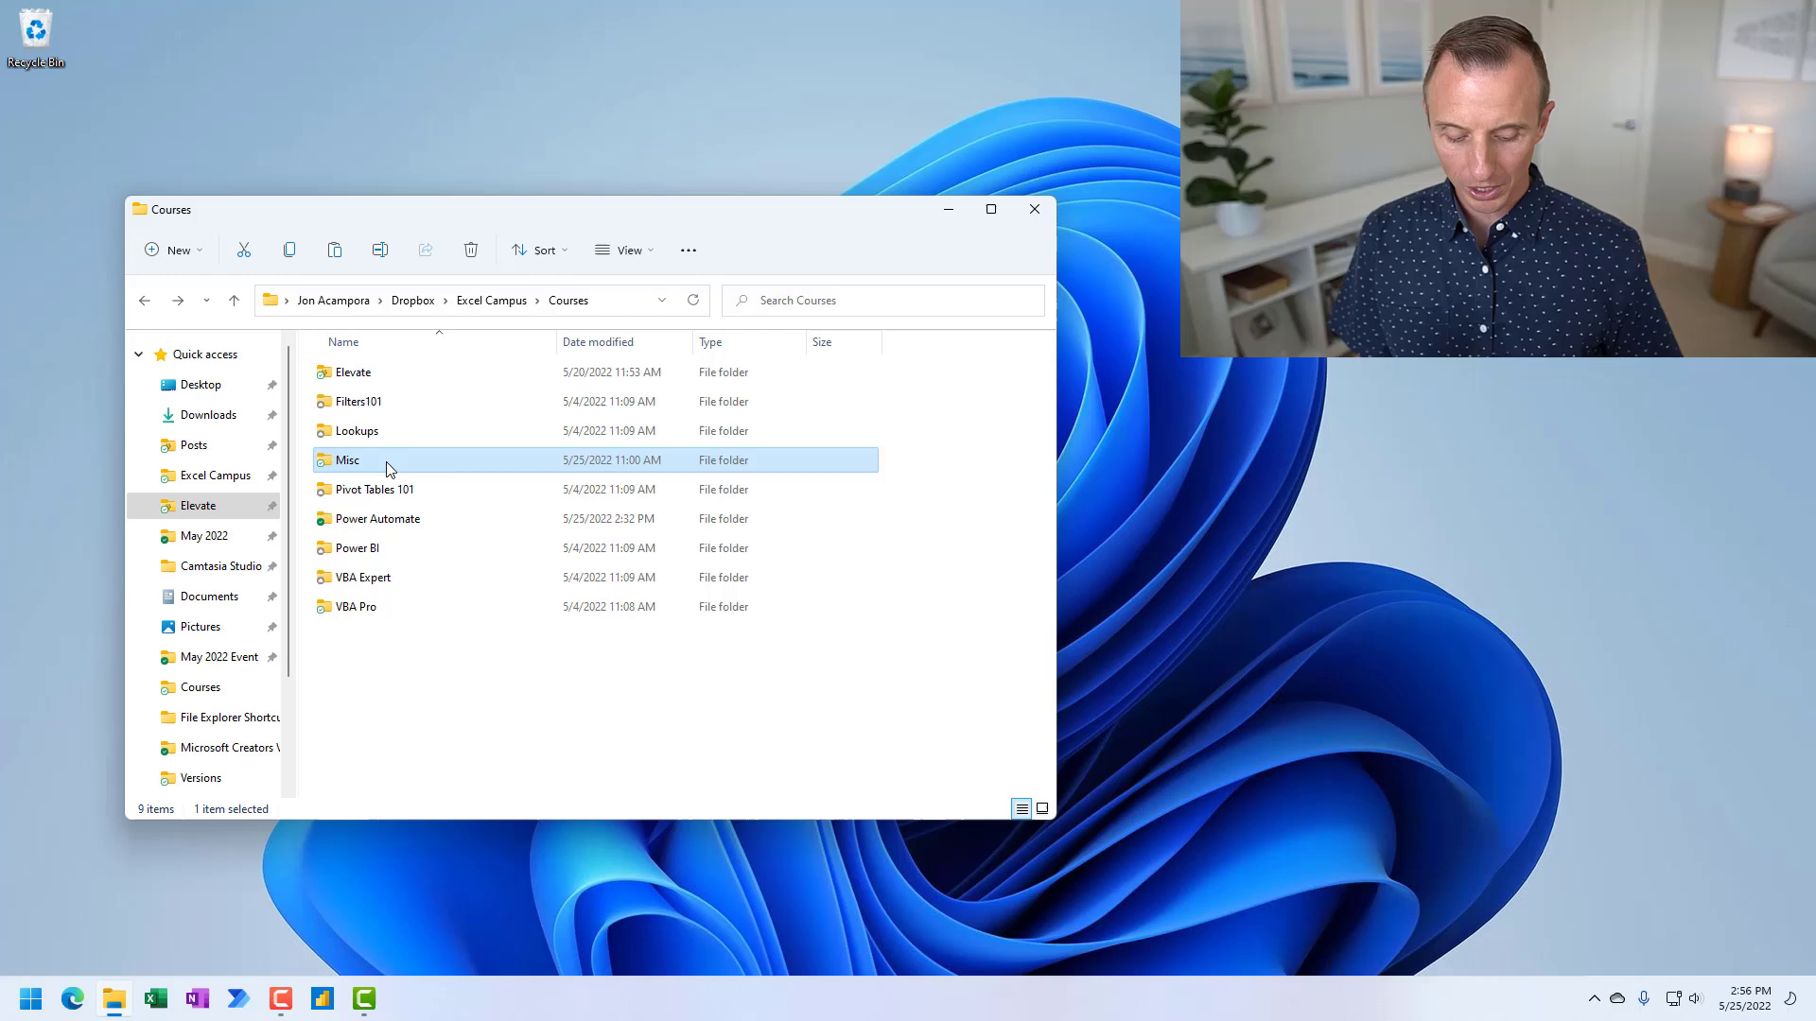
{"action": "right_click", "coordinate": [341, 459]}
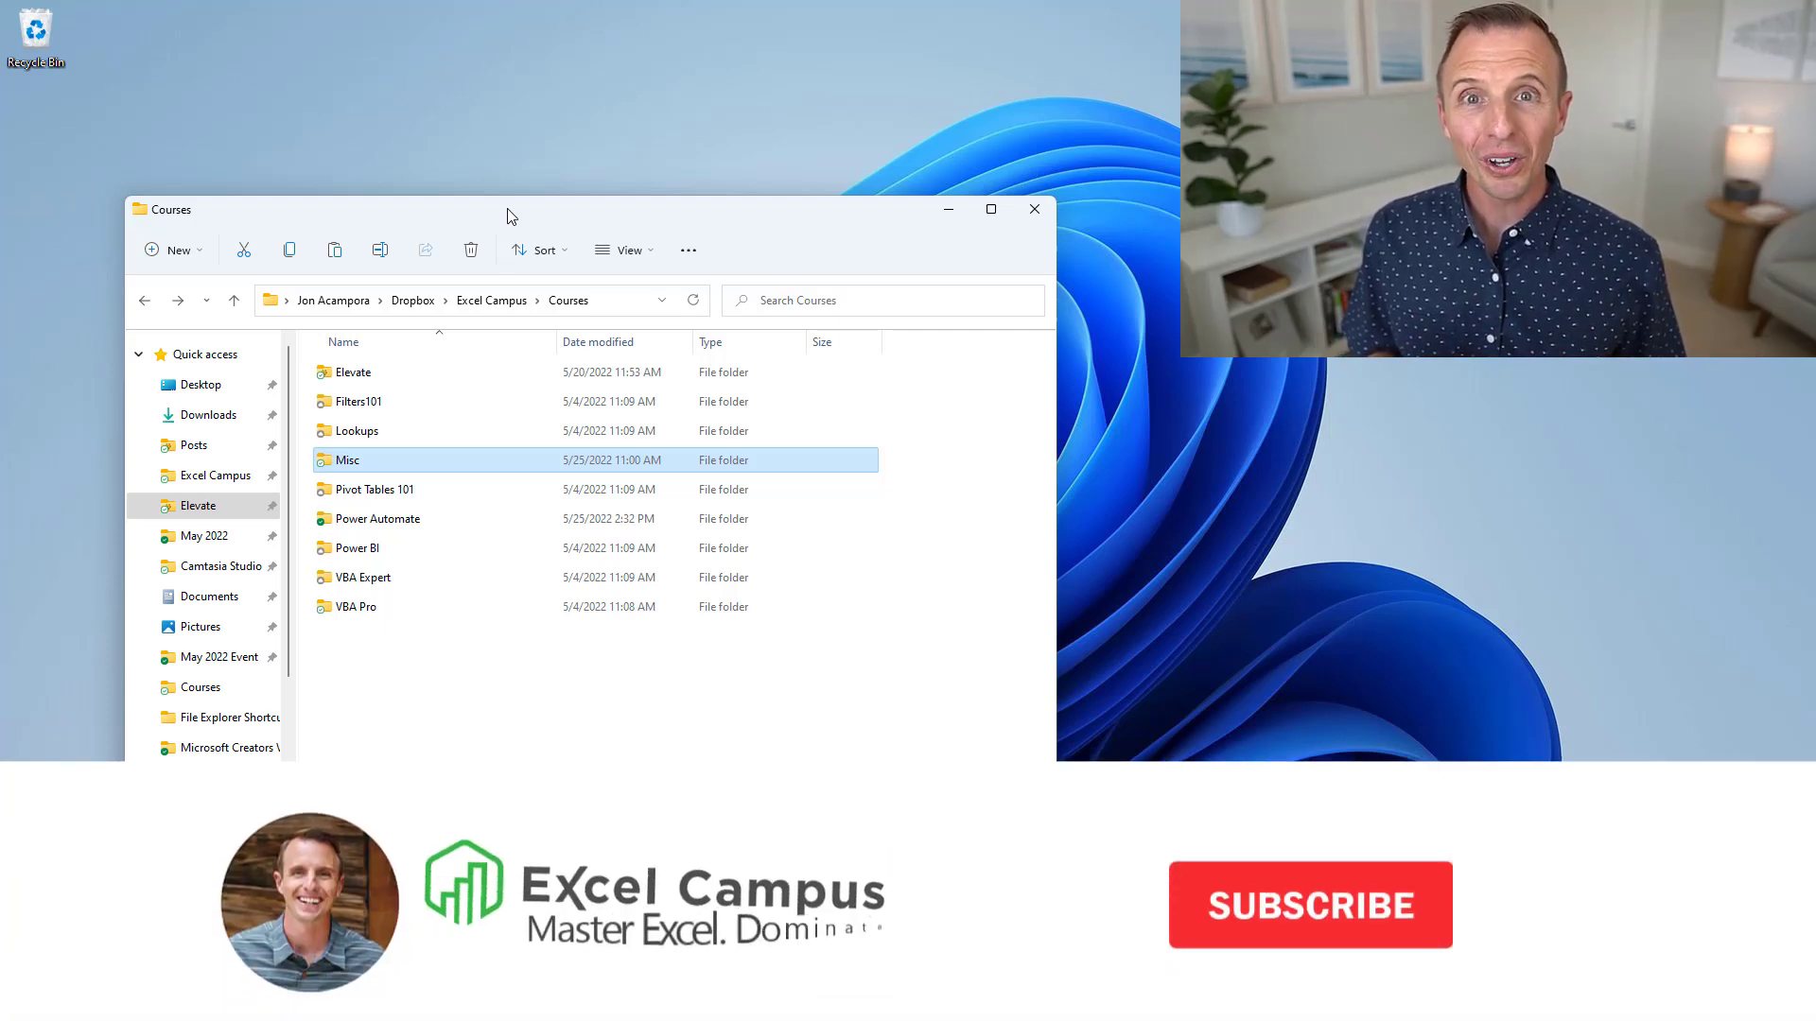
{"action": "left_click", "coordinate": [1310, 907]}
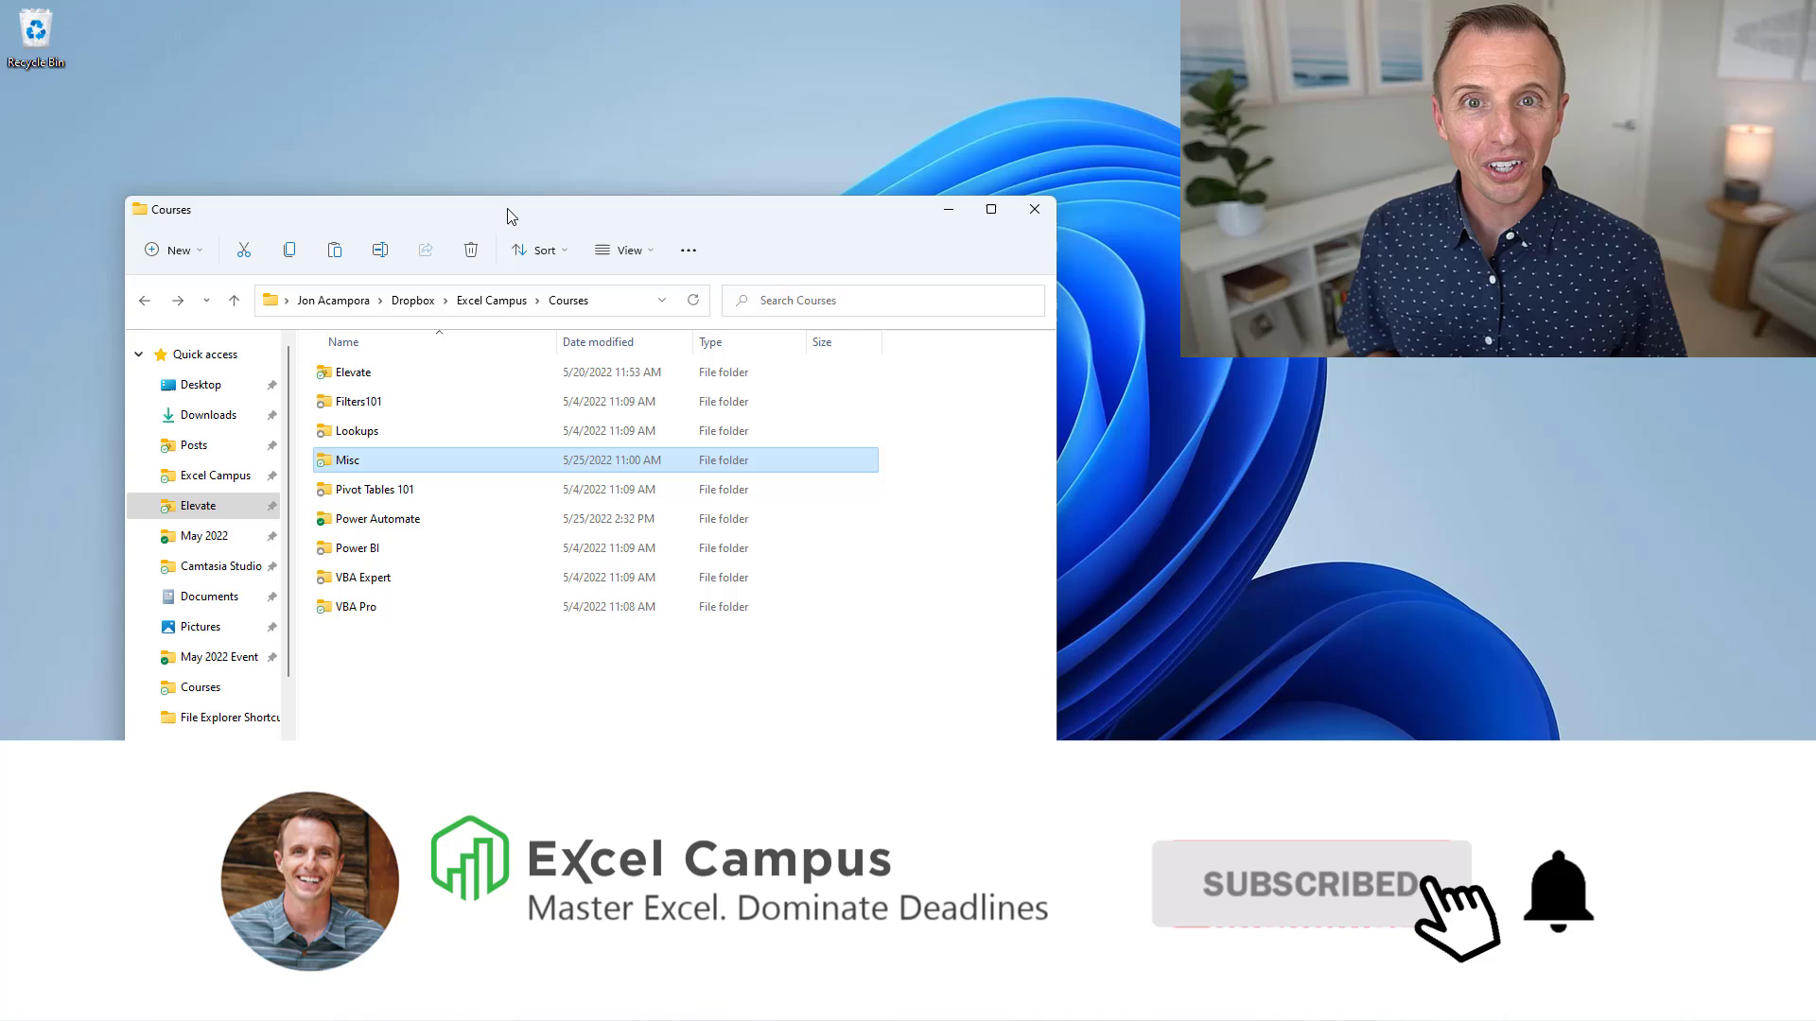